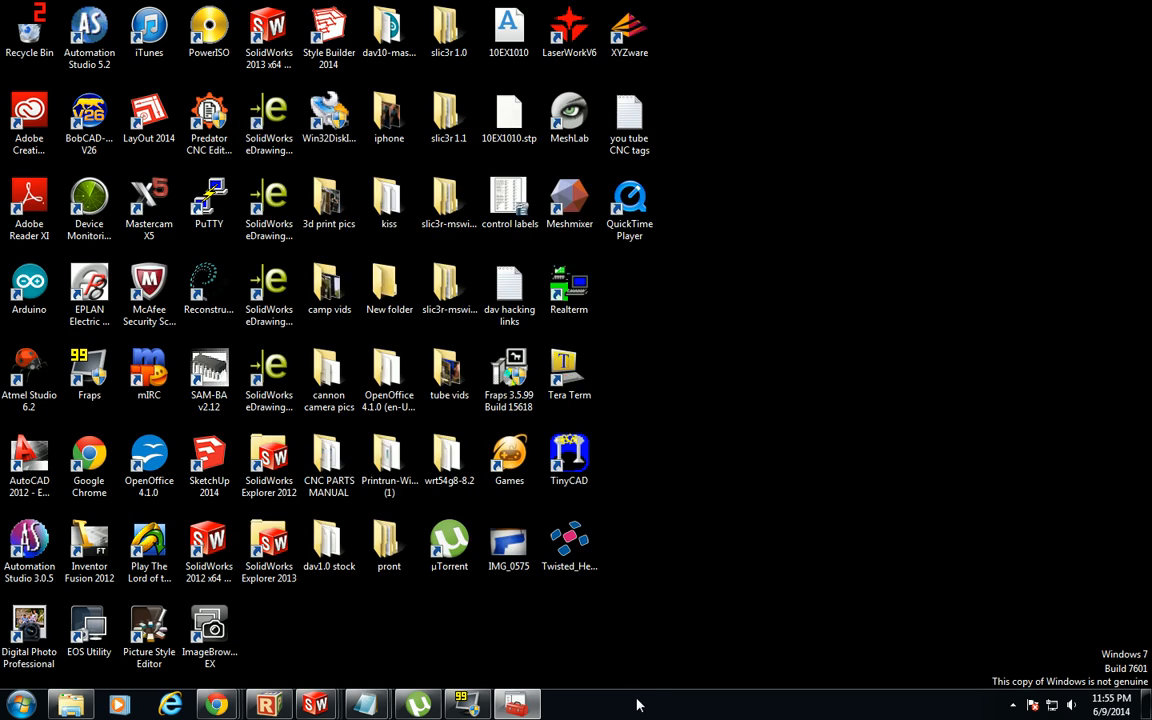
- Launch Arduino from the Start menu and select bossac in the New Volume (C:) listing
click(467, 703)
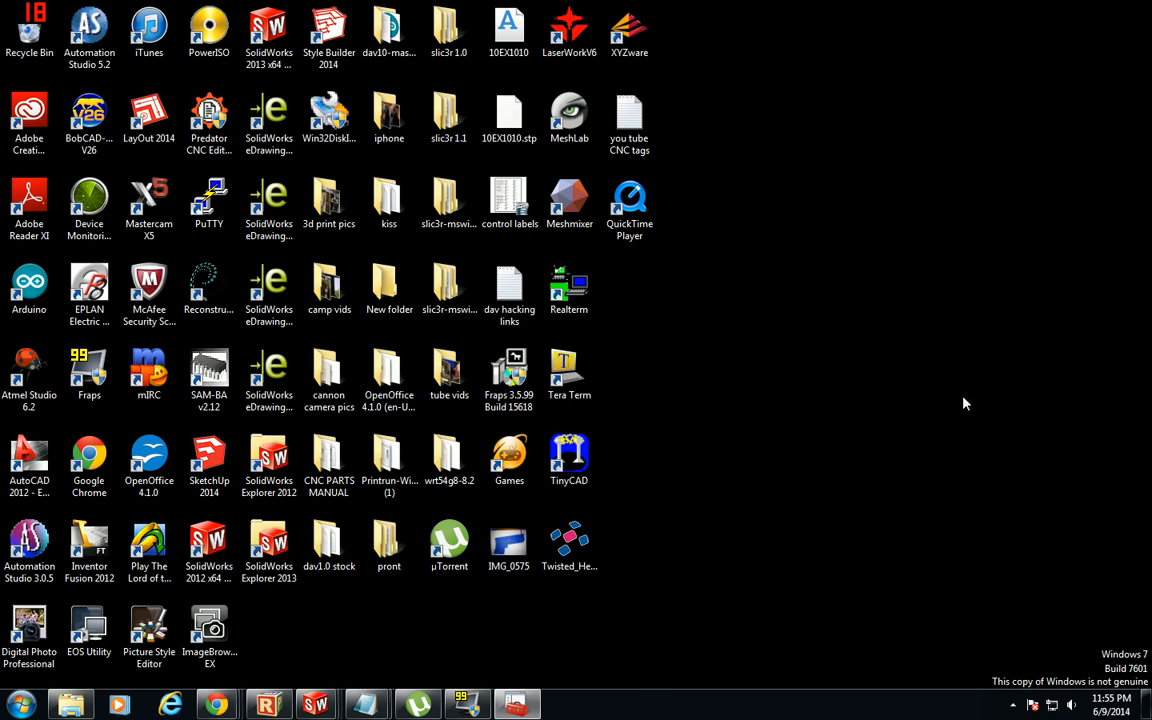
mouse_move(885, 554)
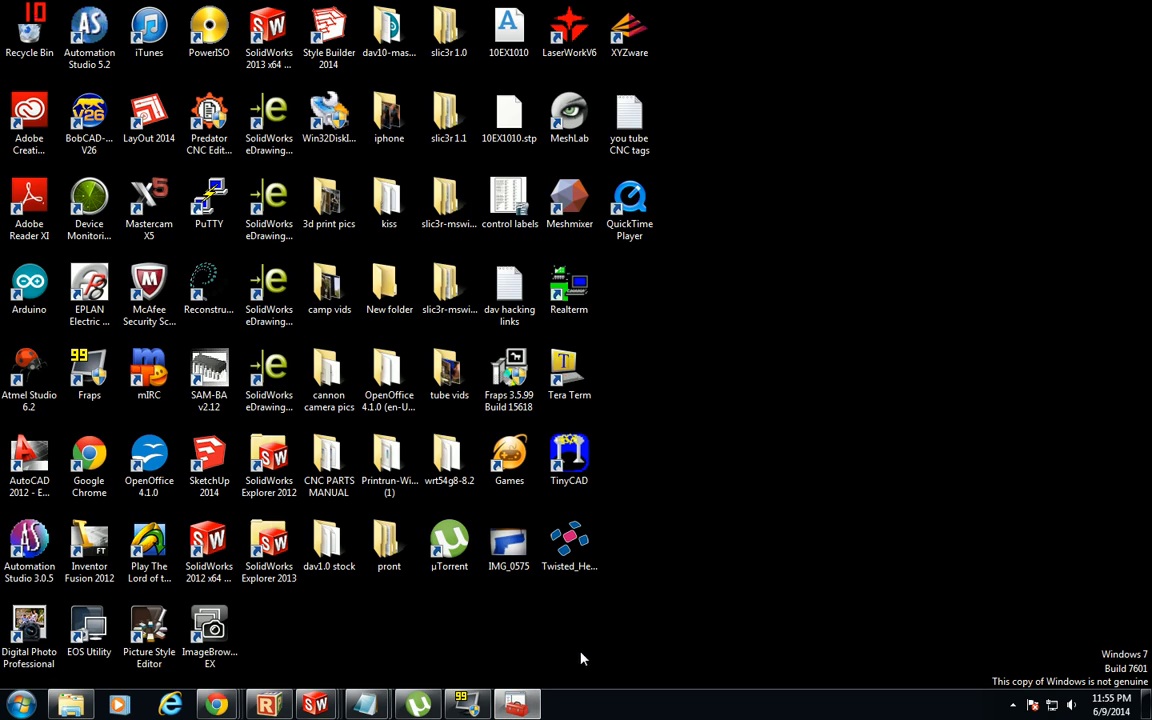
click(20, 704)
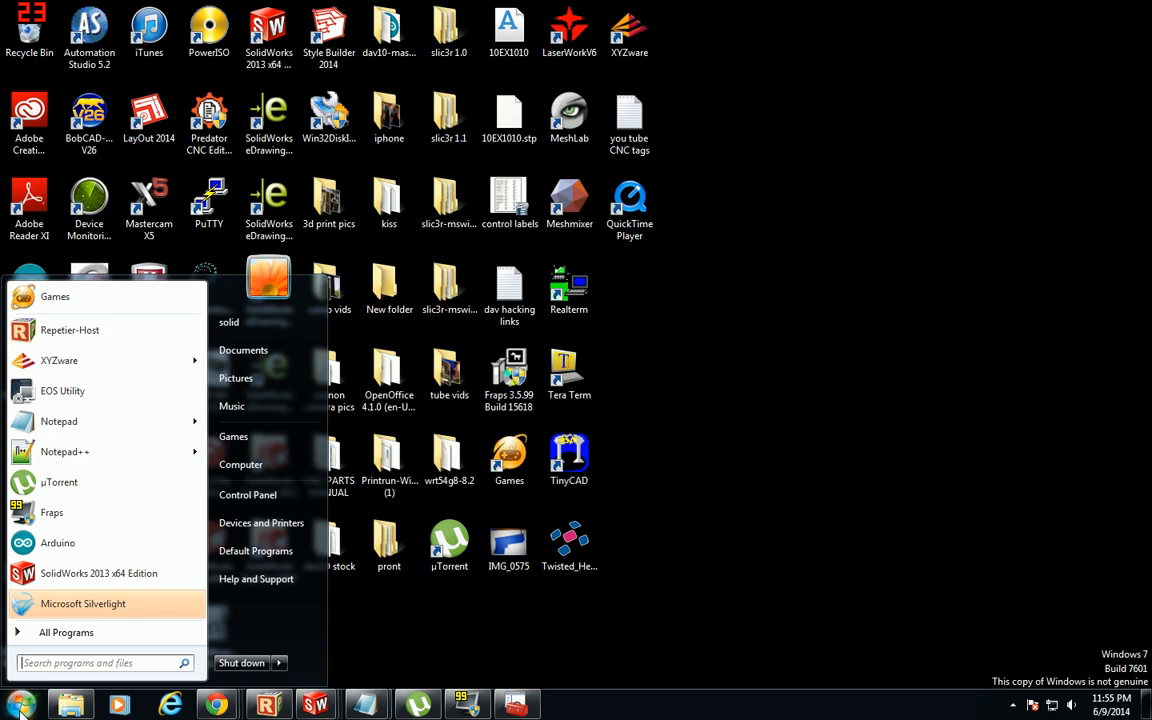
mouse_move(57, 542)
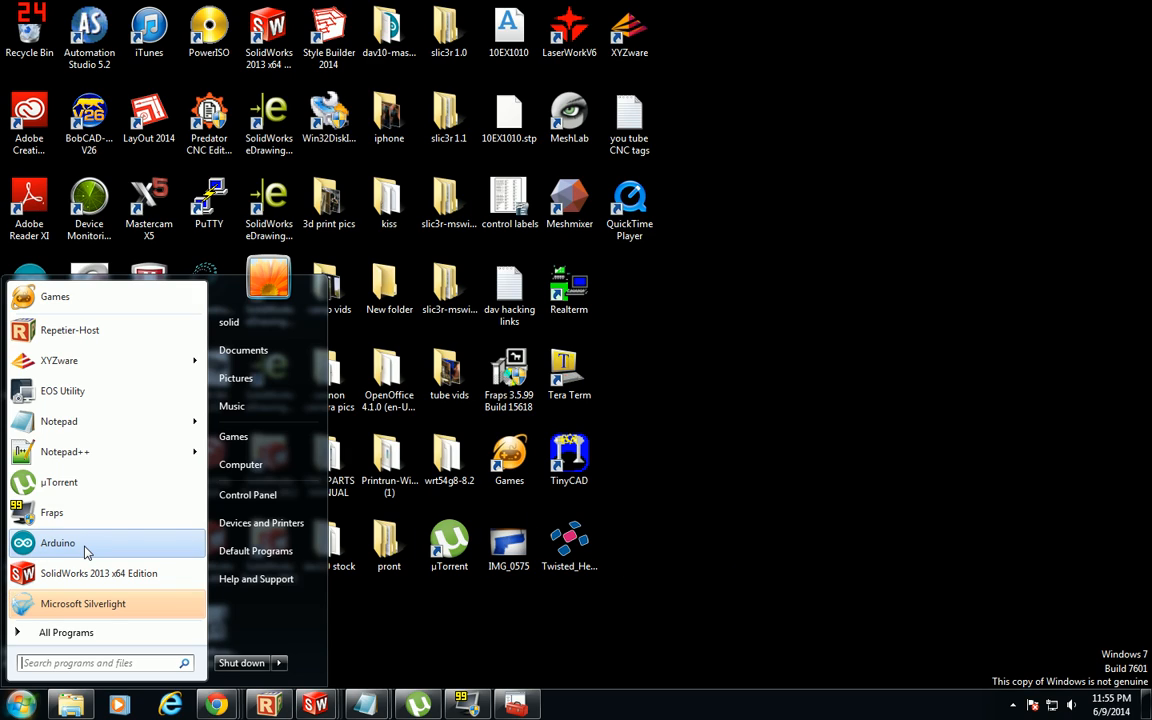
click(57, 542)
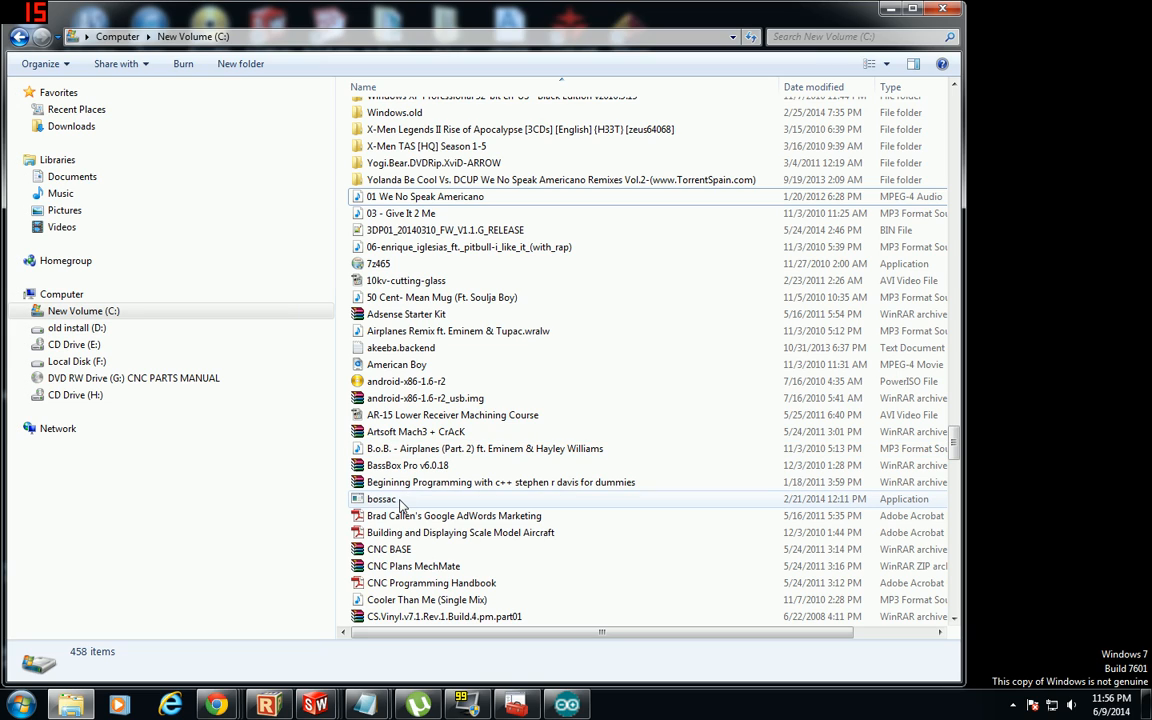
click(381, 498)
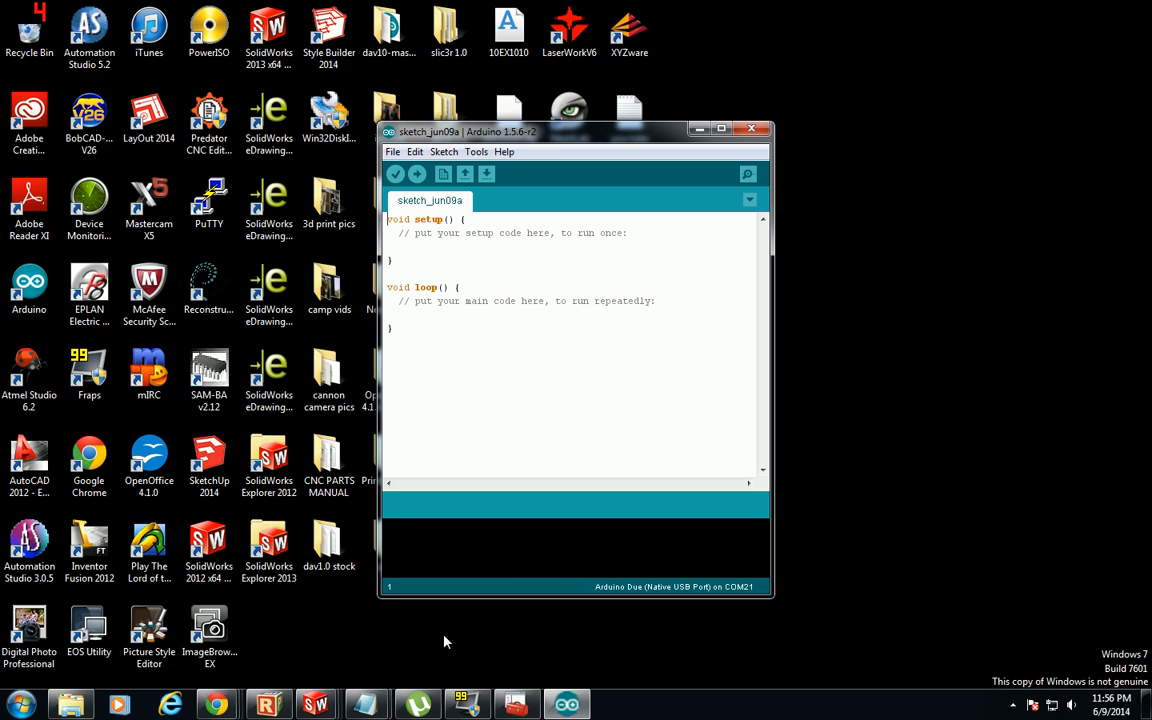
mouse_move(470, 300)
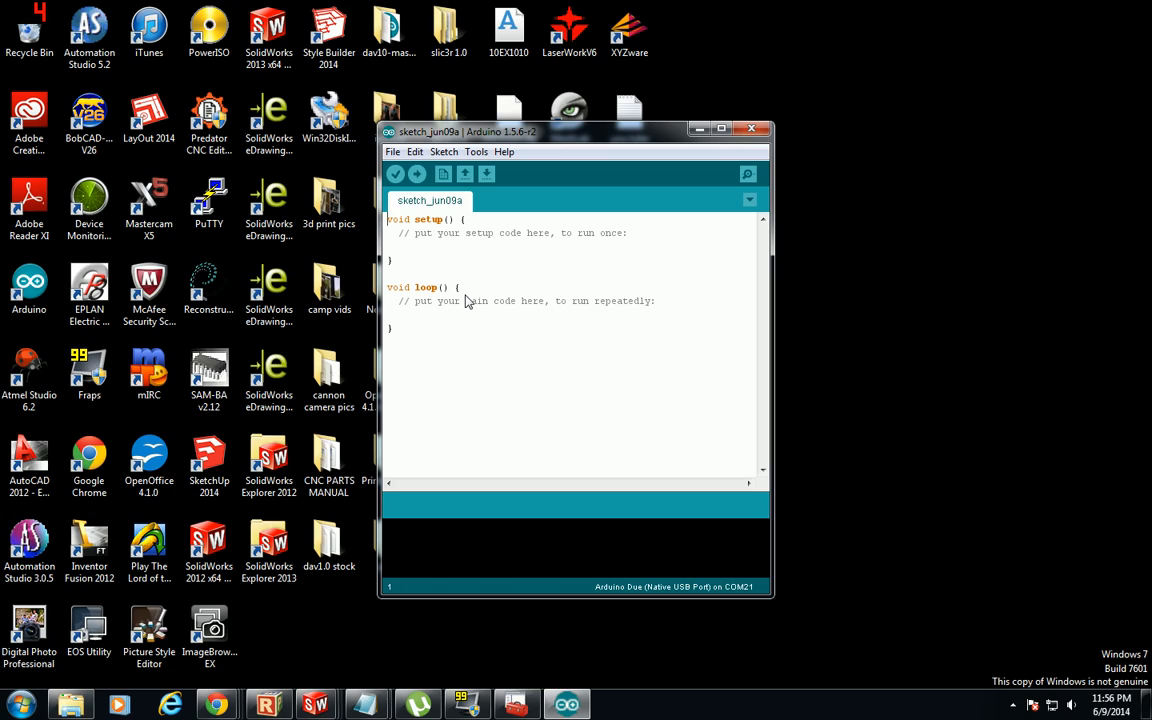
mouse_move(450, 318)
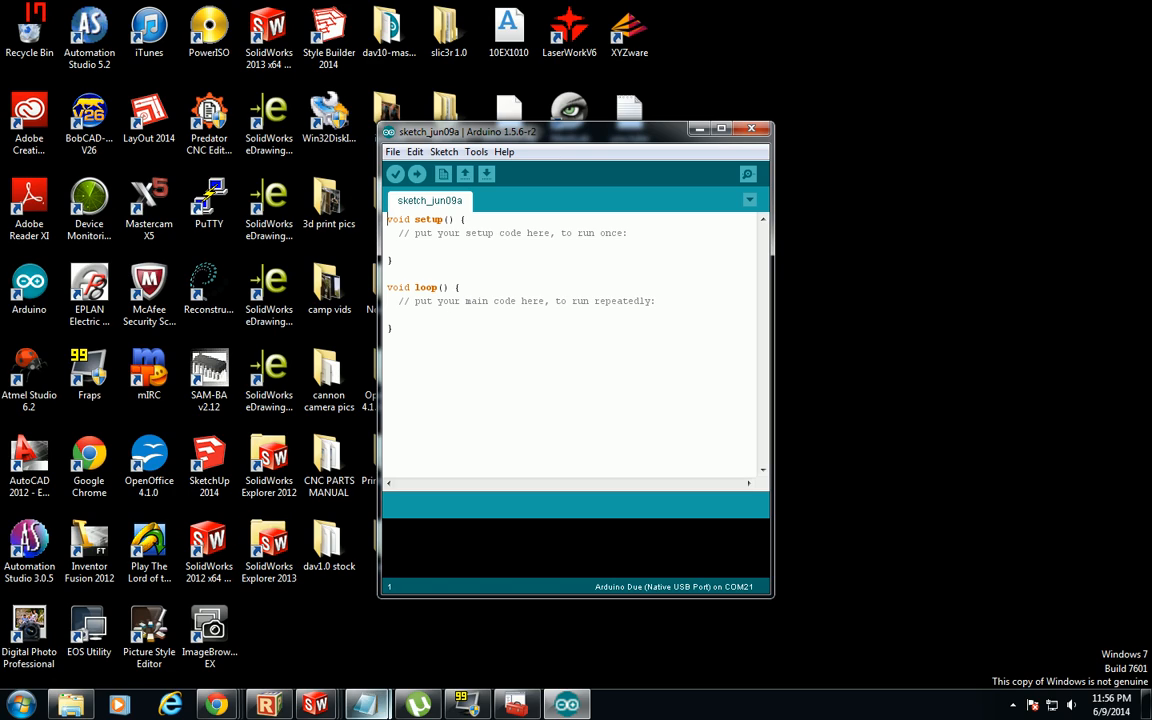
mouse_move(217, 705)
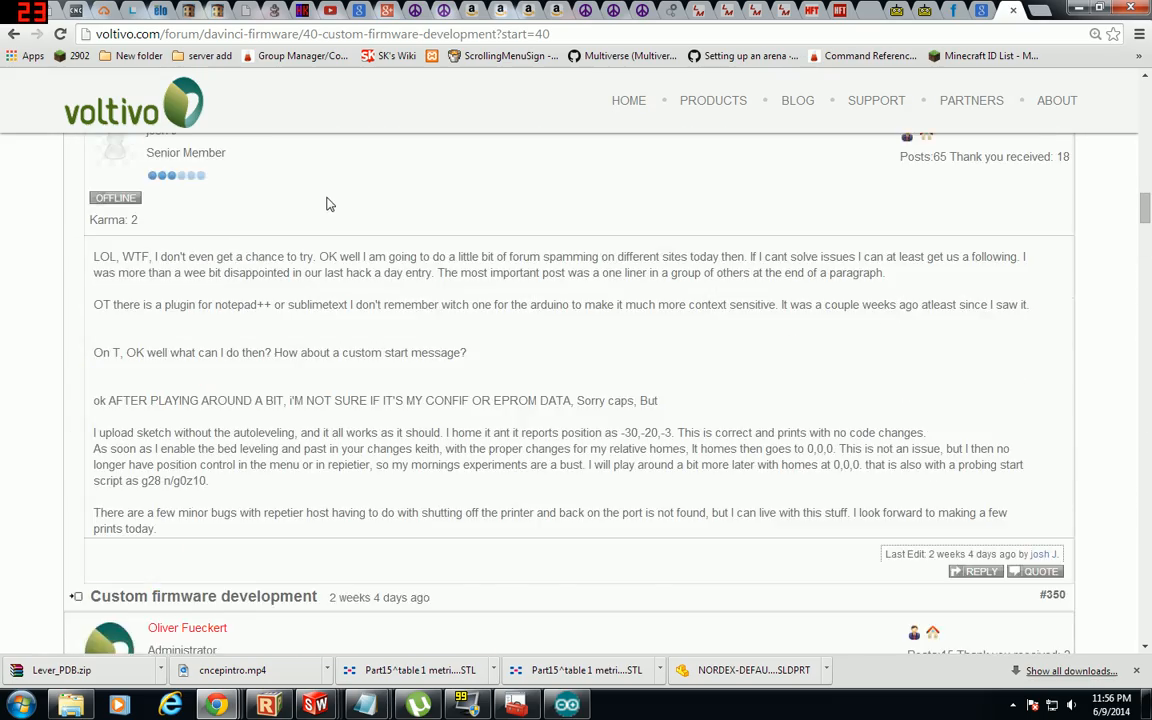
- Browse the Da Vinci board and enter the Desktop software related (XYZWare and others) category
scroll(up, 3)
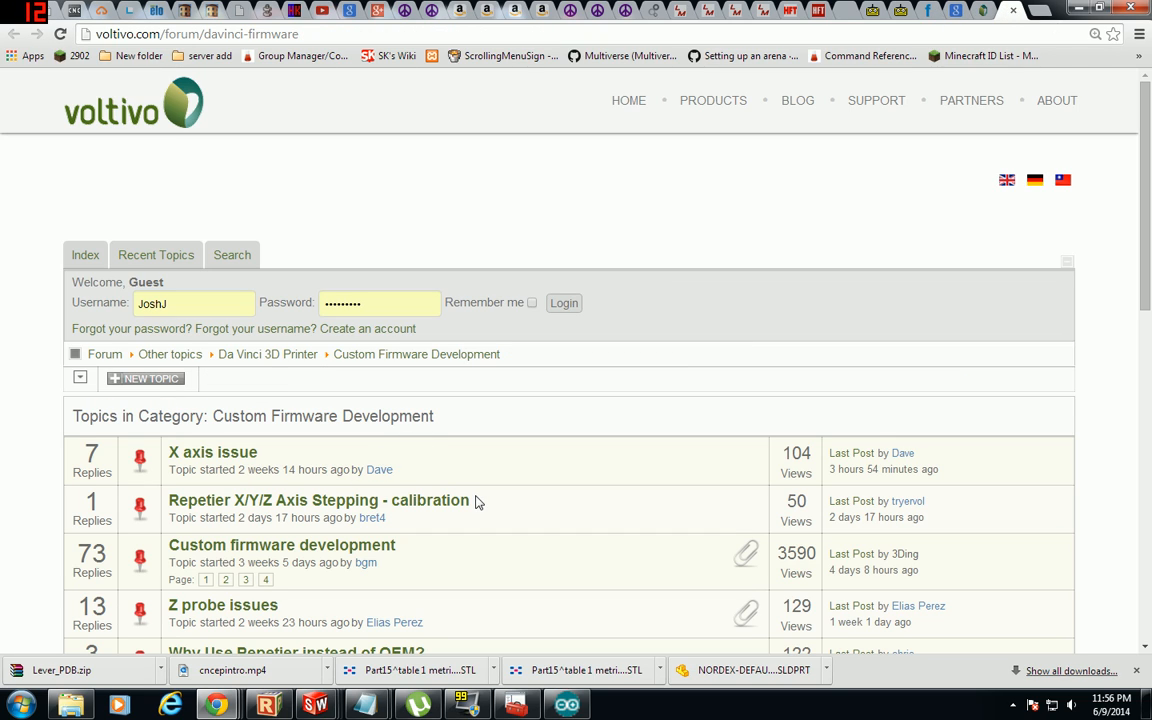
scroll(down, 3)
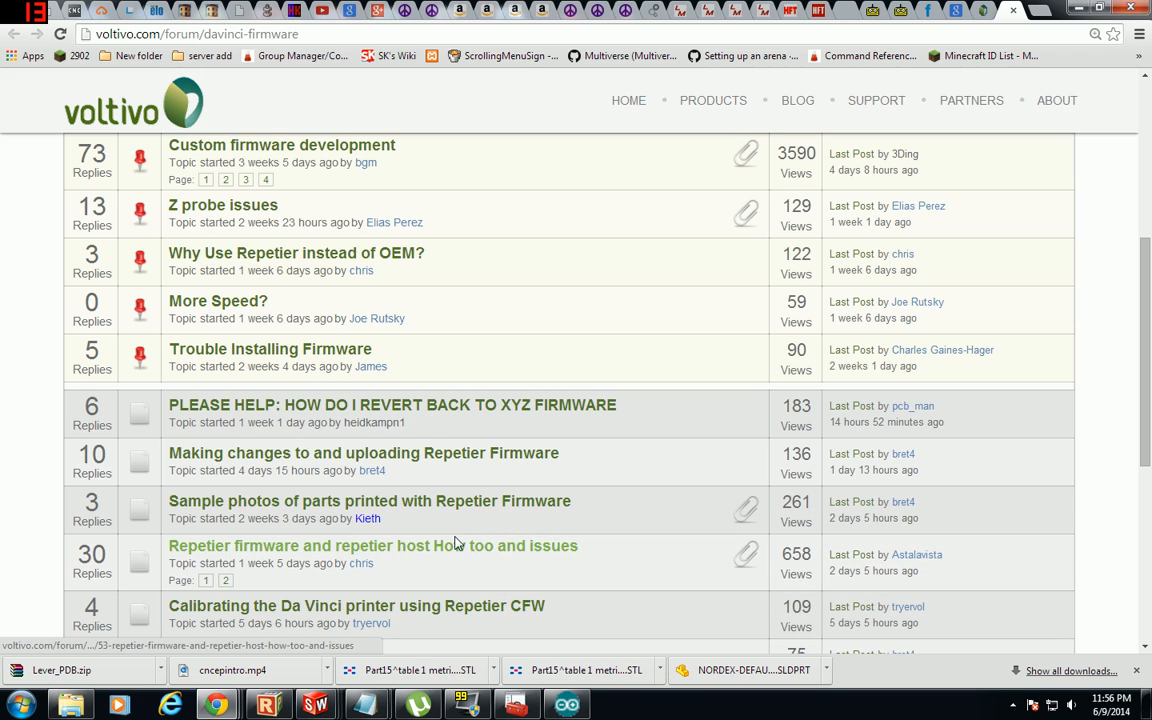
mouse_move(490, 552)
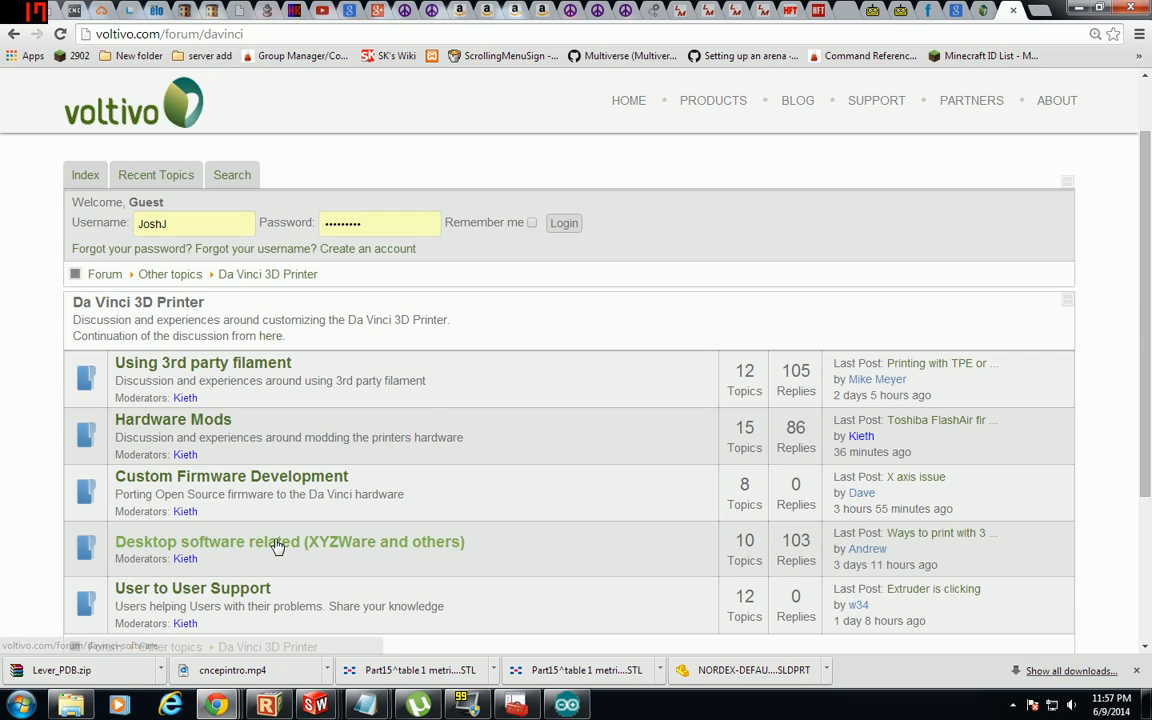
click(289, 541)
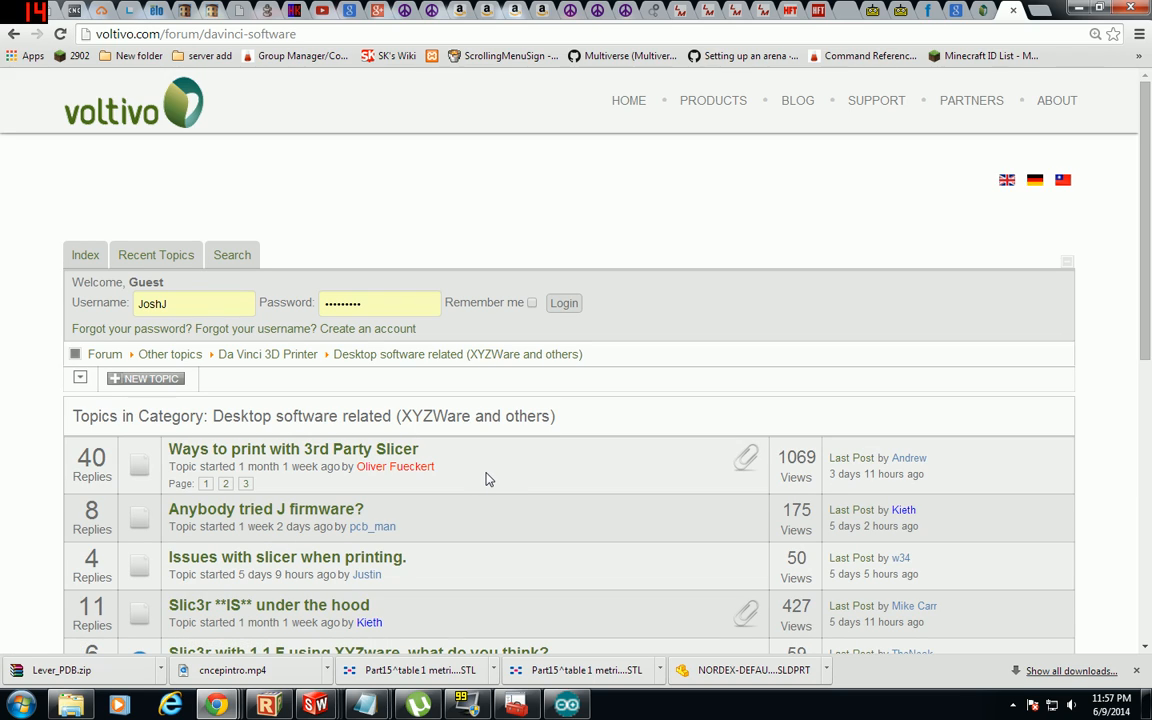
scroll(down, 3)
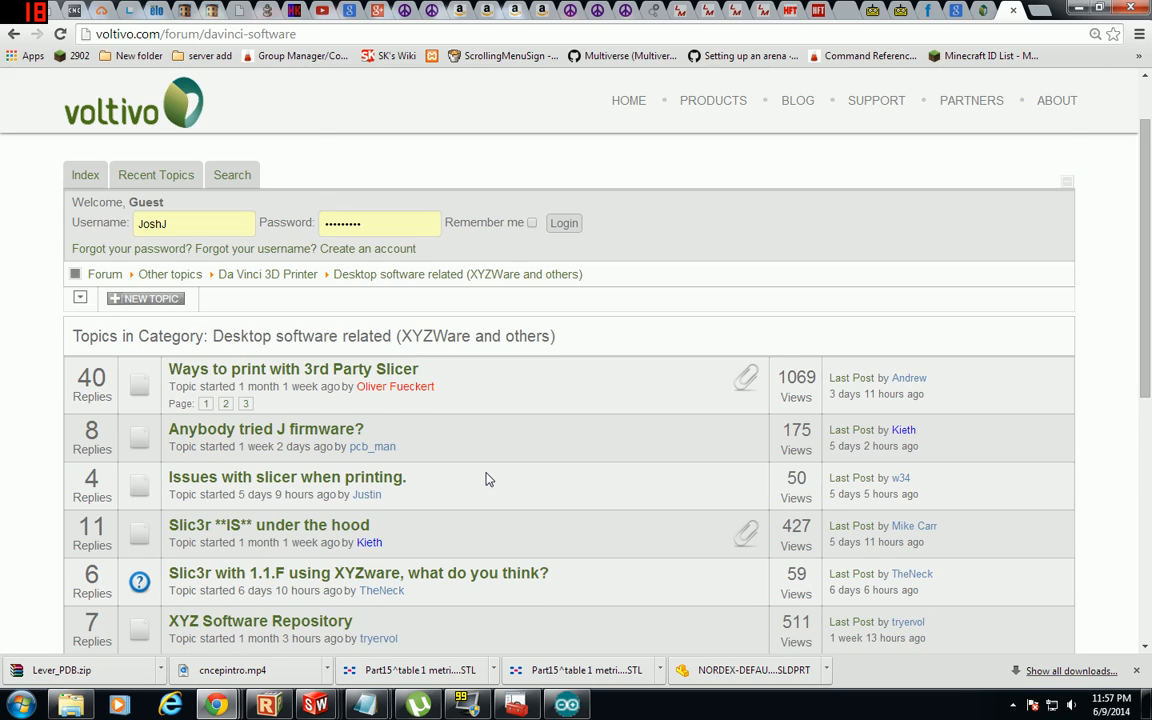
scroll(down, 3)
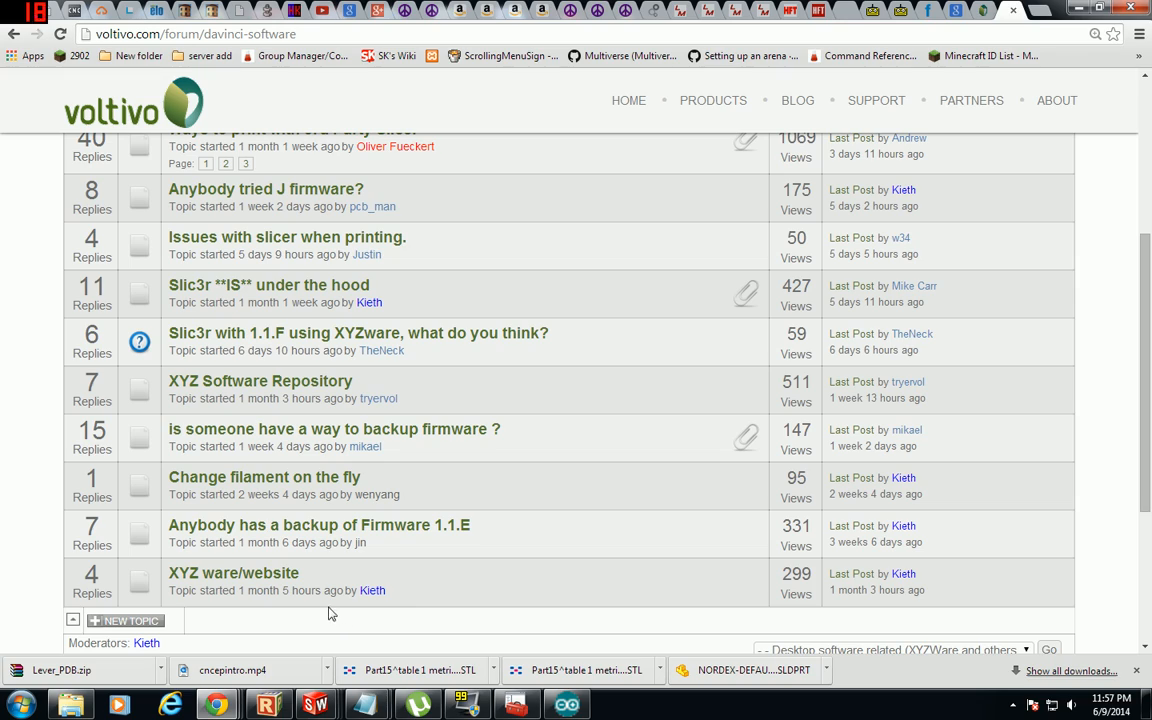
mouse_move(230, 477)
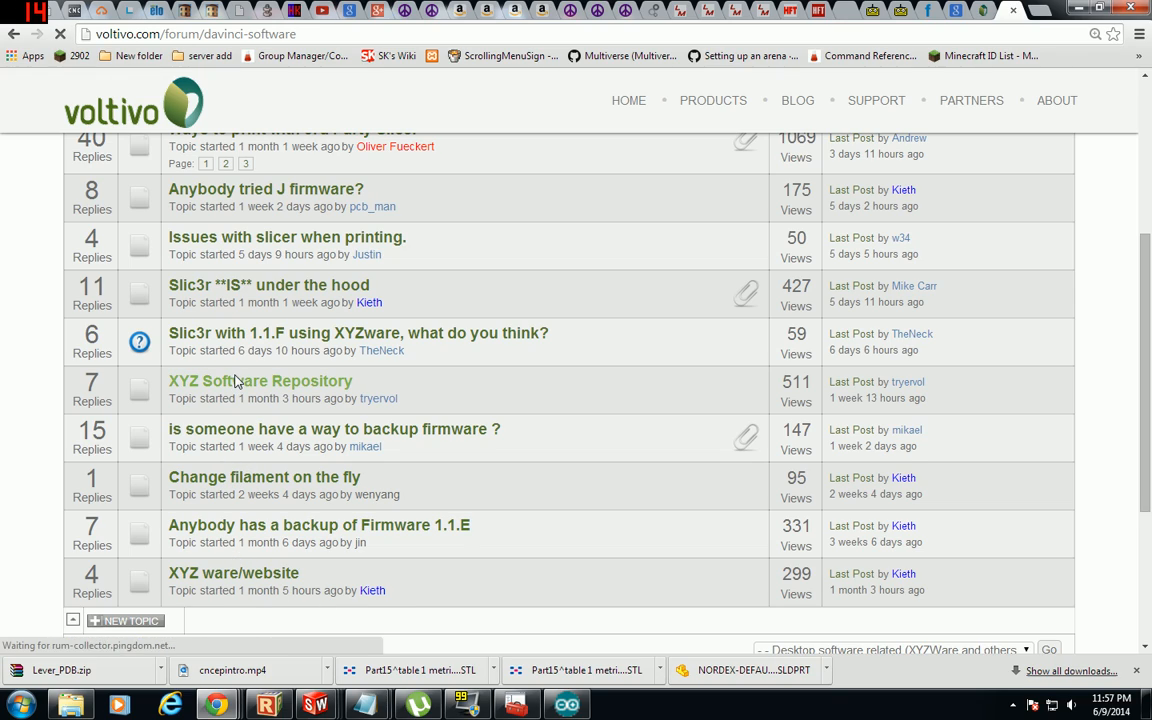
- Open the XYZ Software Repository thread and scroll through Da Vinci 1.0 firmware 1.1.A–1.1.J
click(260, 381)
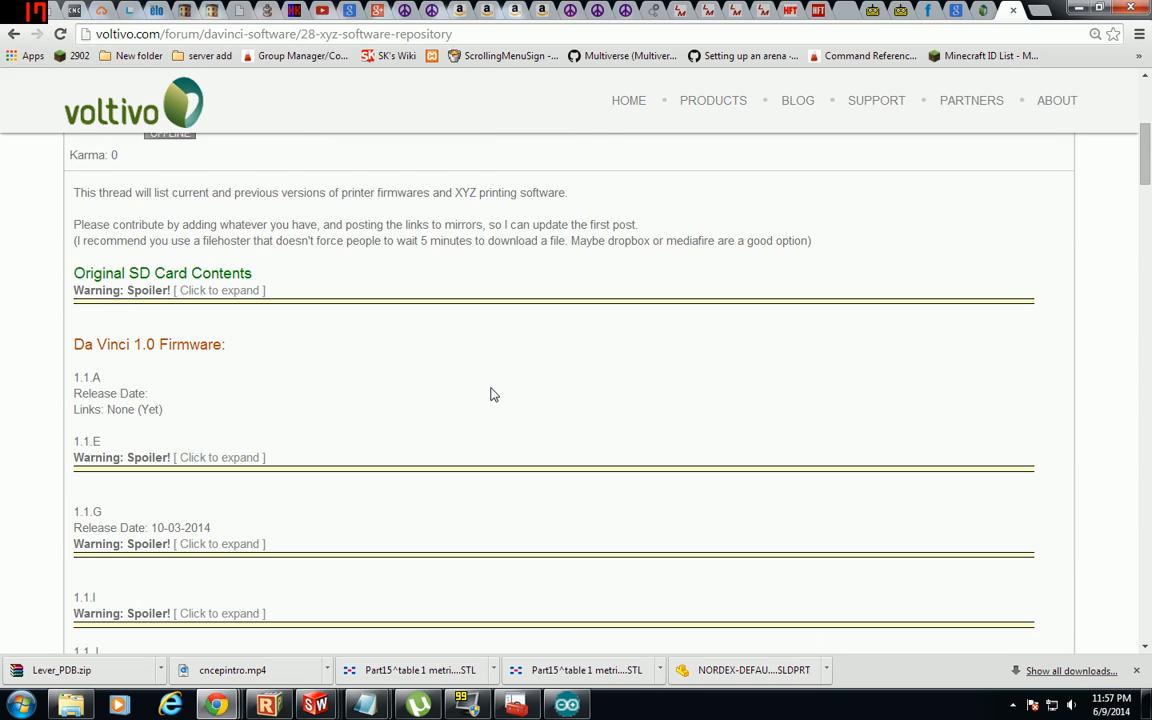
scroll(down, 3)
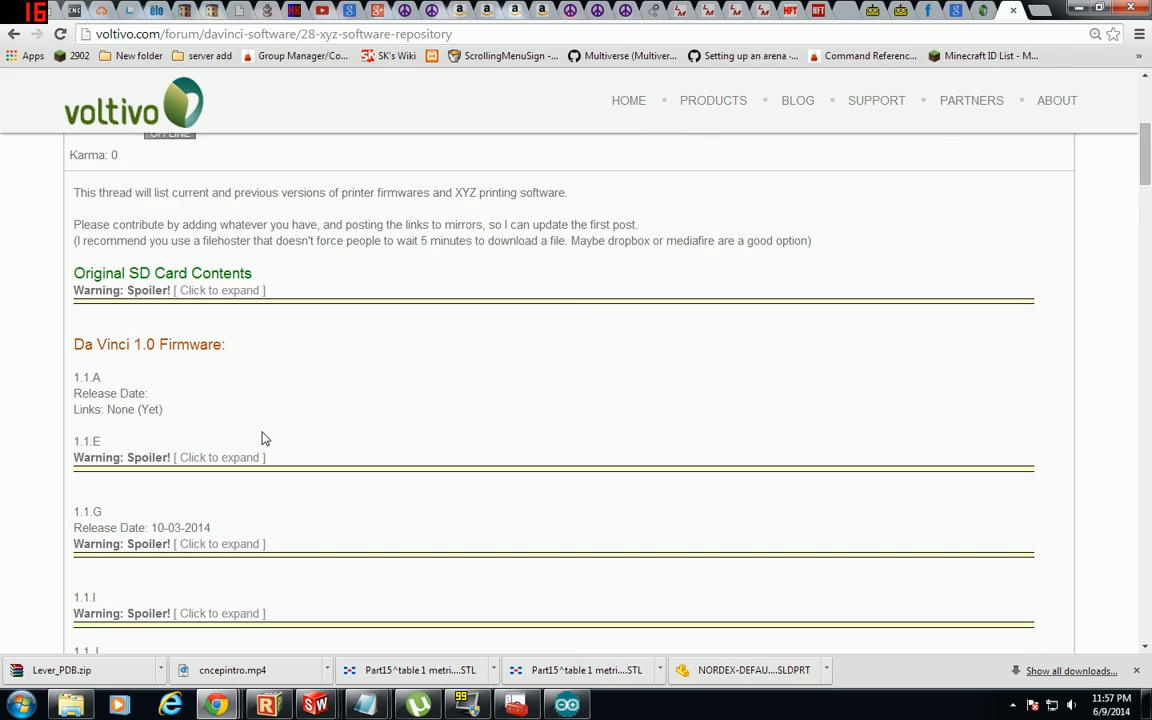
scroll(down, 3)
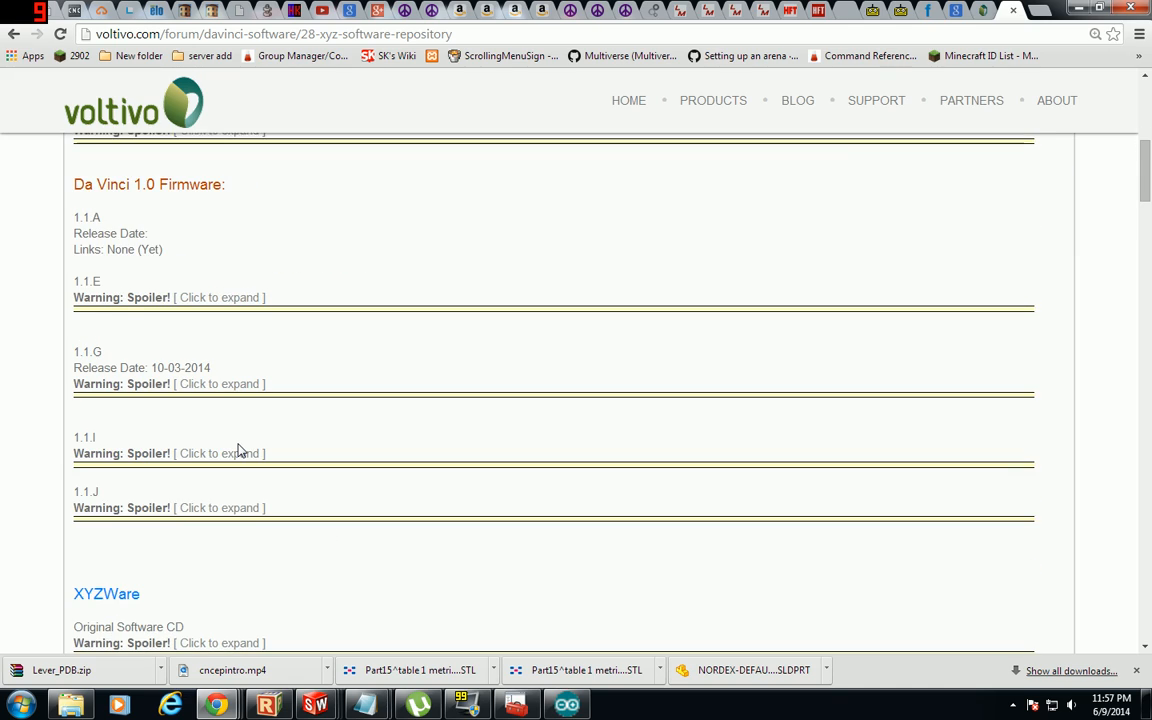
scroll(up, 3)
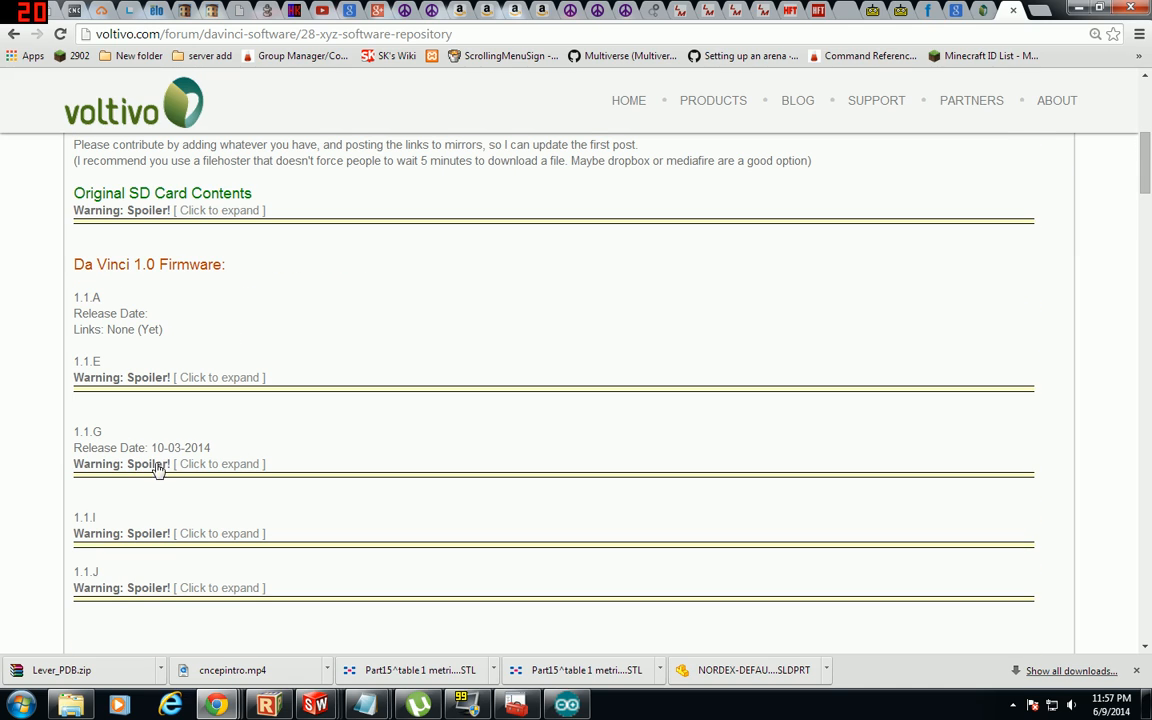
mouse_move(280, 447)
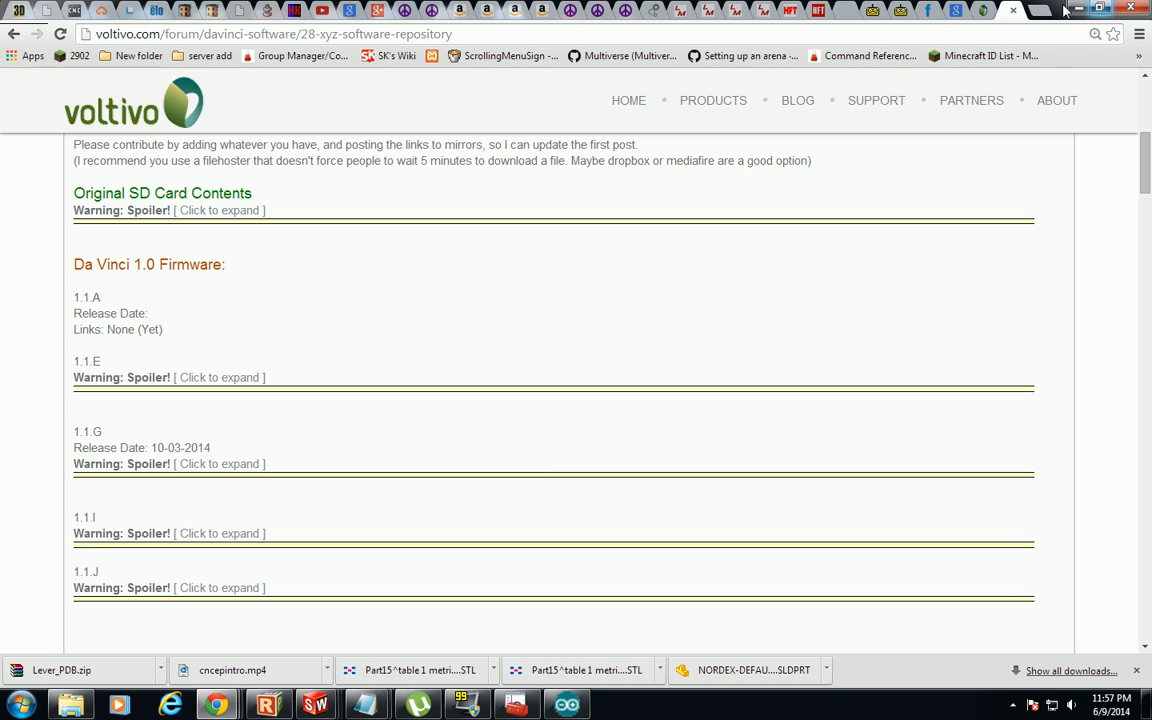
mouse_move(1076, 9)
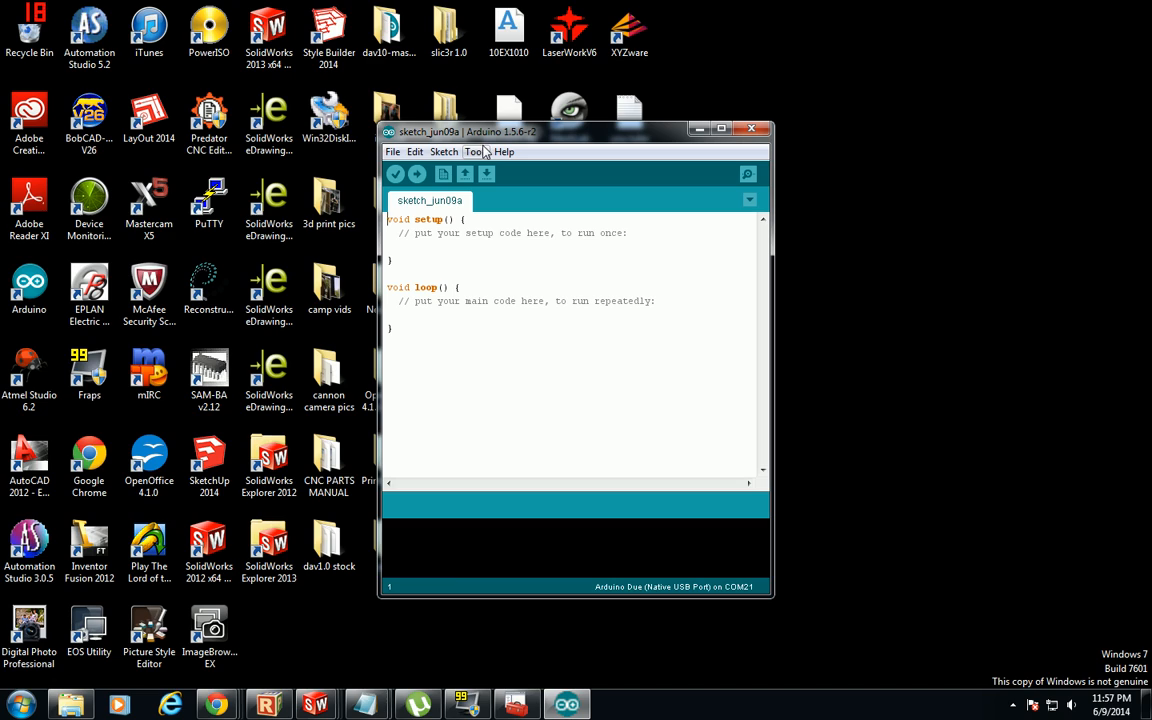
- Open the COM21 serial monitor at 1200 baud, then close it after 'wait' replies
click(476, 151)
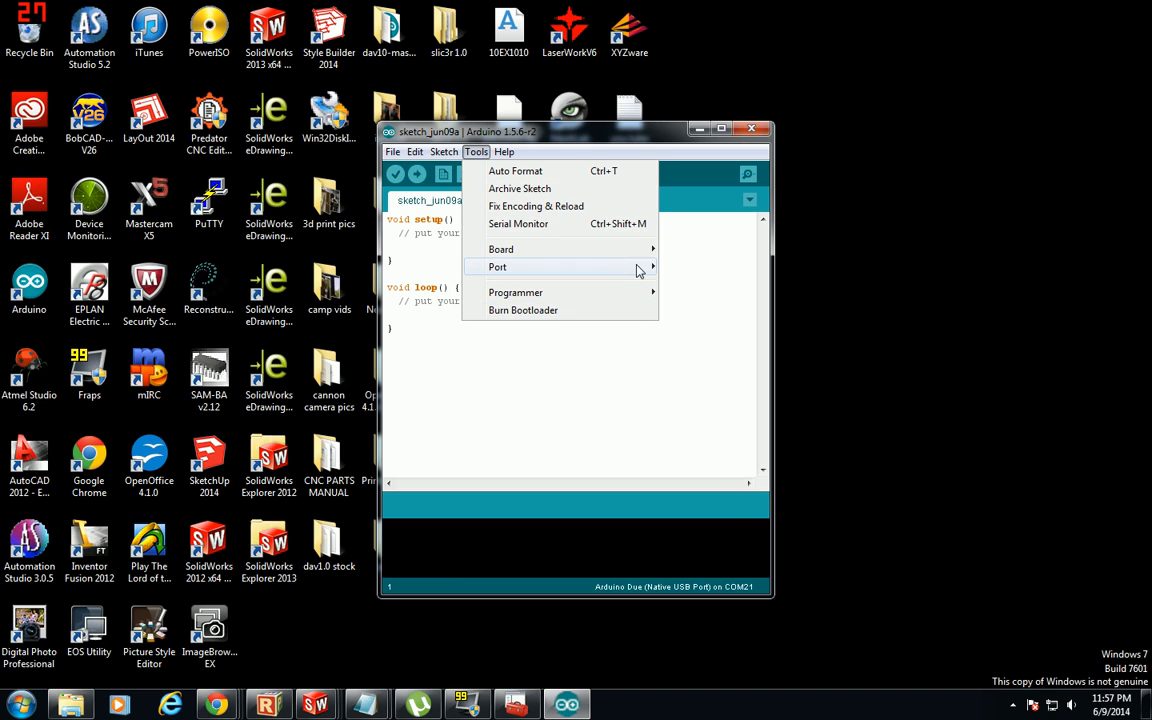
click(504, 151)
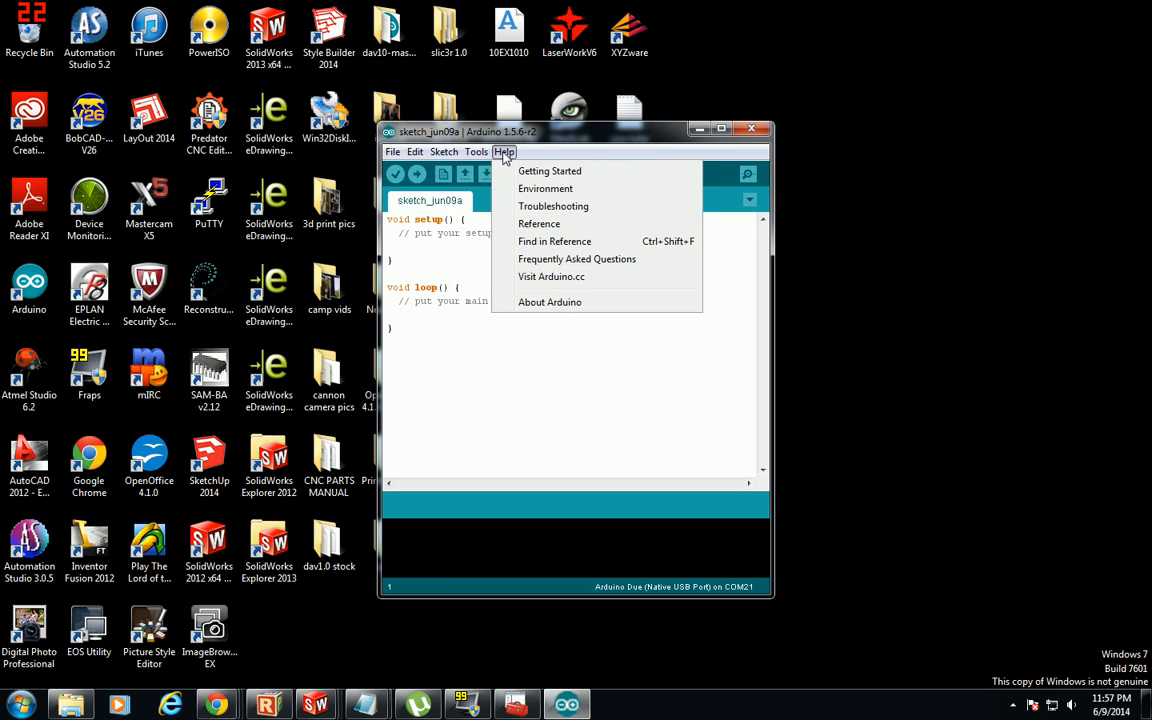
click(476, 151)
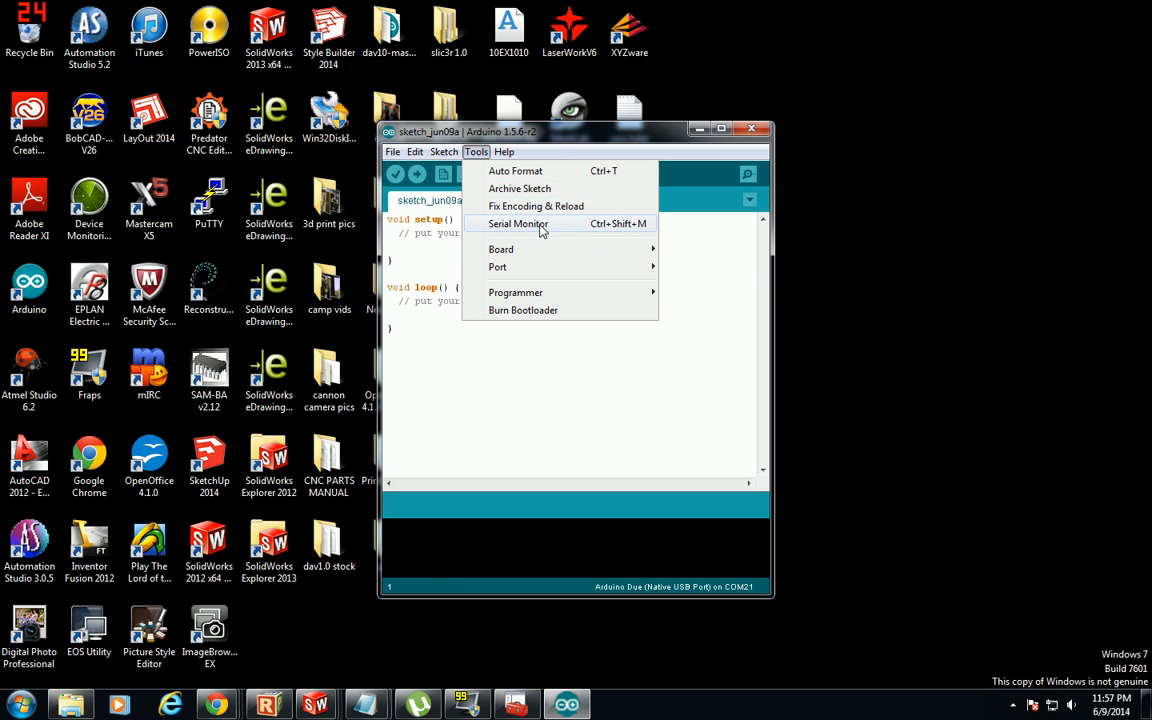
click(518, 223)
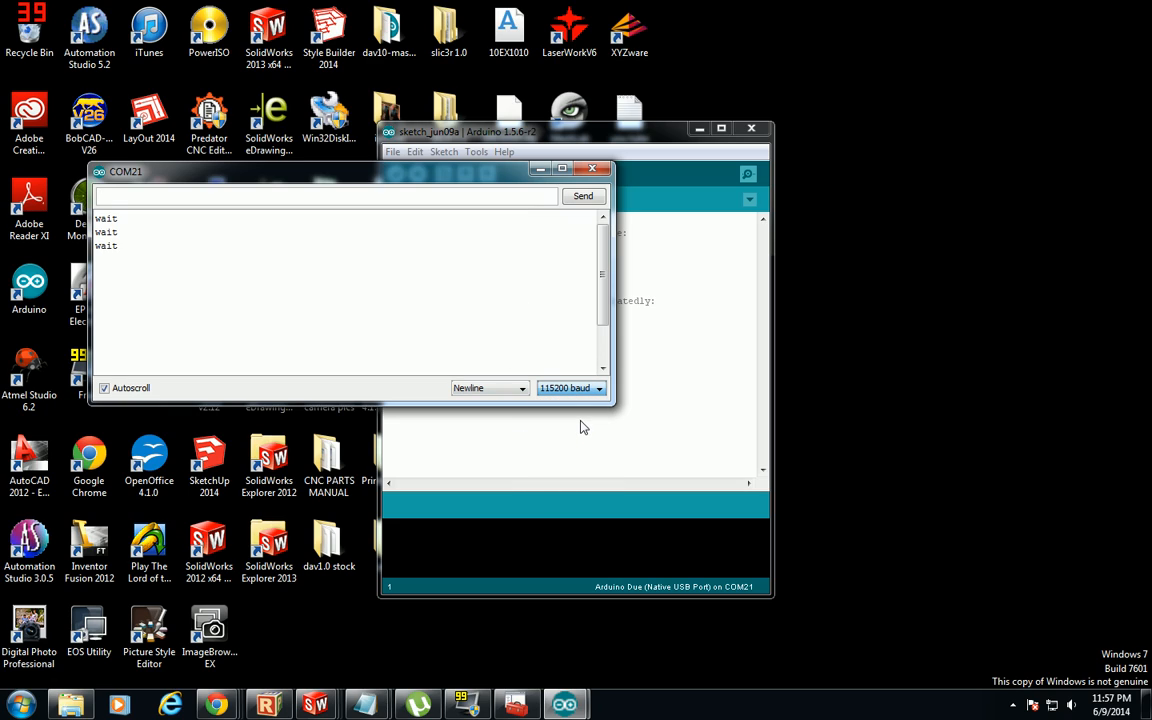
click(570, 388)
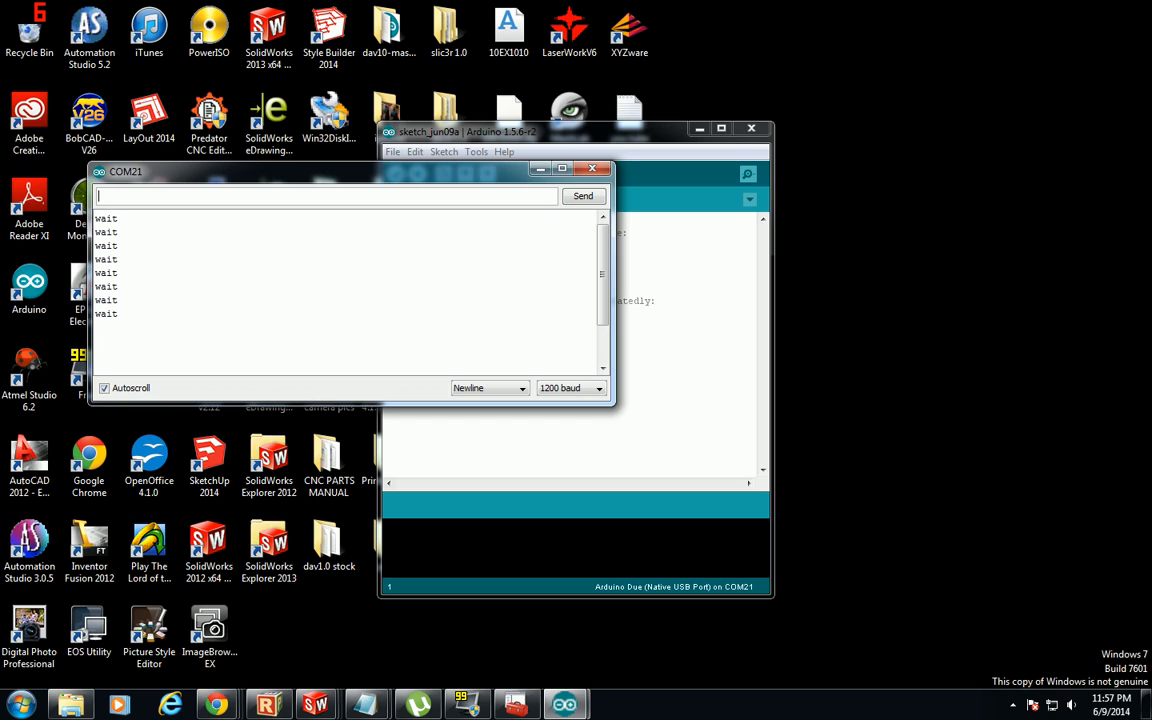
click(592, 168)
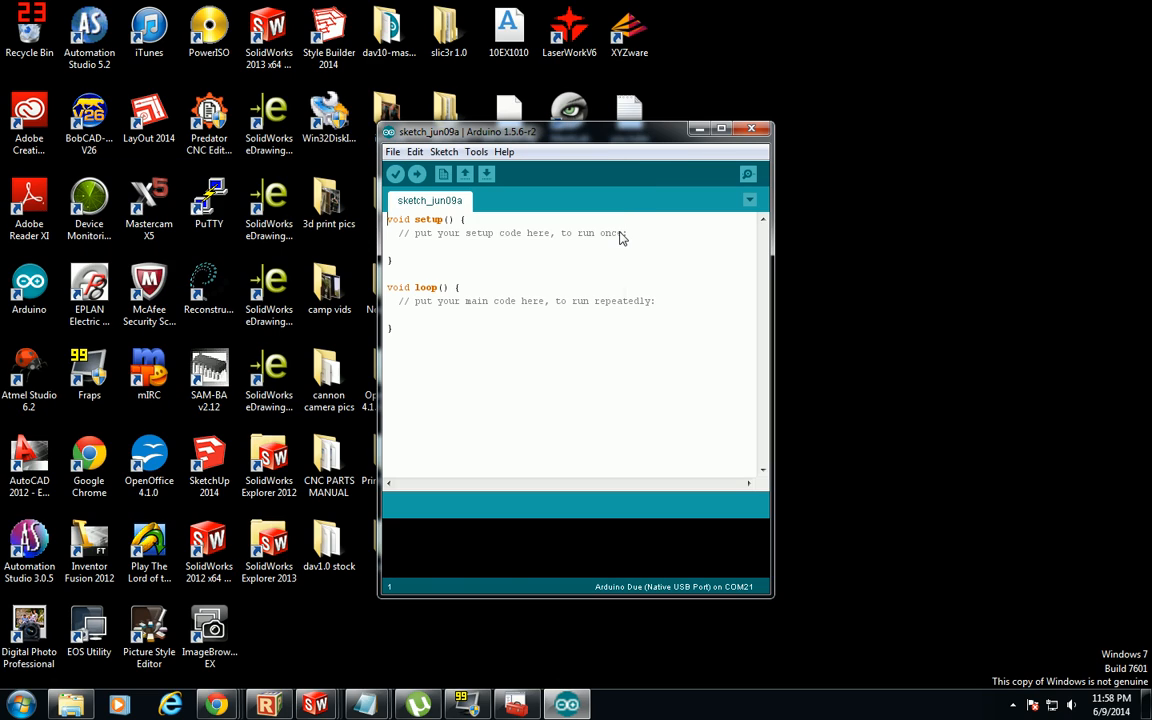
mouse_move(617, 248)
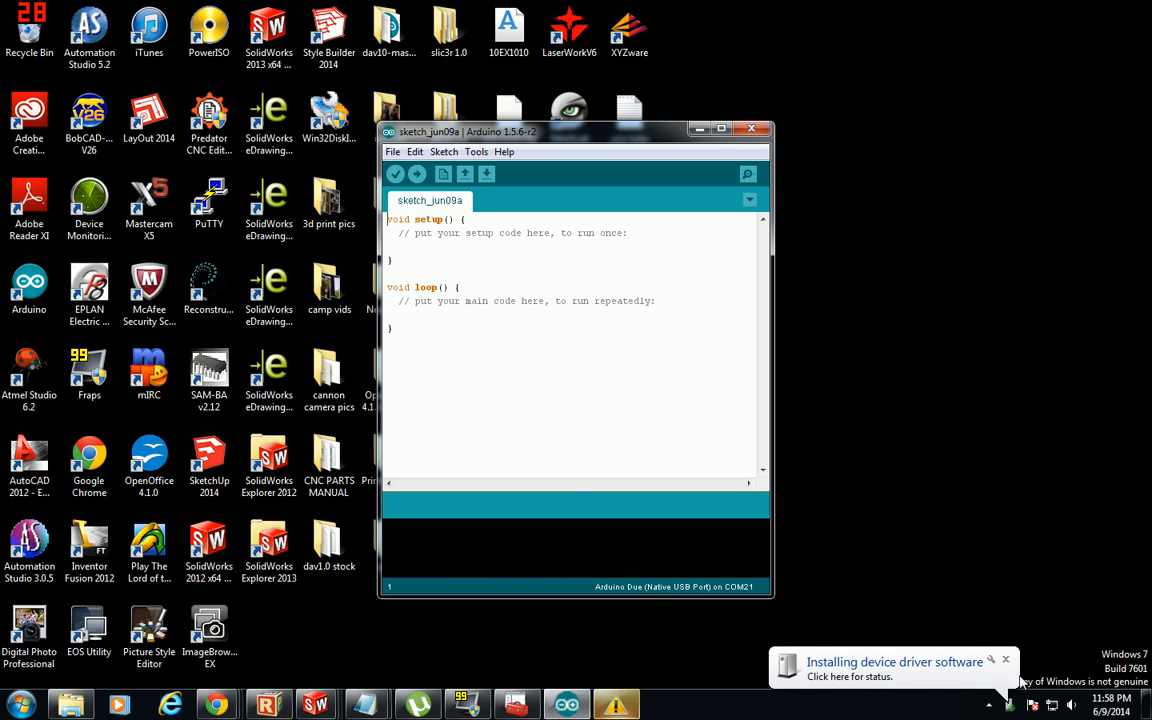
mouse_move(384, 650)
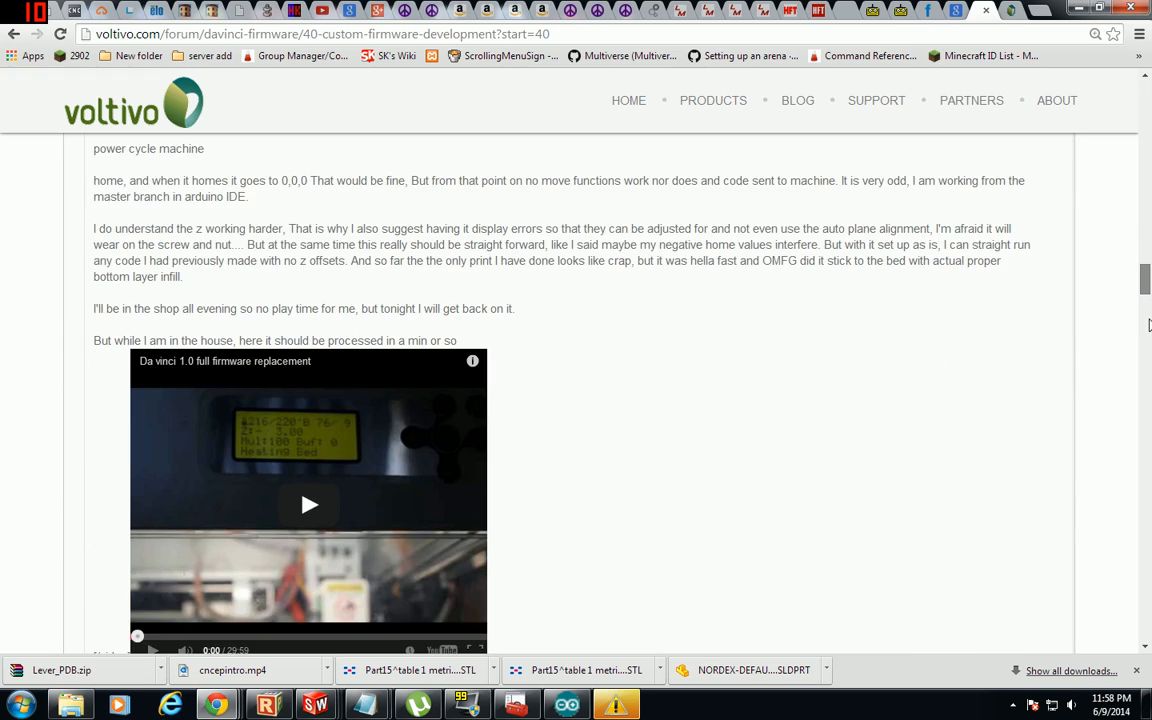
- Copy the bossac command line from forum post #387 and show all installed programs
scroll(down, 3)
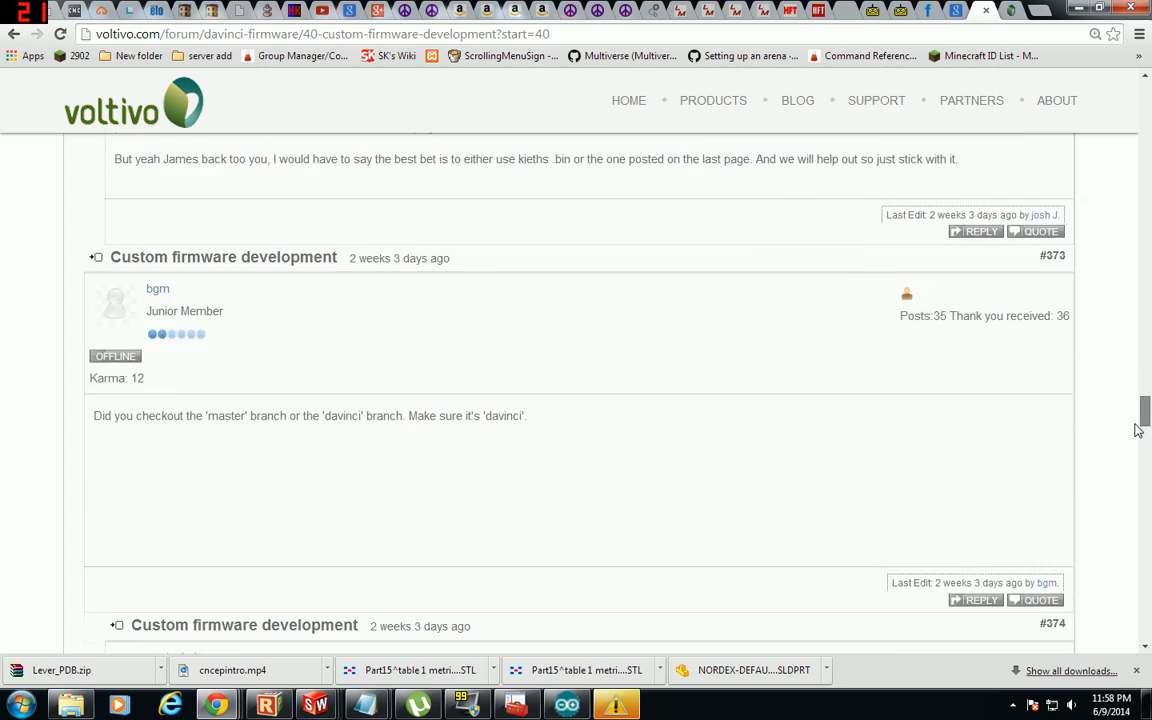
scroll(down, 3)
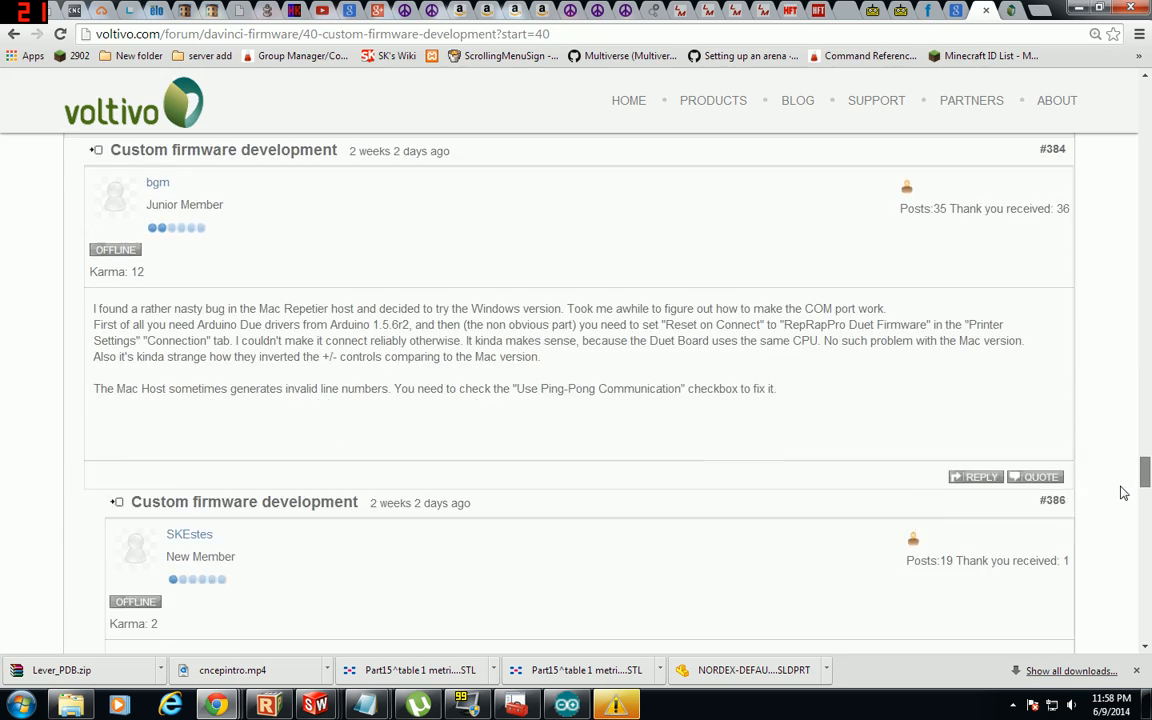
scroll(down, 3)
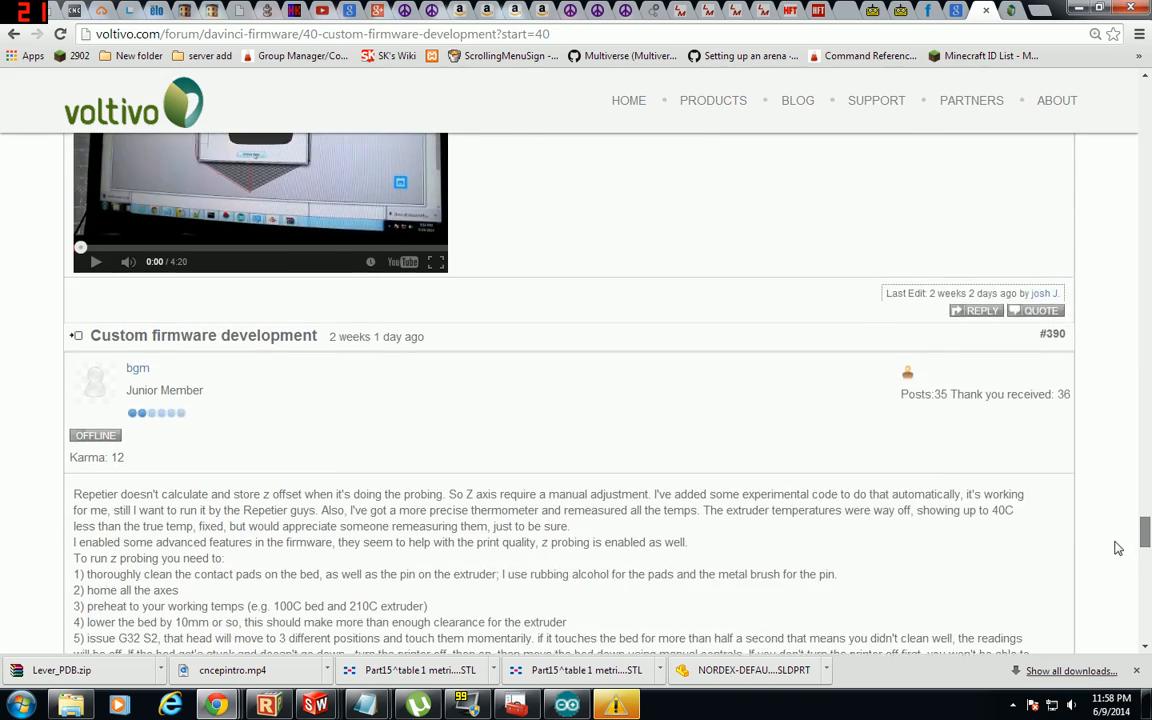
scroll(down, 3)
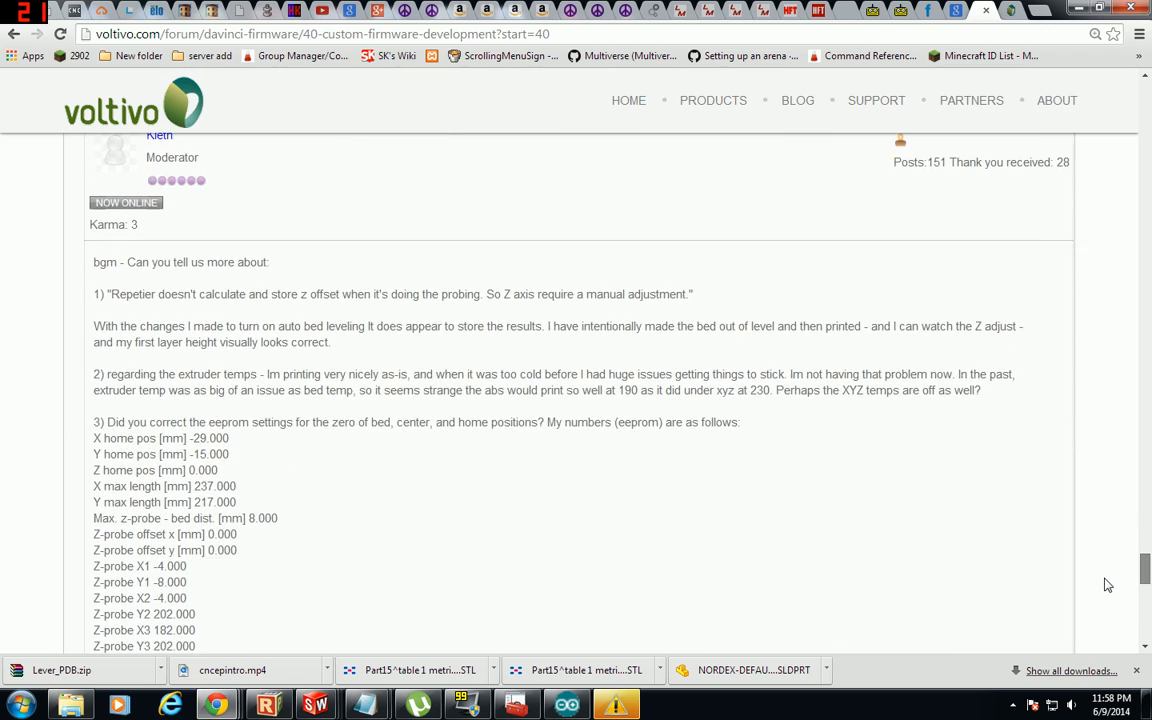
scroll(down, 3)
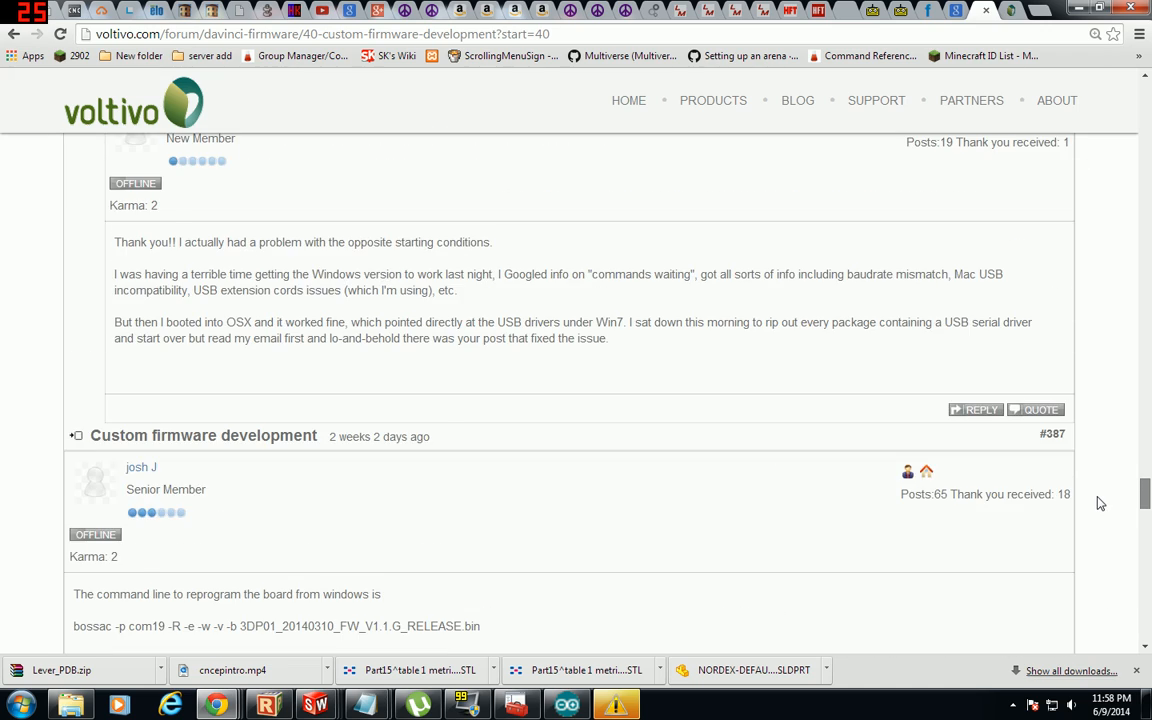
scroll(down, 3)
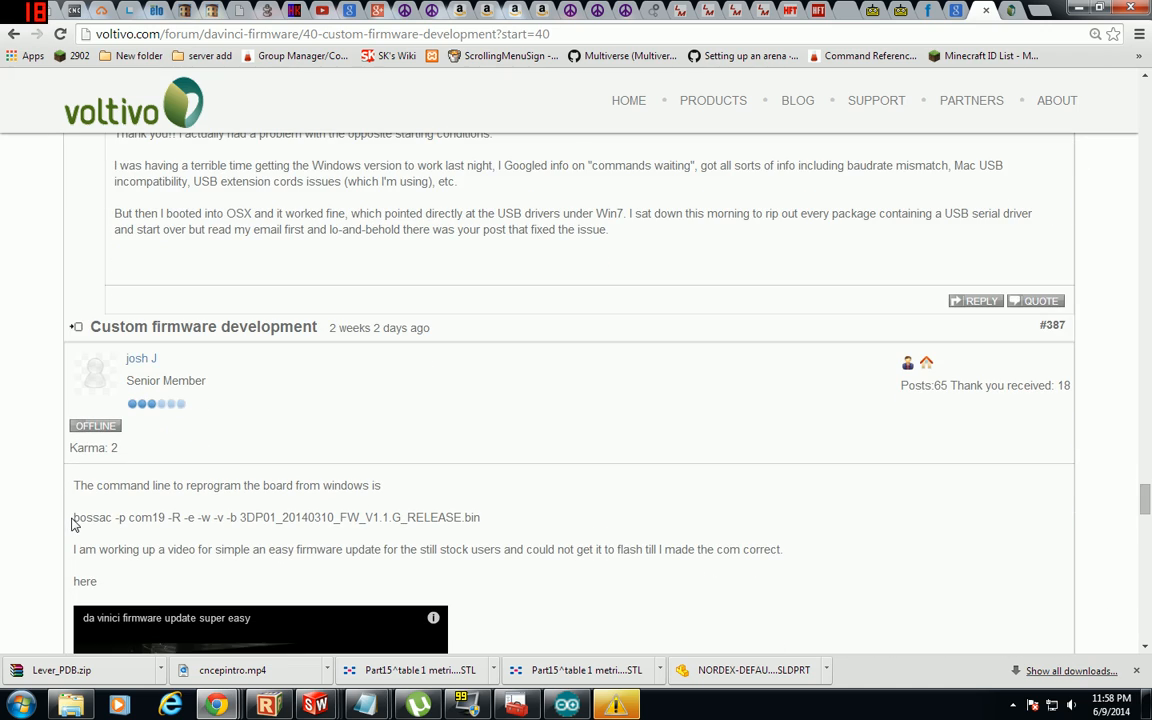
drag(73, 485, 367, 549)
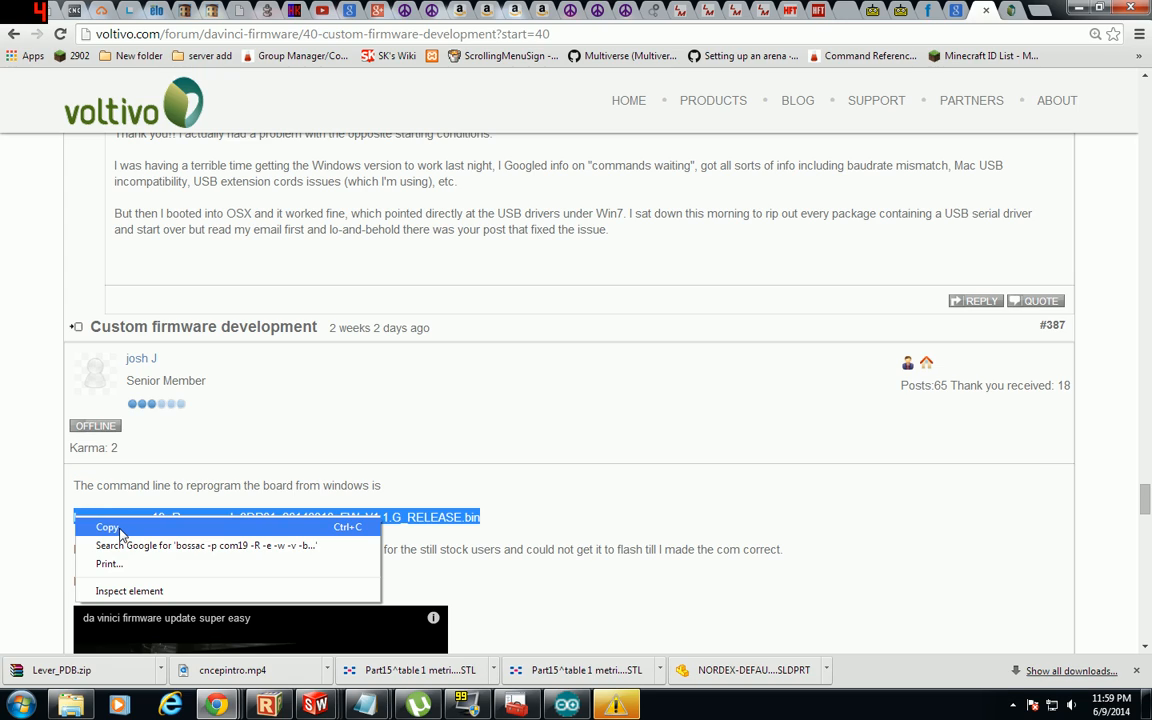
click(106, 527)
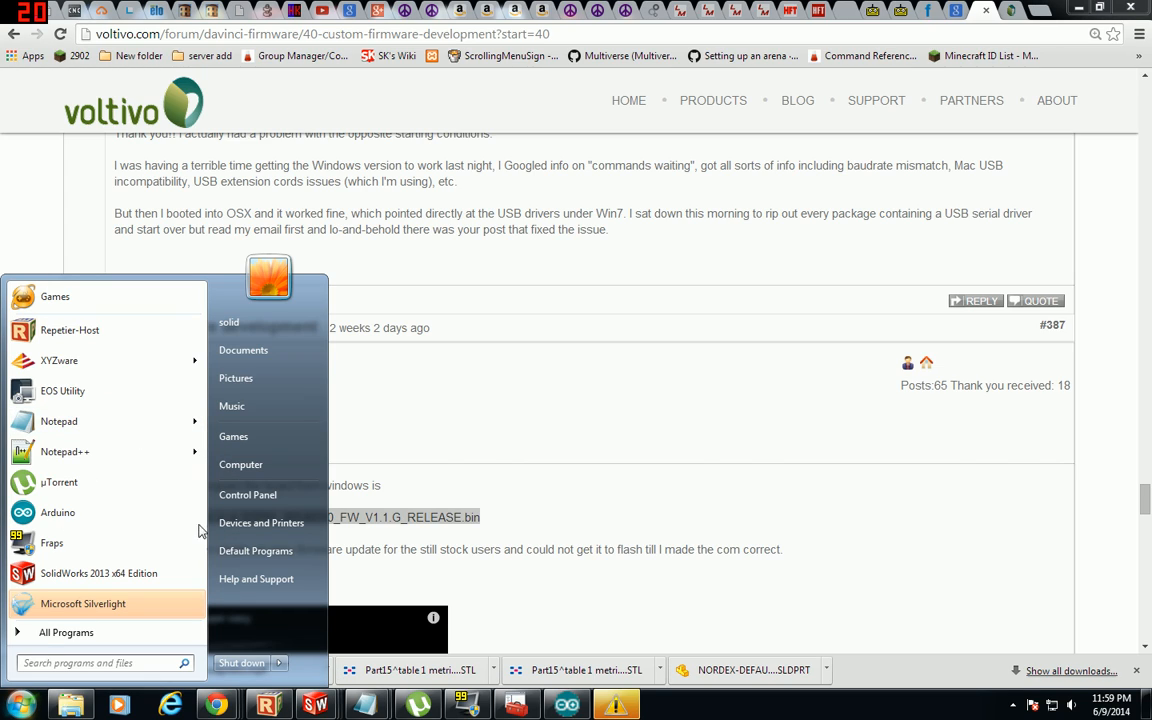
click(66, 632)
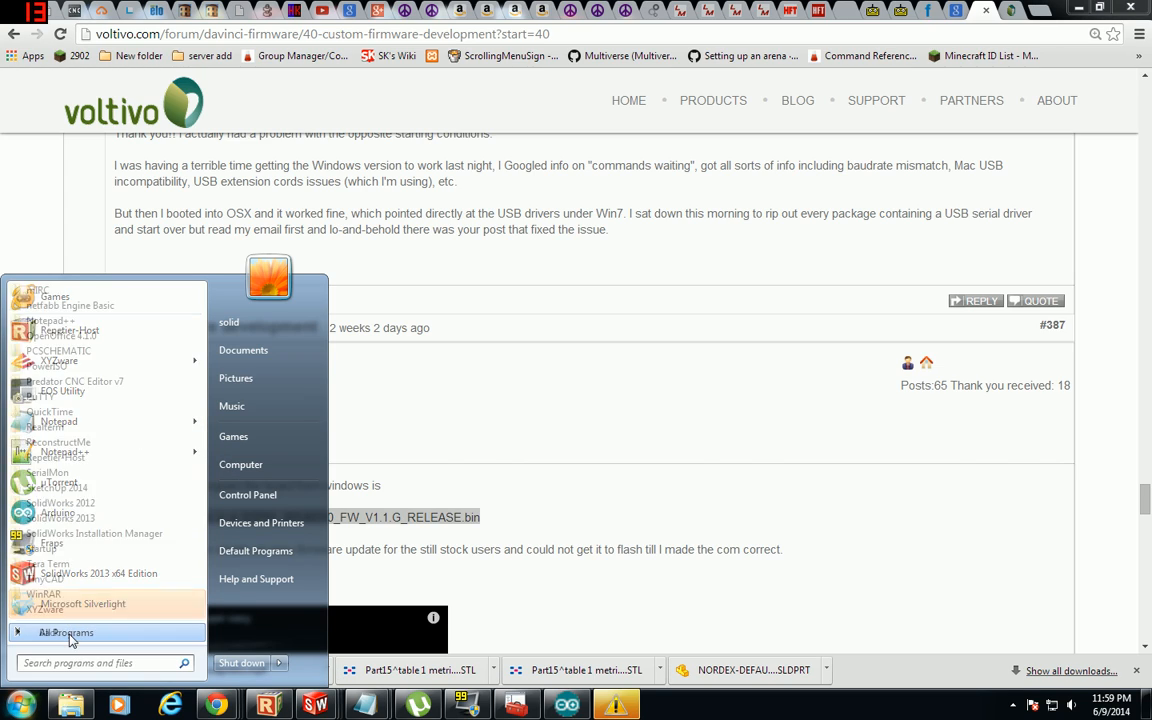
- Launch Command Prompt from the Accessories folder in All Programs
click(65, 632)
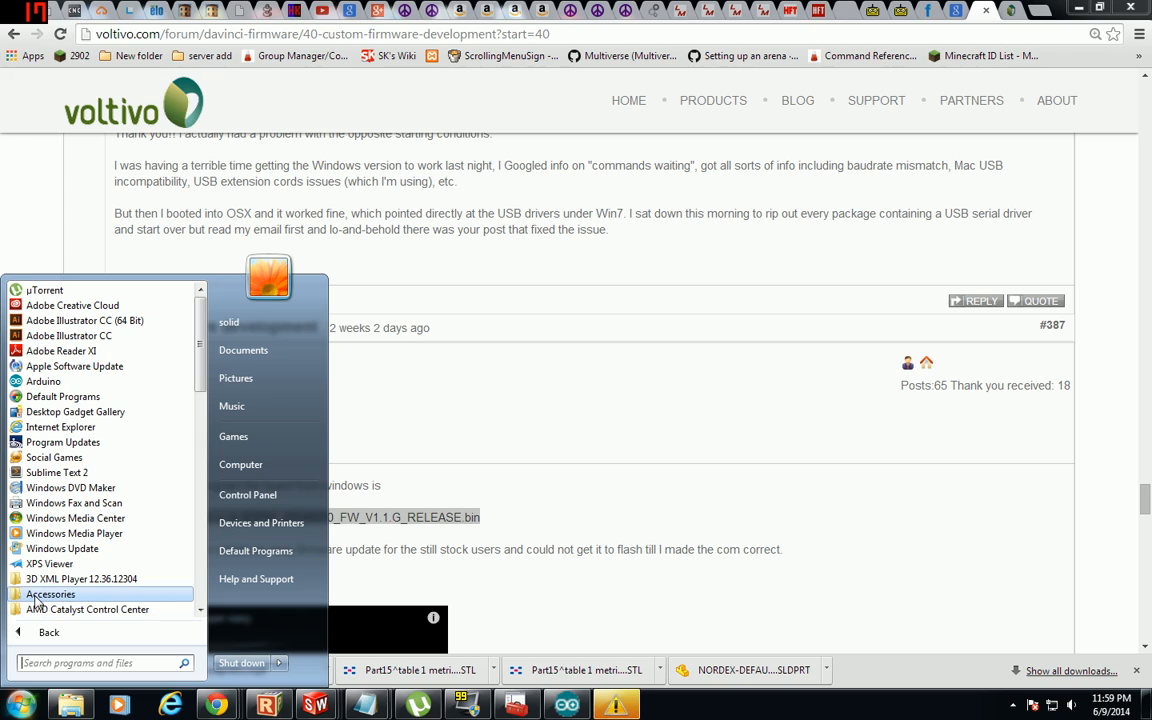
click(50, 594)
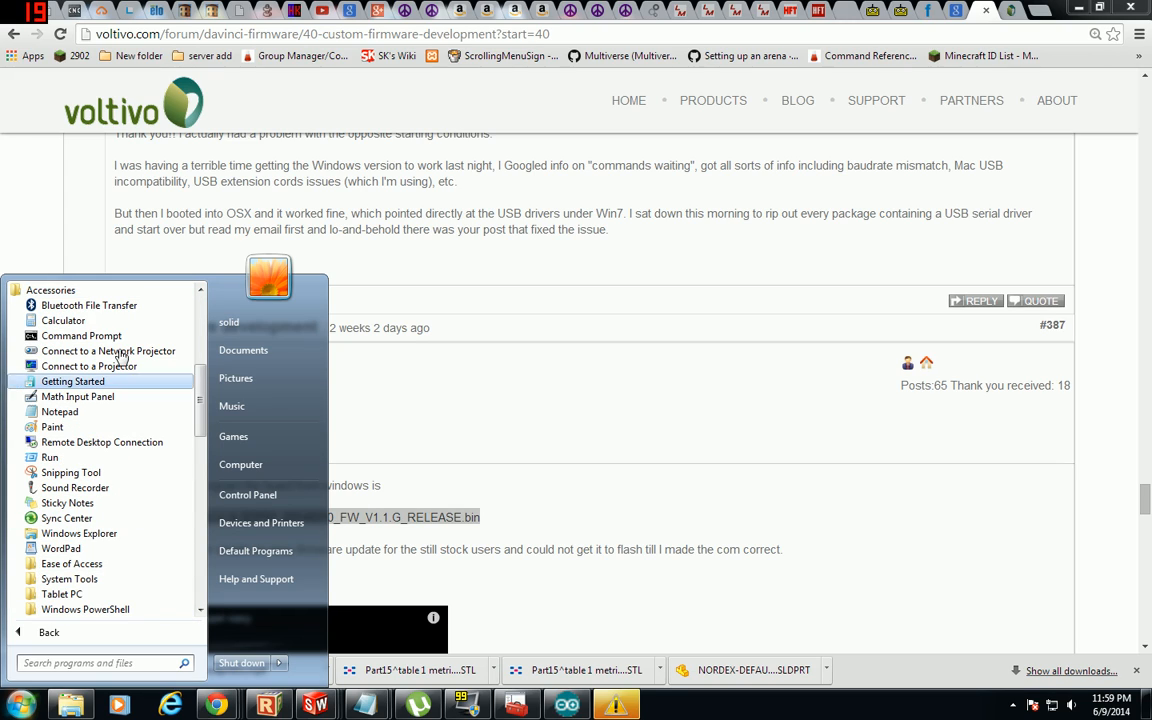
click(81, 335)
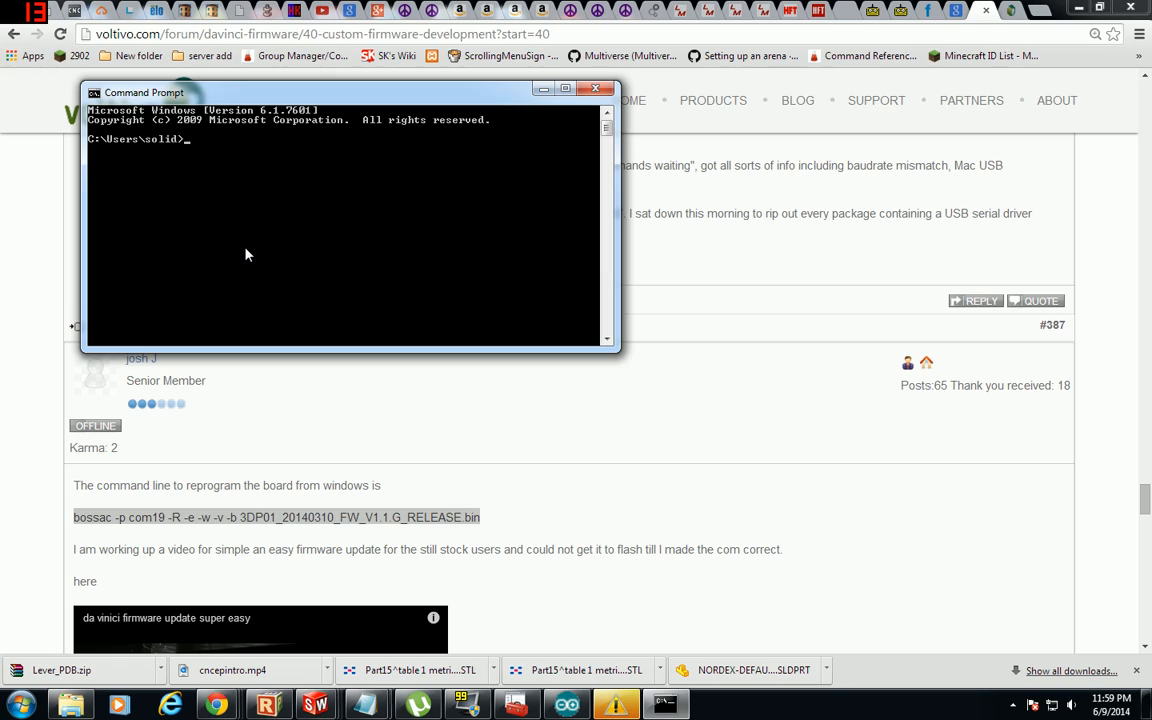
- Move to the C:\ root with c: and cd.., then enter the bossac command with port 21
text(c:)
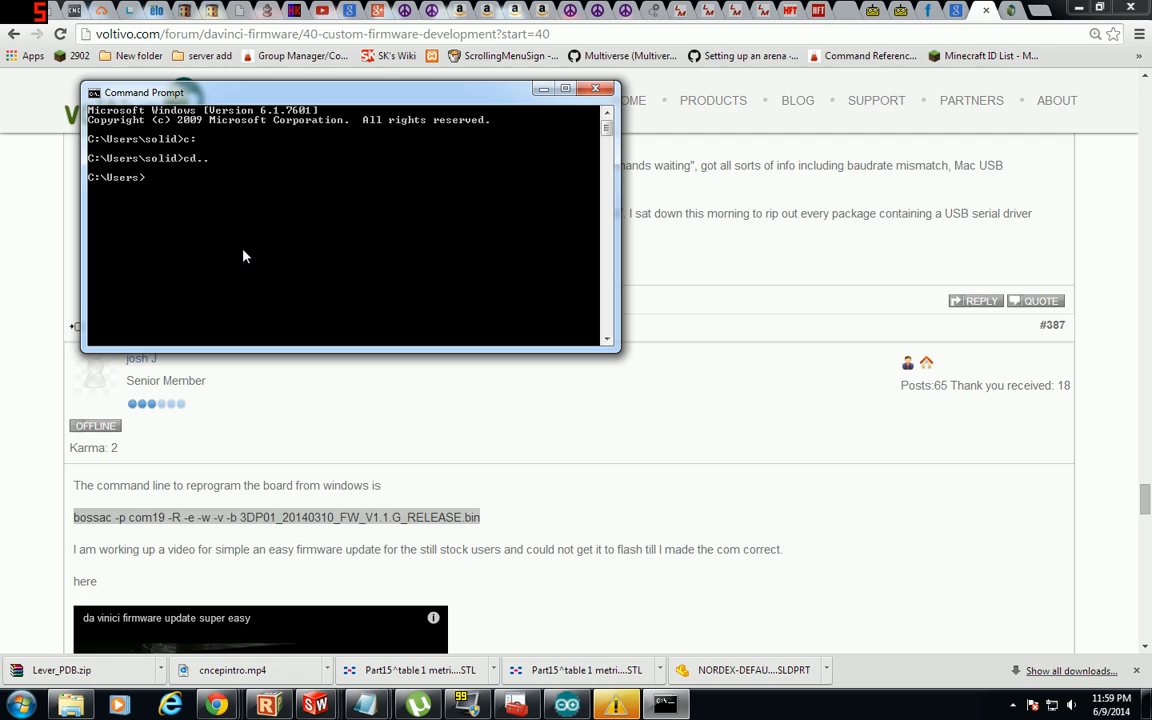
text(cd..)
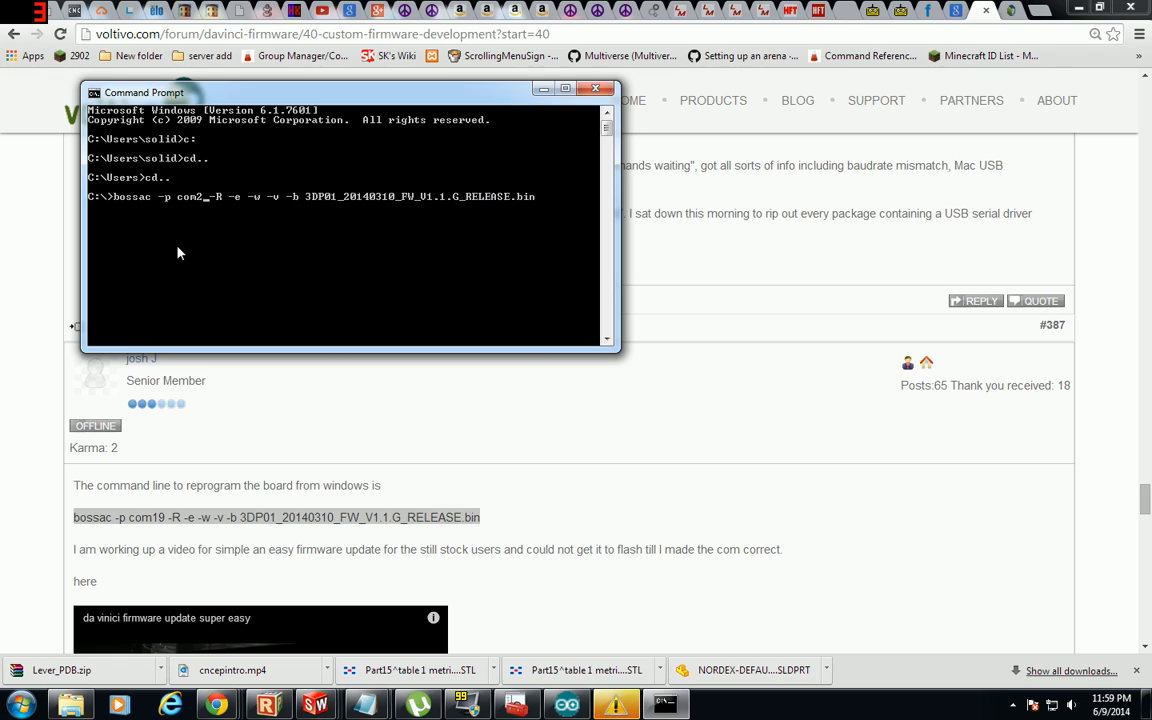
text(21)
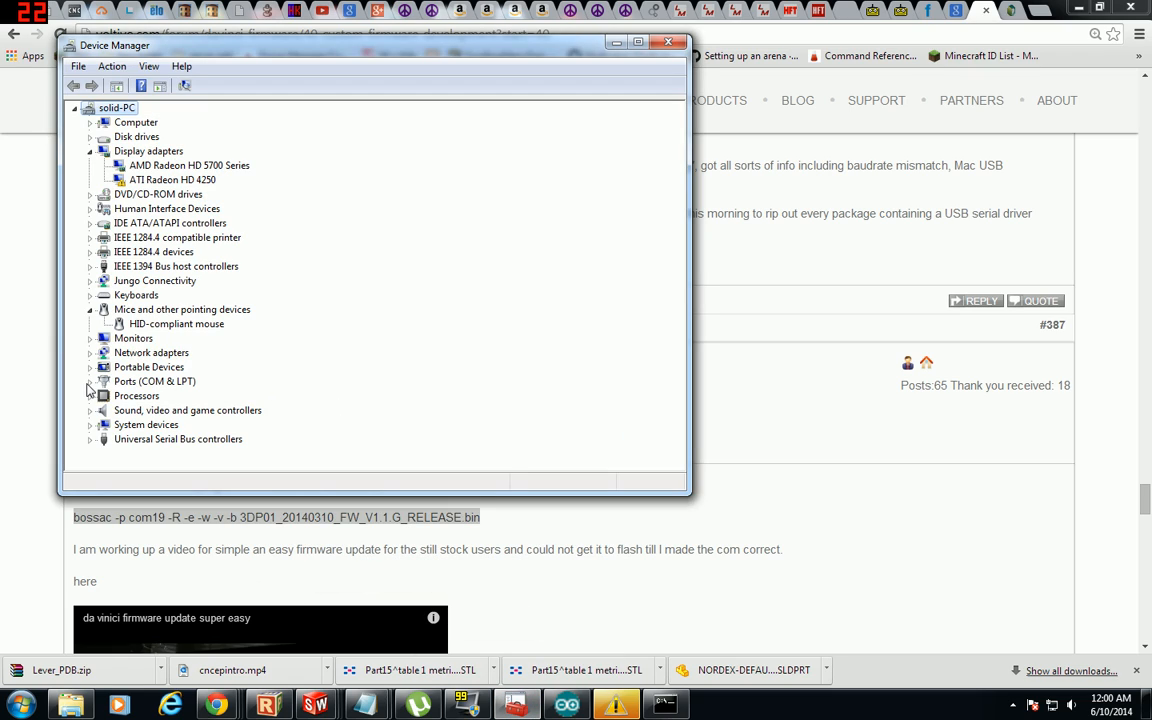
- Expand Ports (COM & LPT) in Device Manager to find the printer's COM port
click(90, 381)
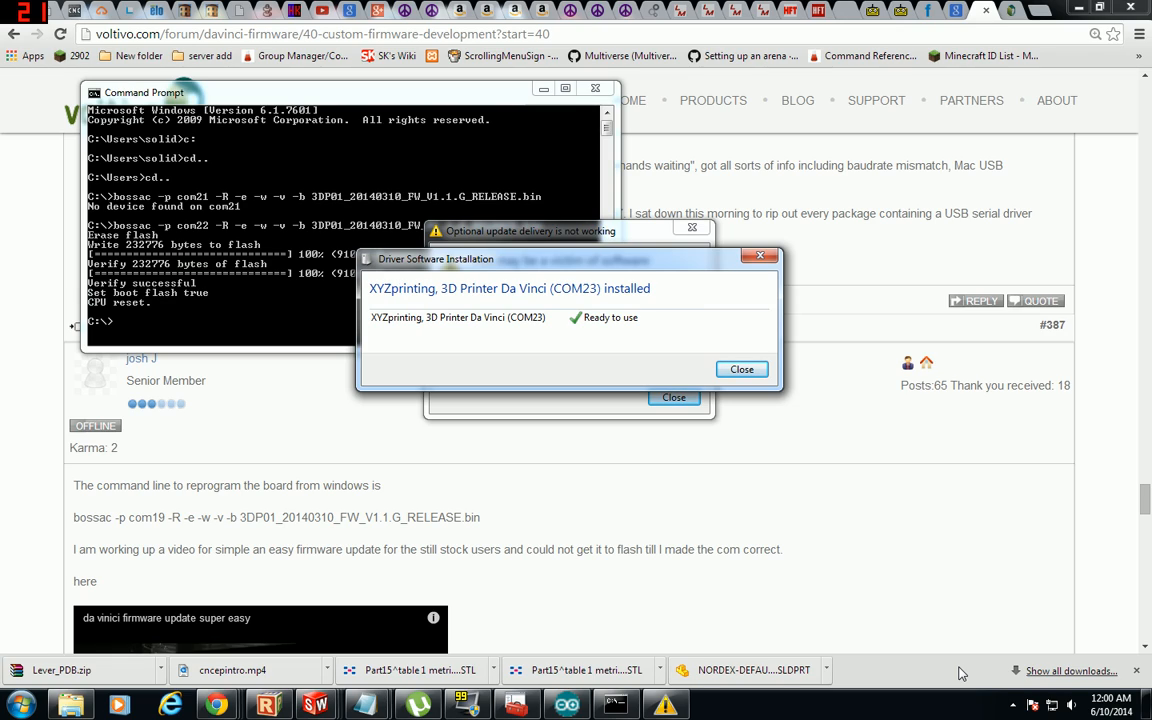
mouse_move(529, 337)
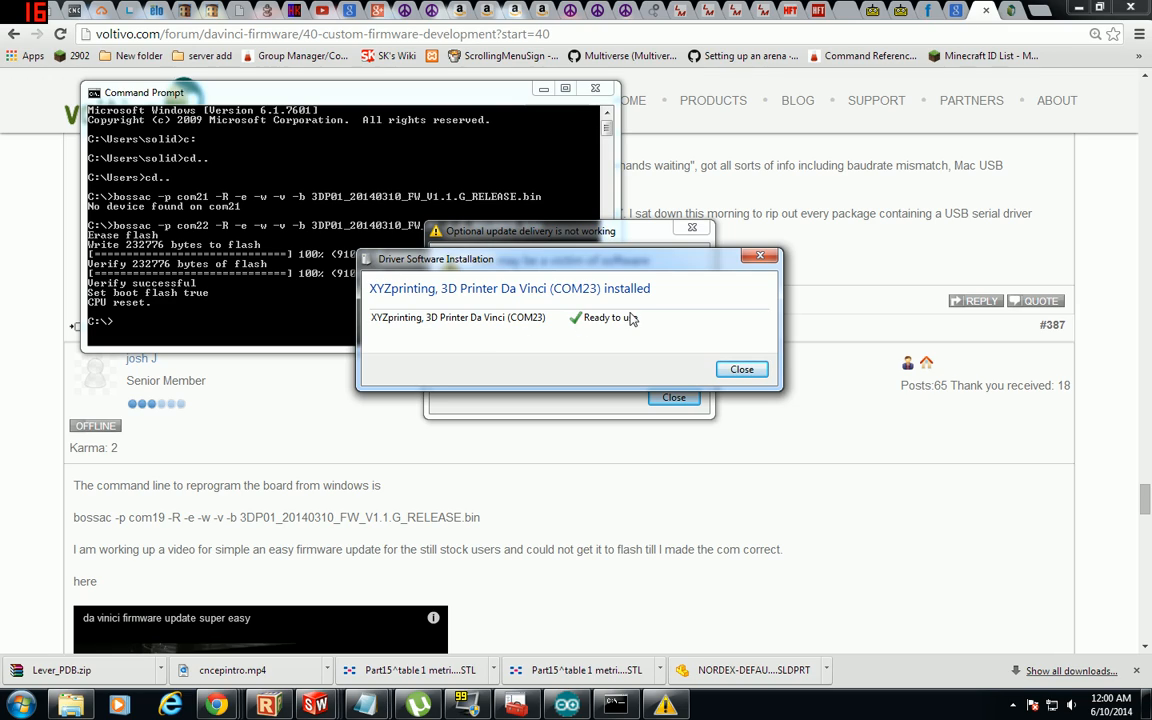
mouse_move(741, 369)
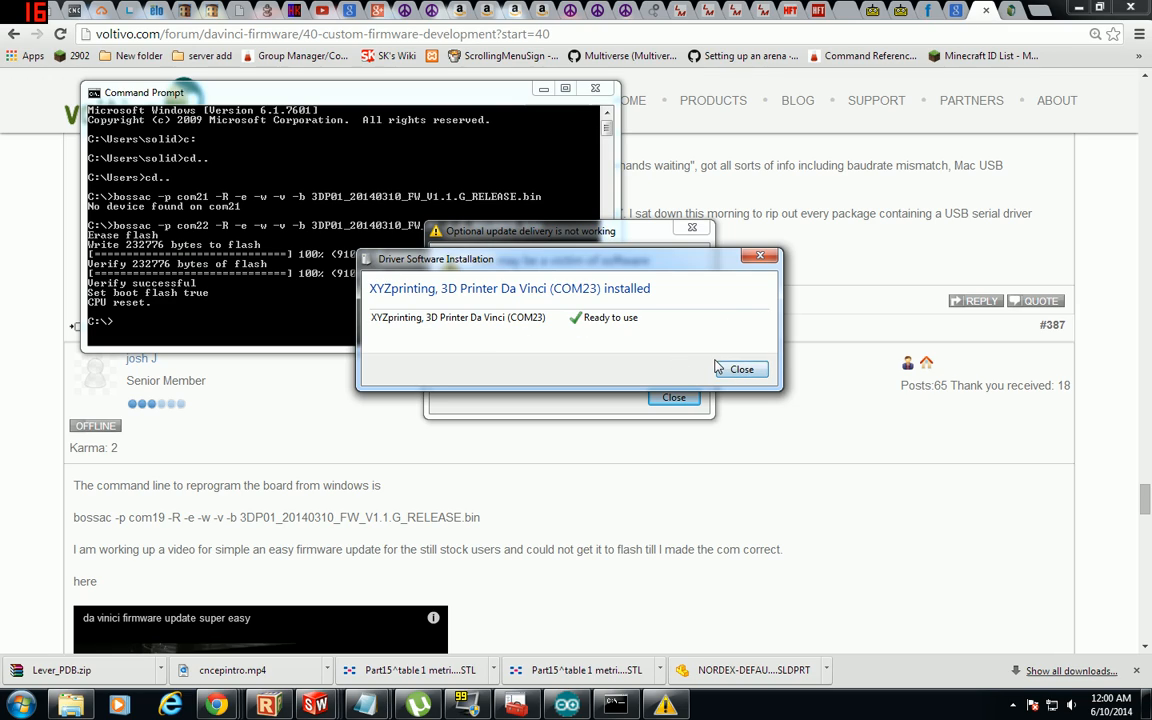
- Close the driver and counterfeit notices, launch XYZware, and decline its crash report
click(742, 369)
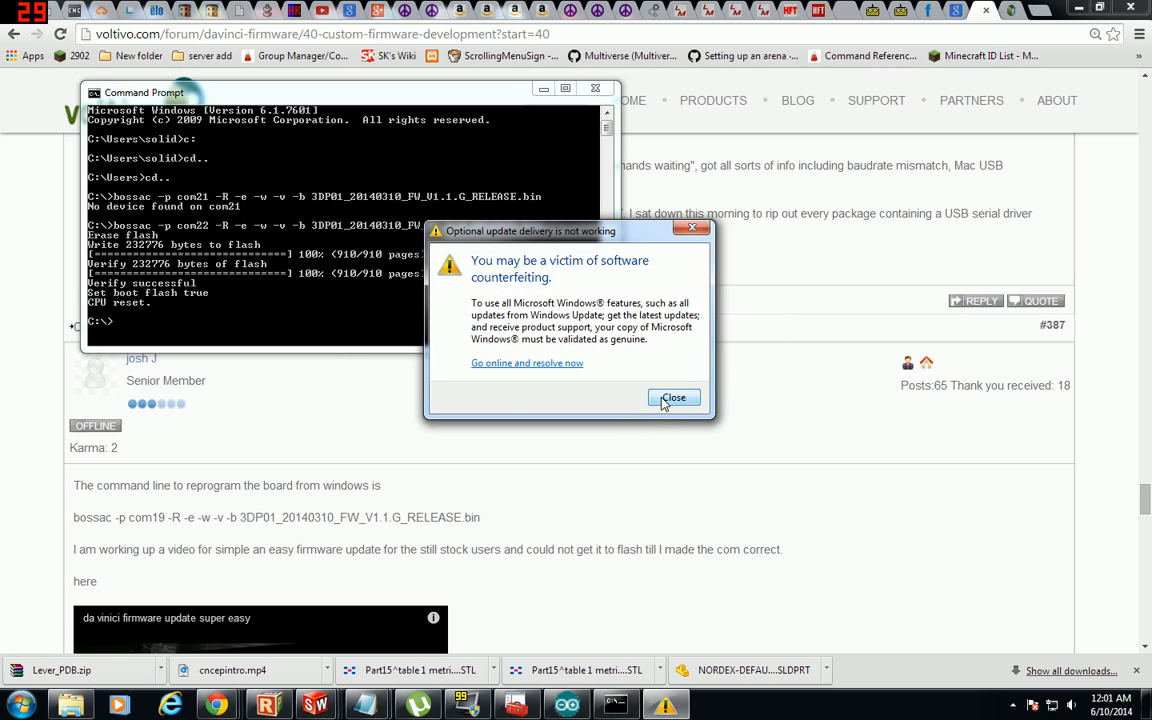
click(674, 398)
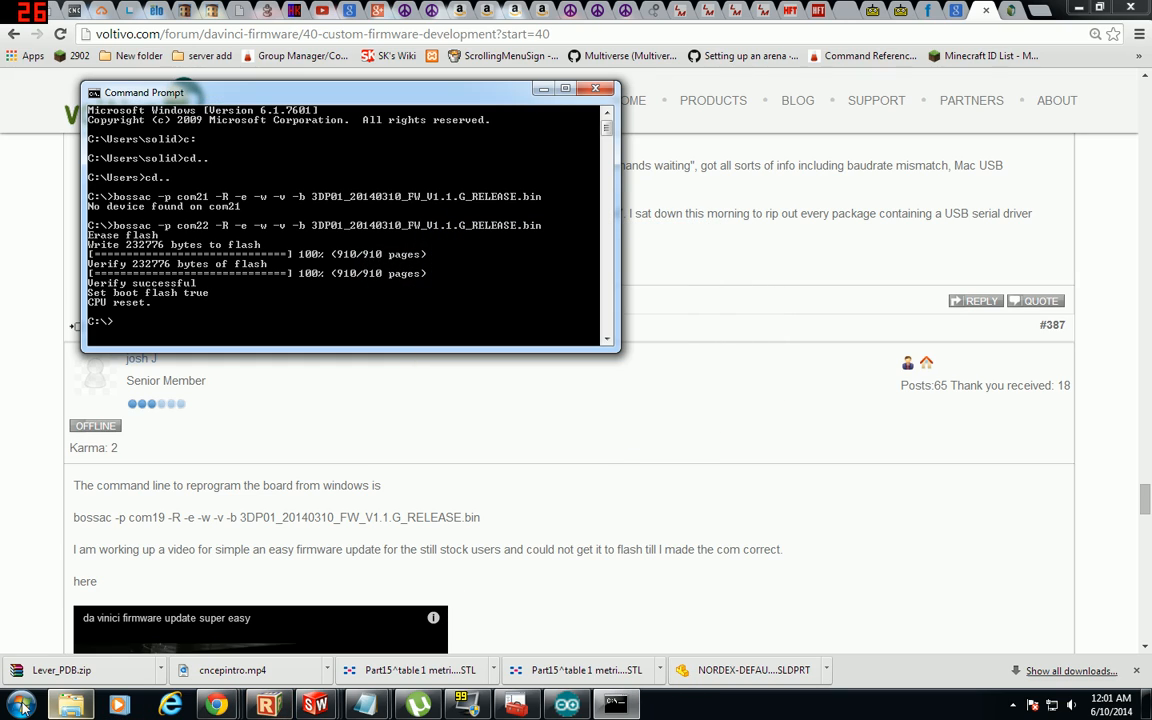
click(18, 705)
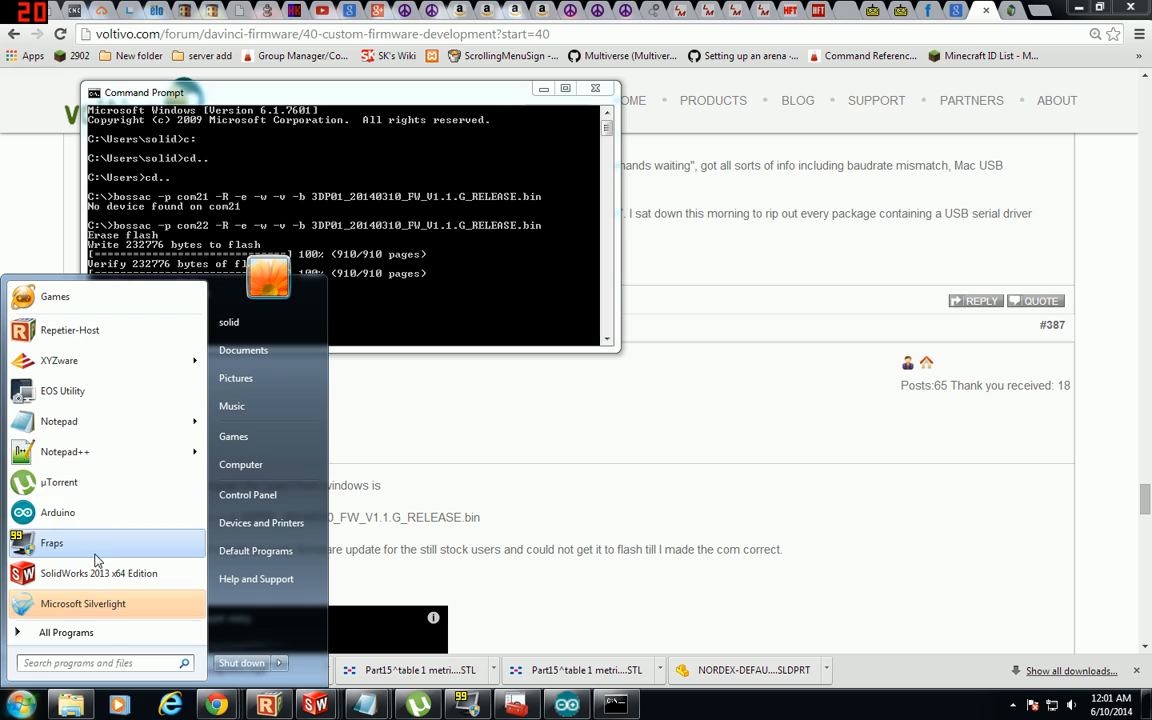
click(66, 632)
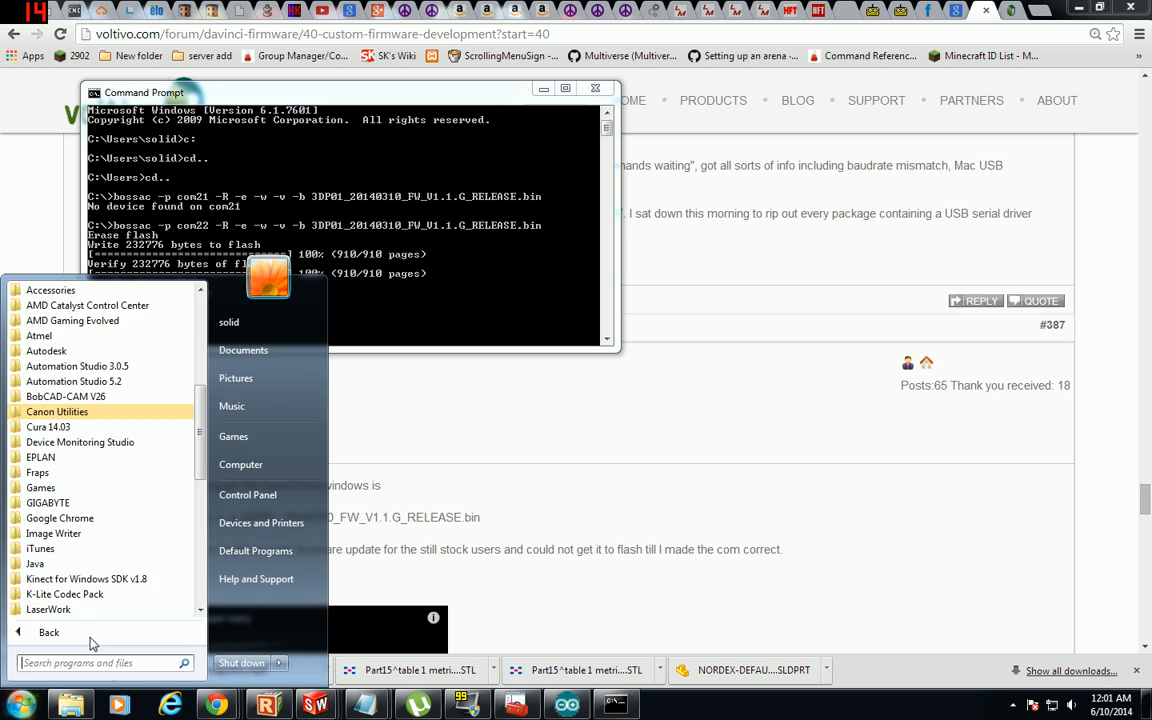
mouse_move(113, 456)
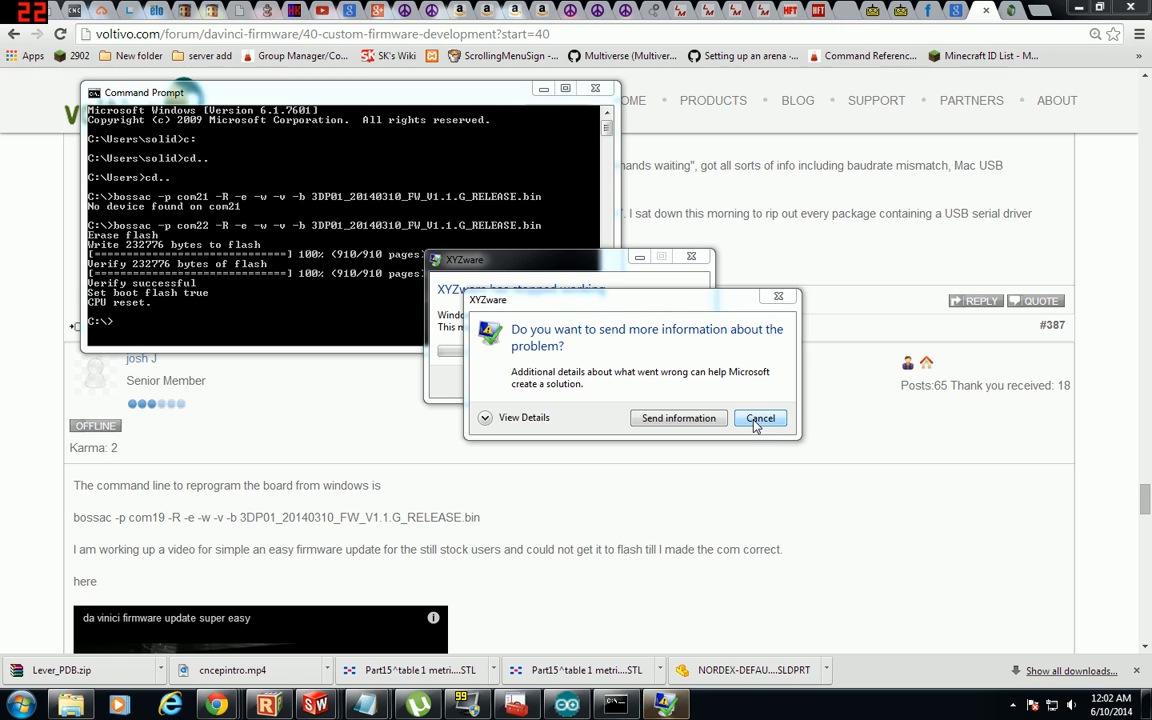
click(760, 417)
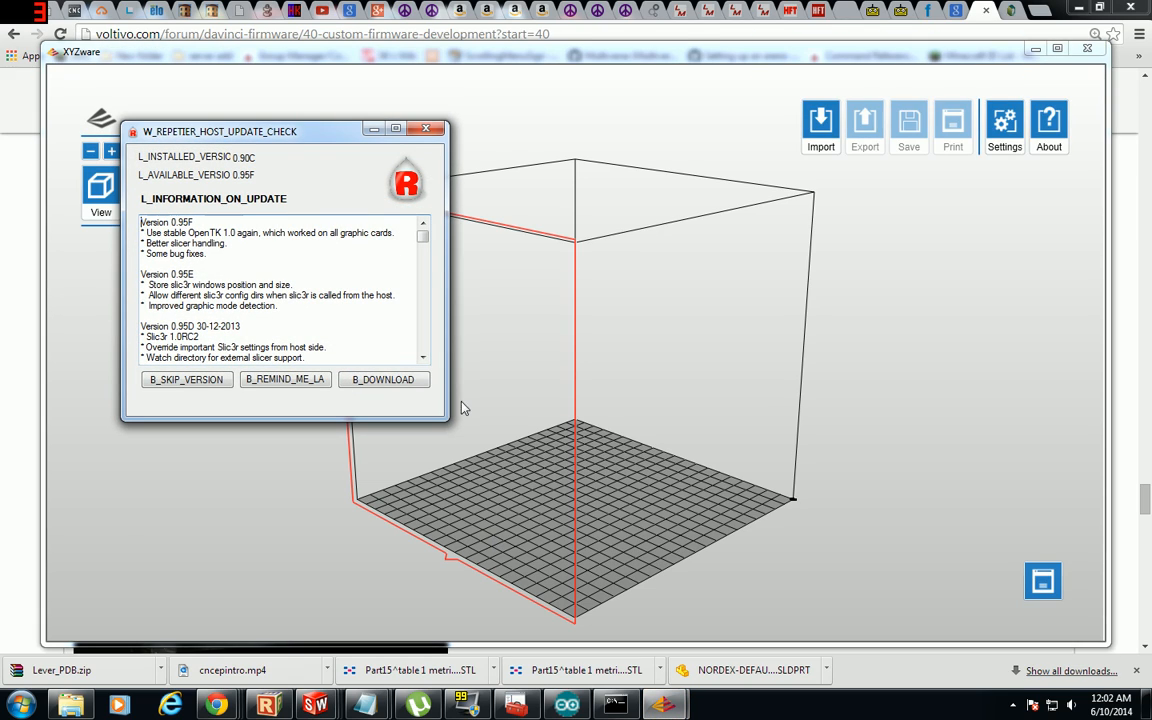
mouse_move(367, 199)
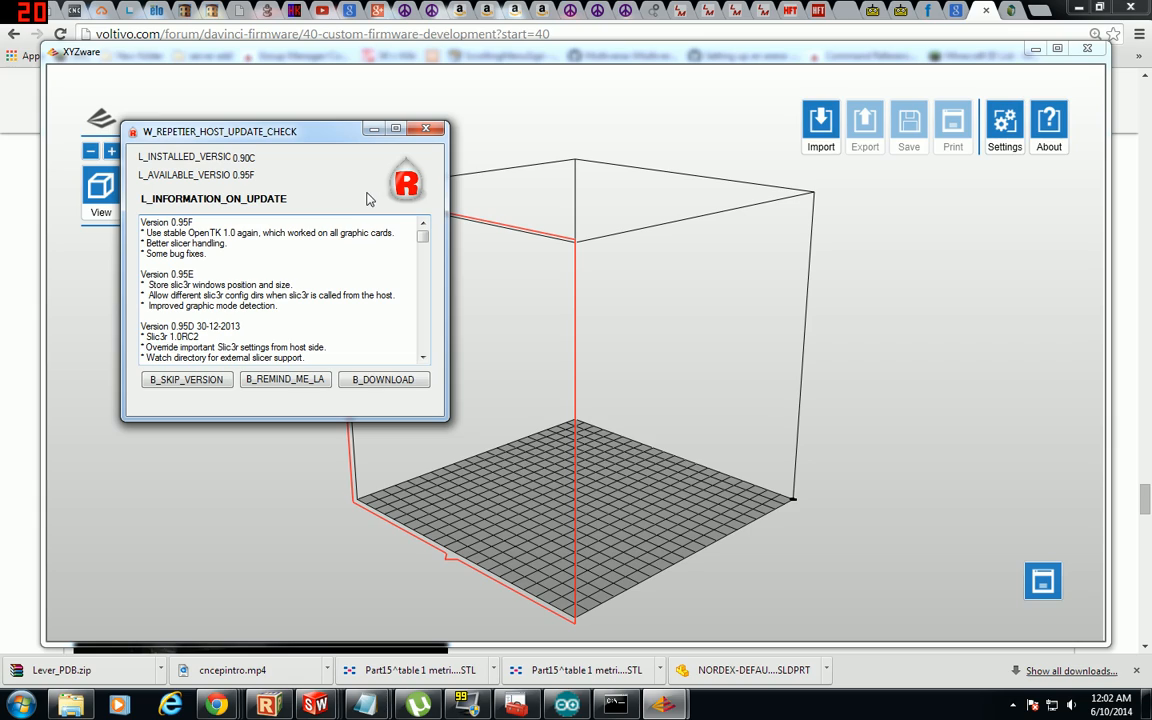
mouse_move(773, 522)
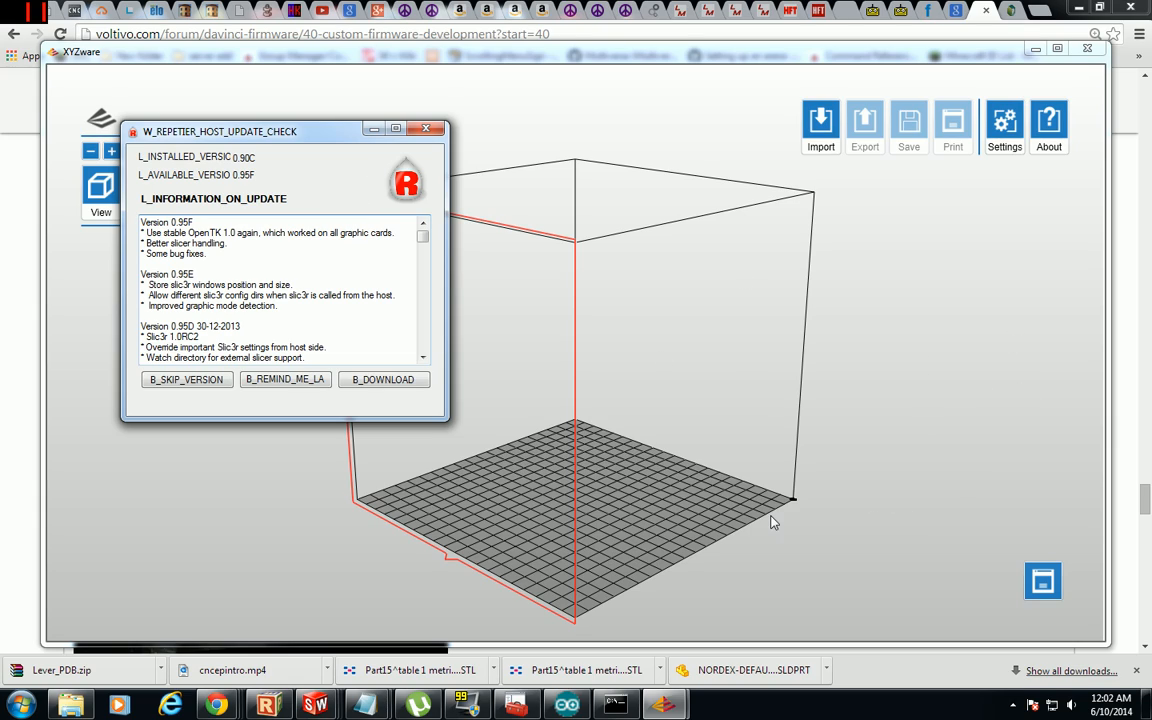
mouse_move(565, 360)
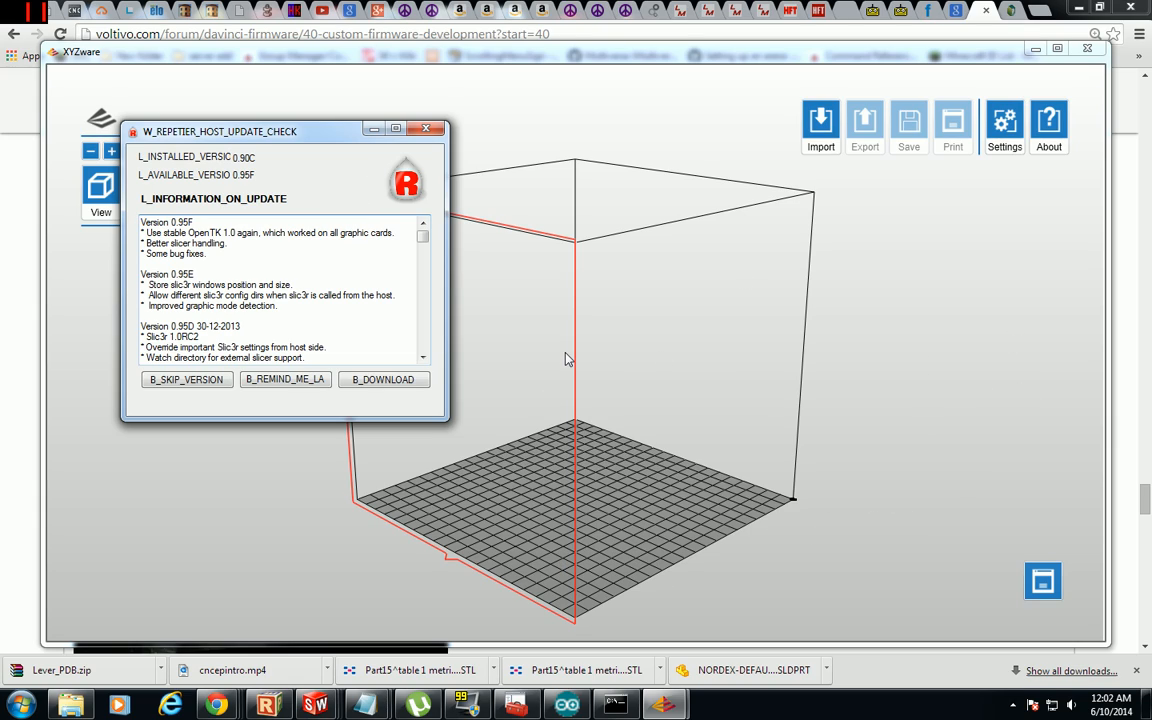
mouse_move(555, 382)
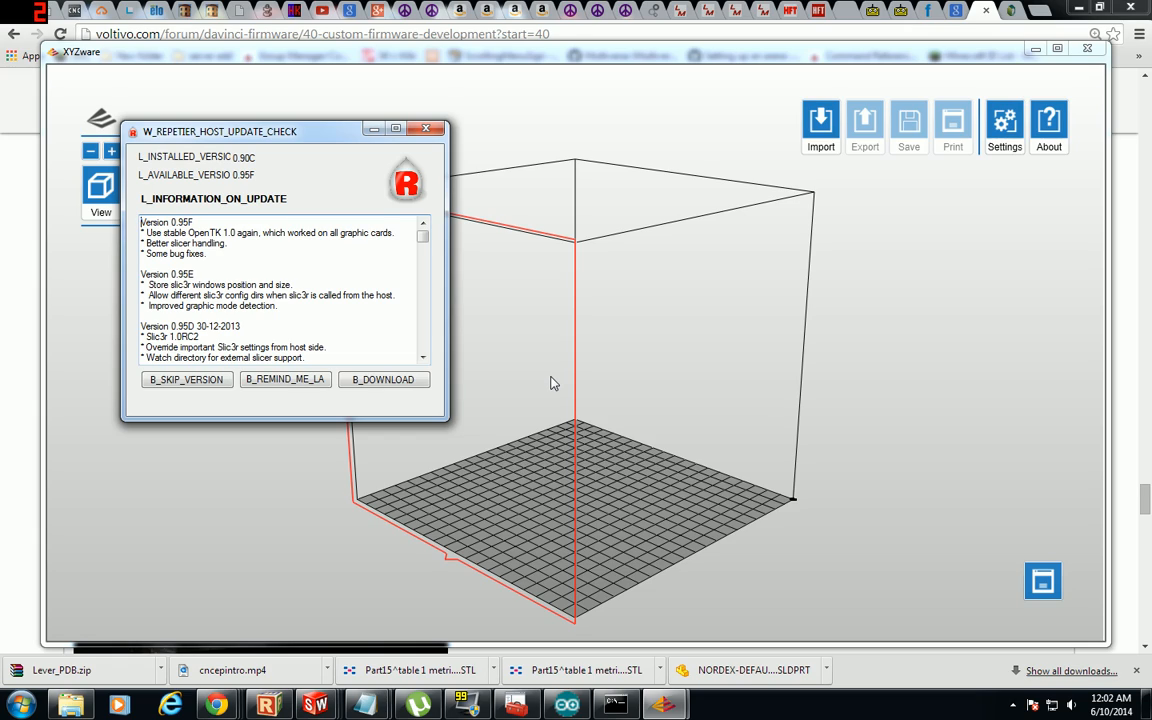
mouse_move(610, 270)
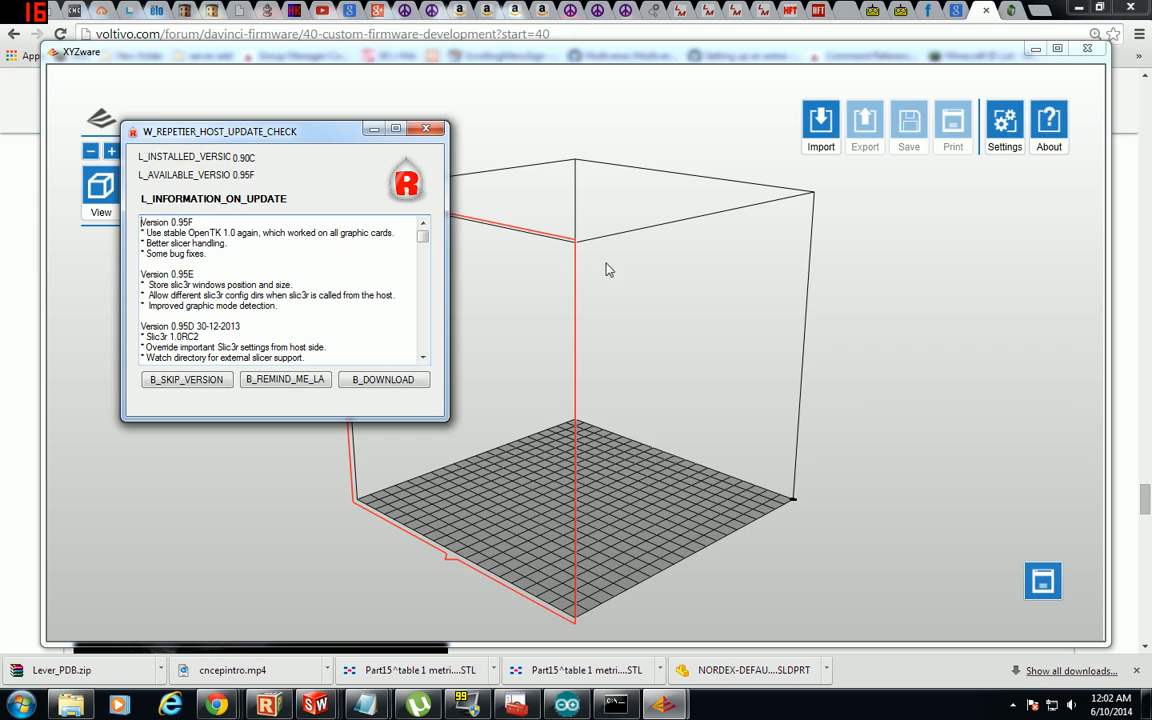
mouse_move(423, 315)
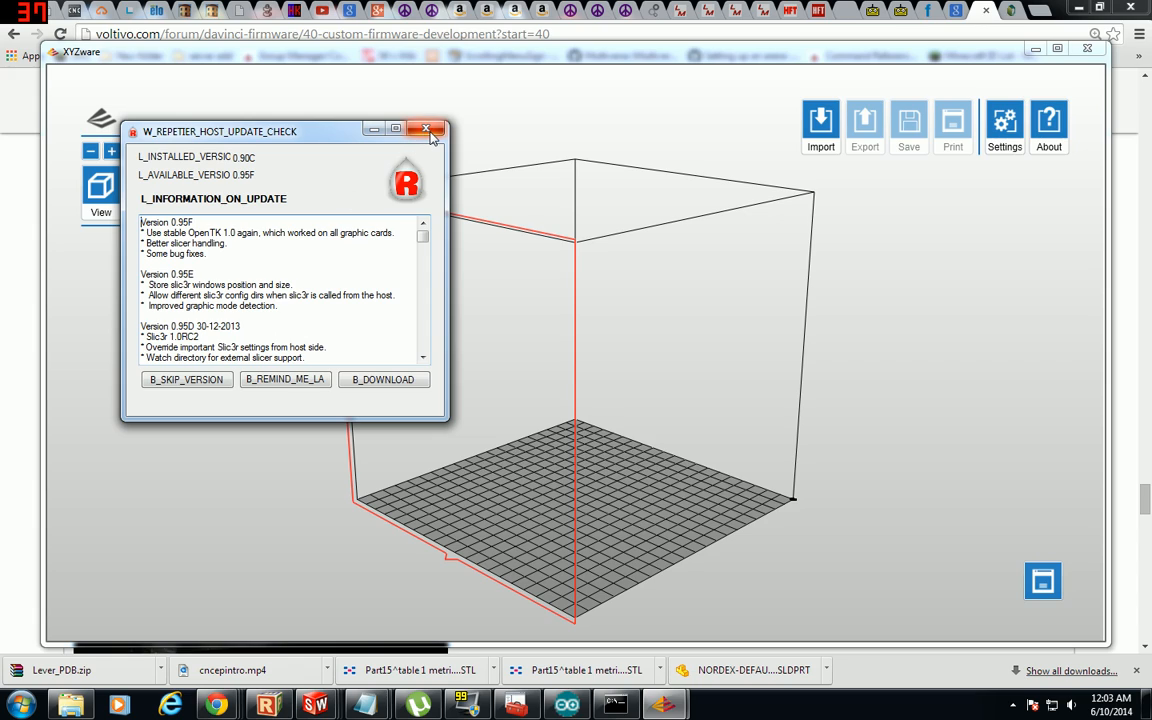
- Close the update notice, verify the da Vinci 1.0 printer type, and dismiss 'Device not found'
click(426, 131)
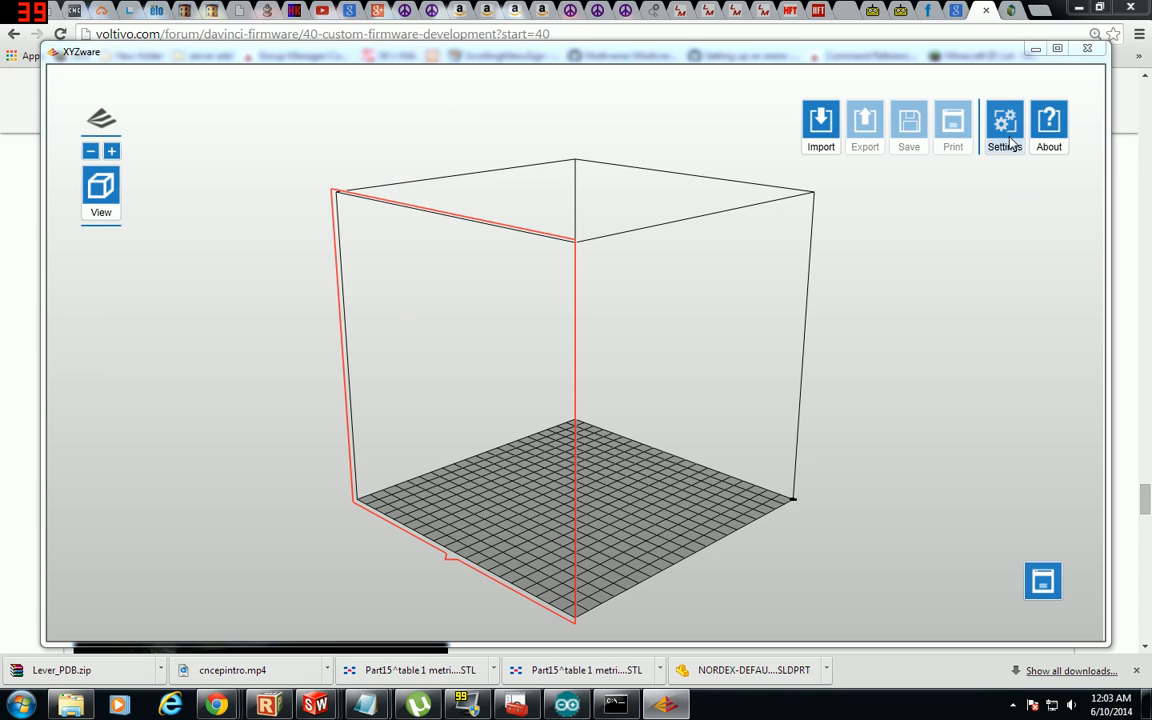
click(1004, 125)
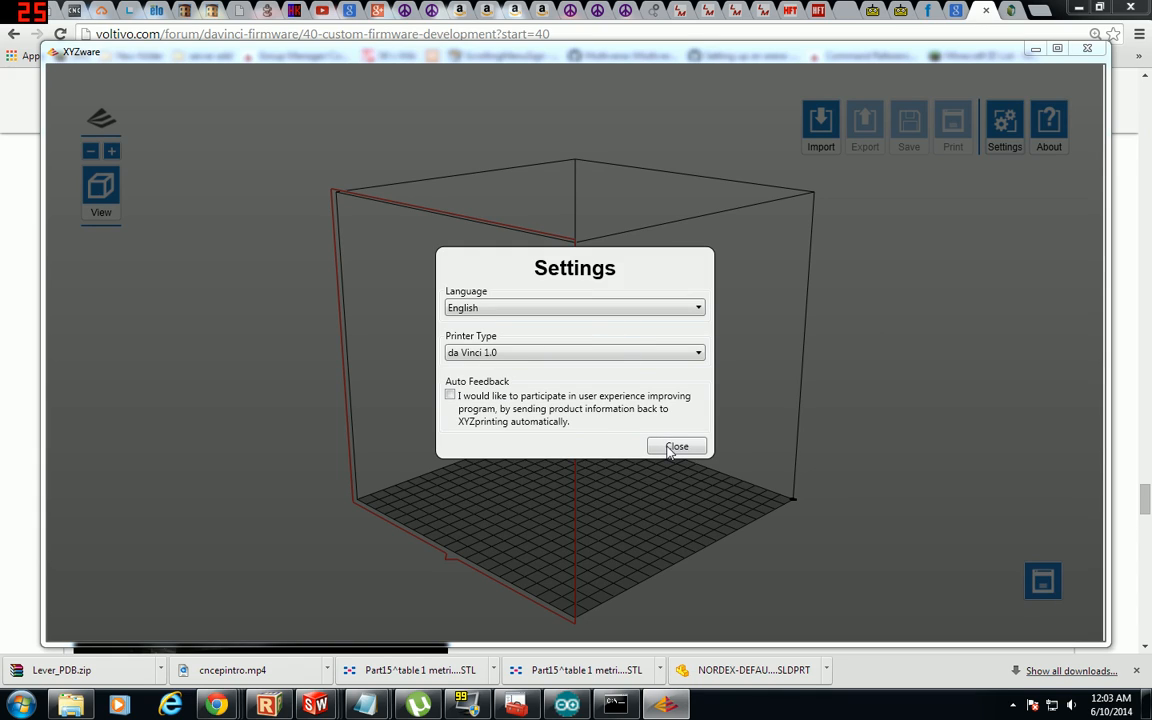
click(677, 446)
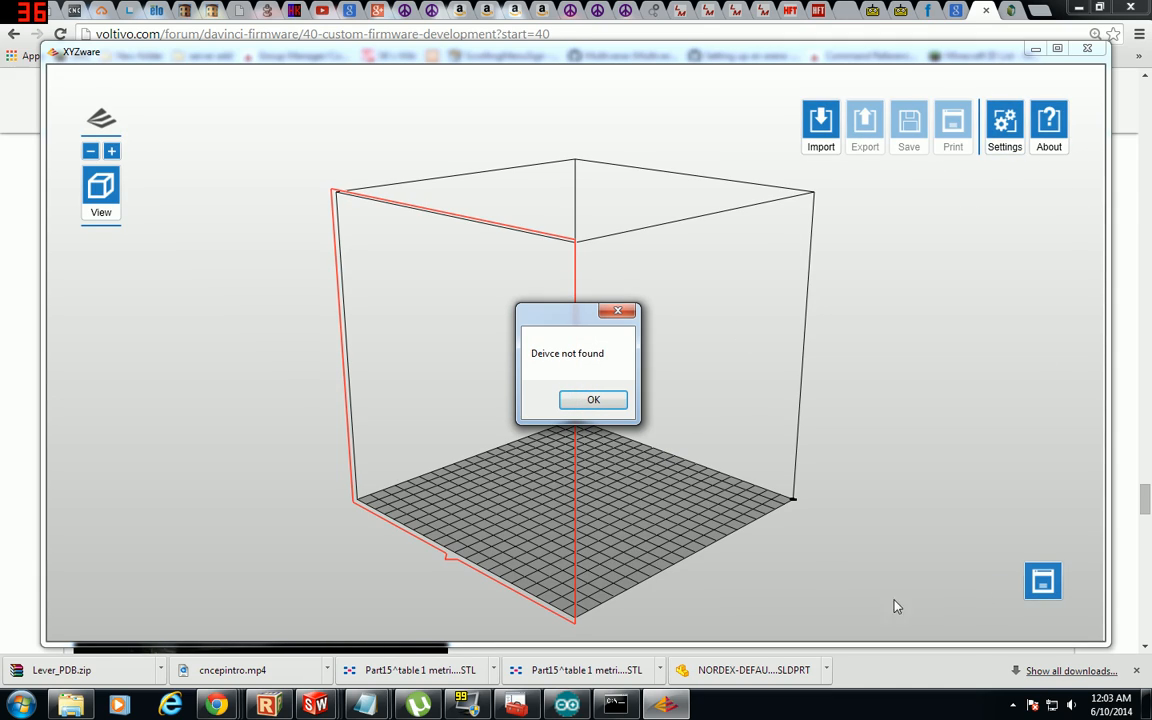
click(592, 399)
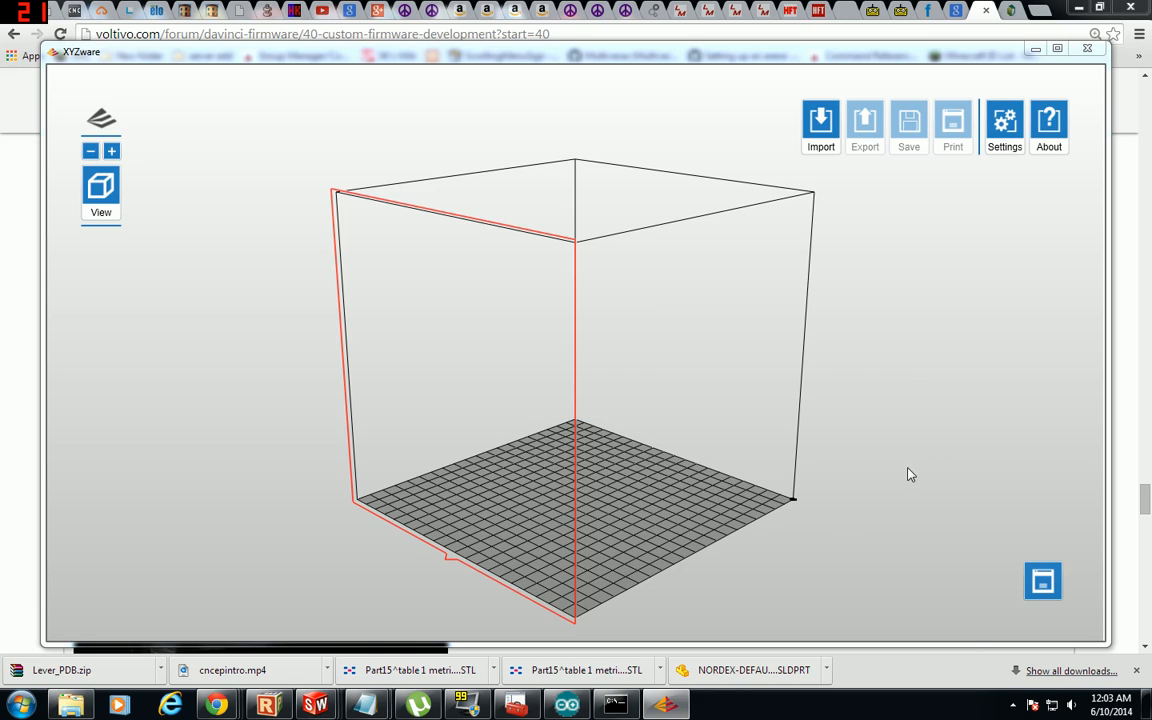
mouse_move(1004, 120)
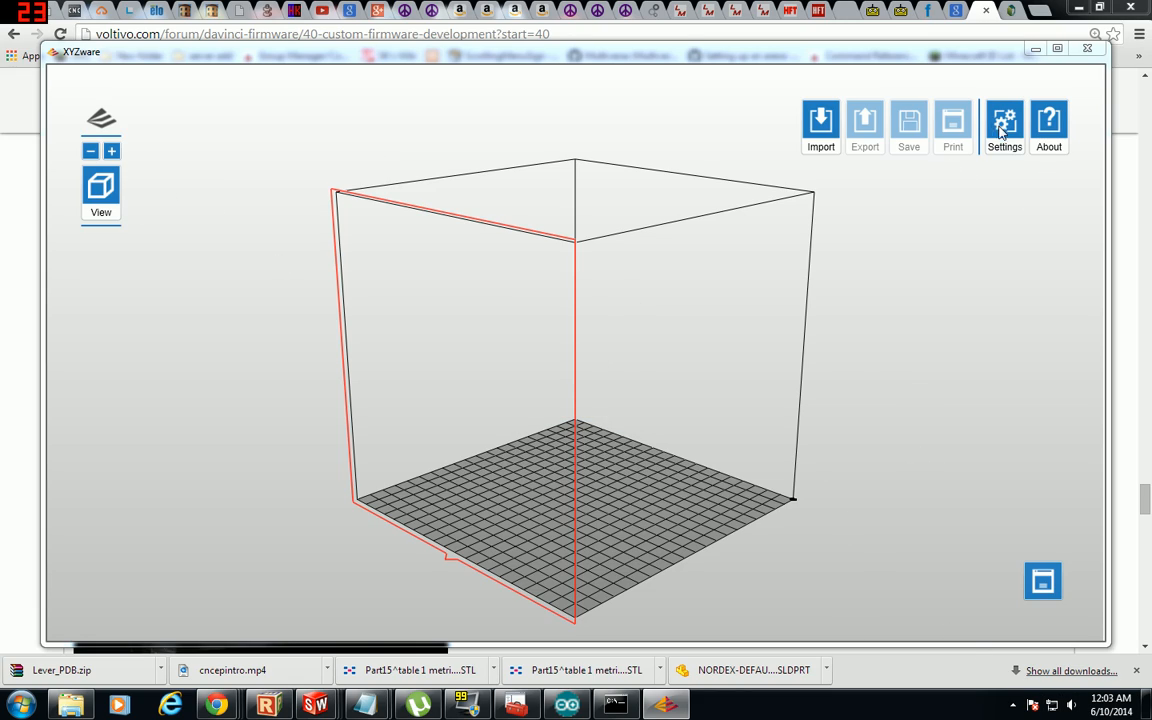
mouse_move(840, 125)
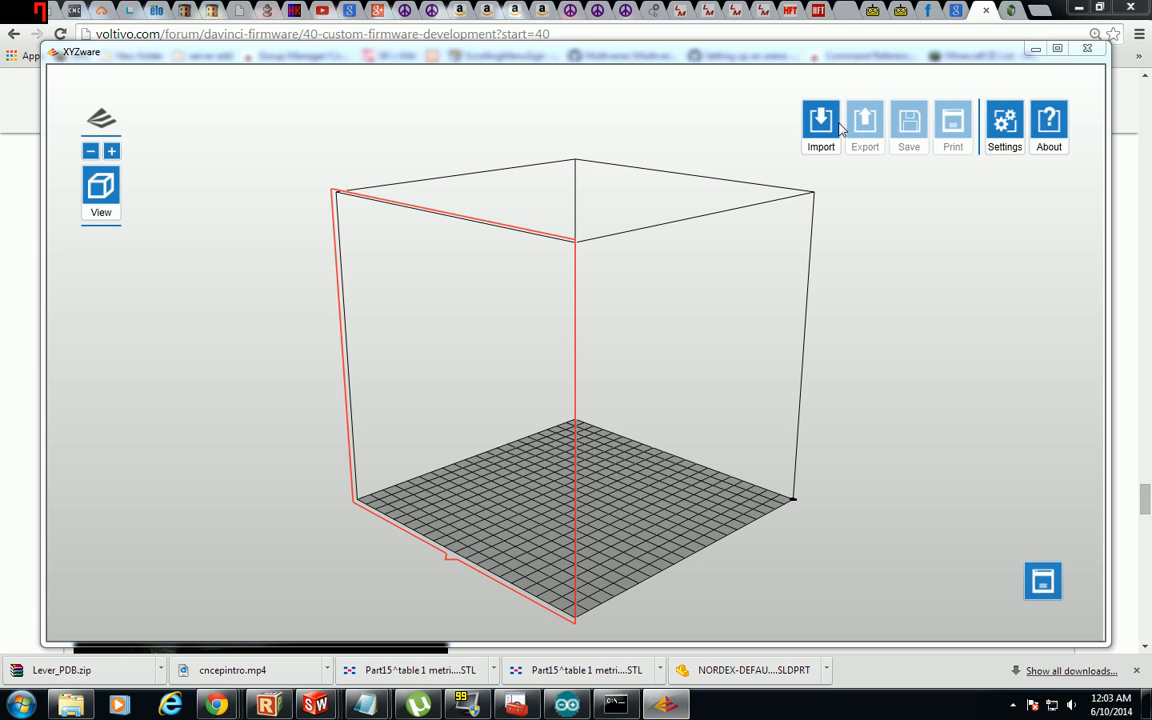
- Browse the Downloads folder in XYZware's Import File dialog and open a .3w model
click(820, 120)
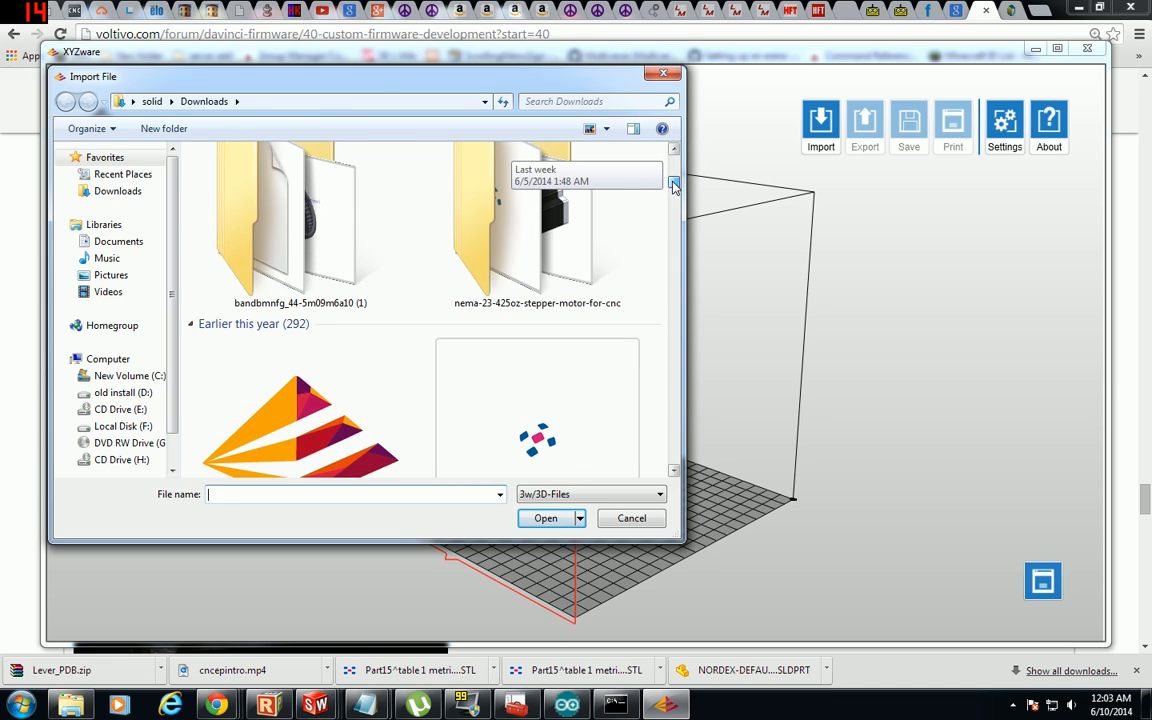
scroll(down, 3)
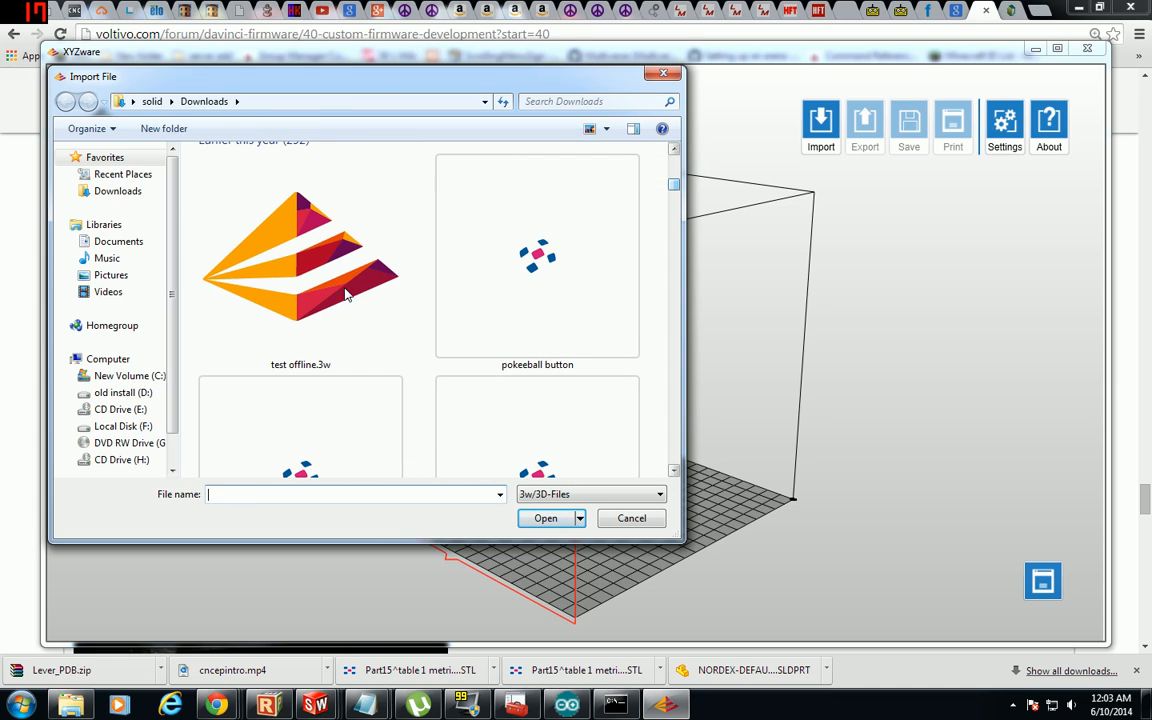
click(631, 518)
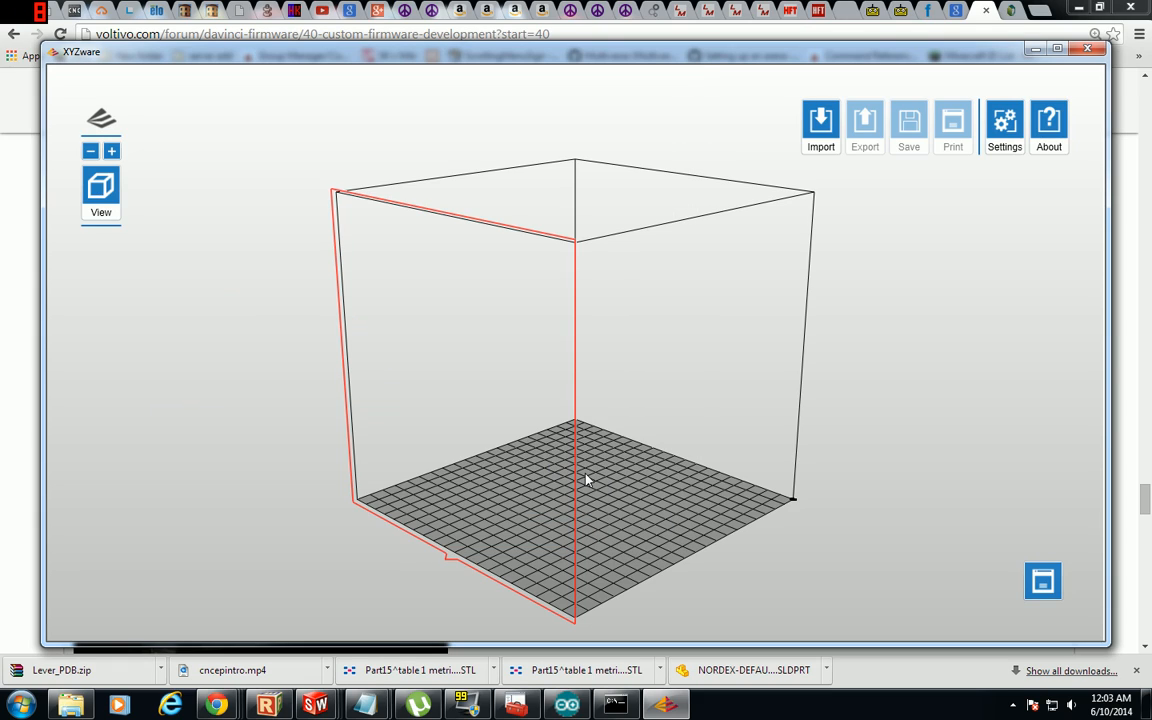
mouse_move(590, 491)
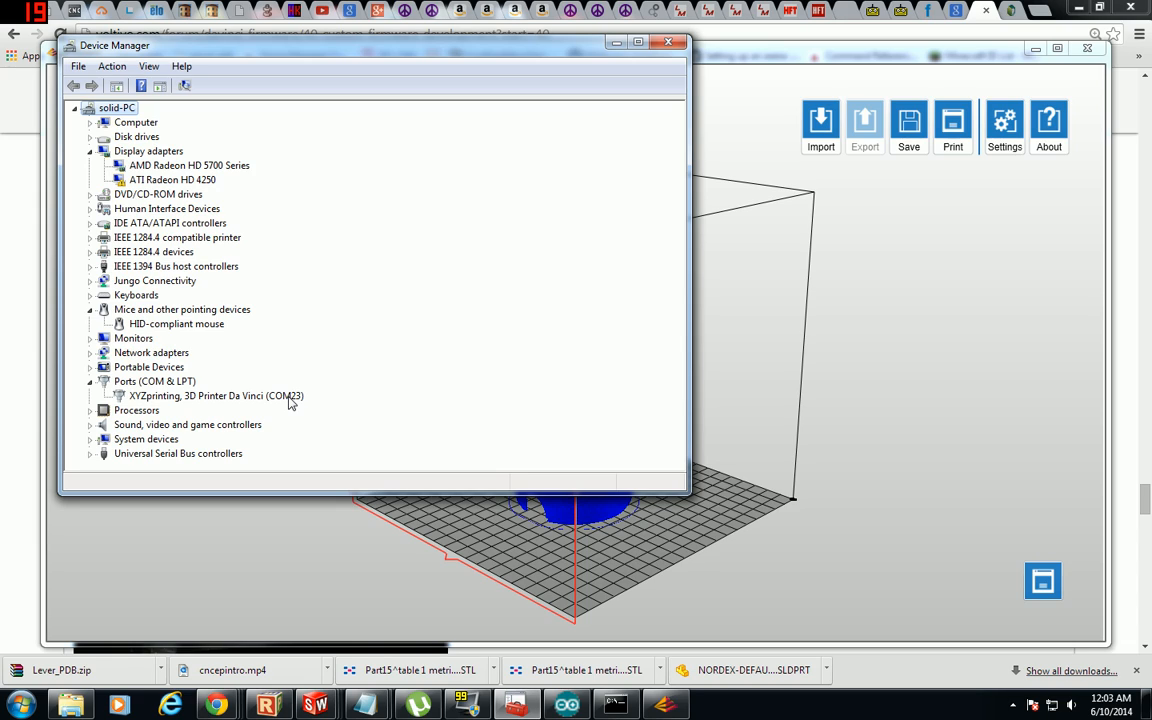
- Check in Device Manager that the COM23 Da Vinci printer under Ports works properly
double_click(220, 395)
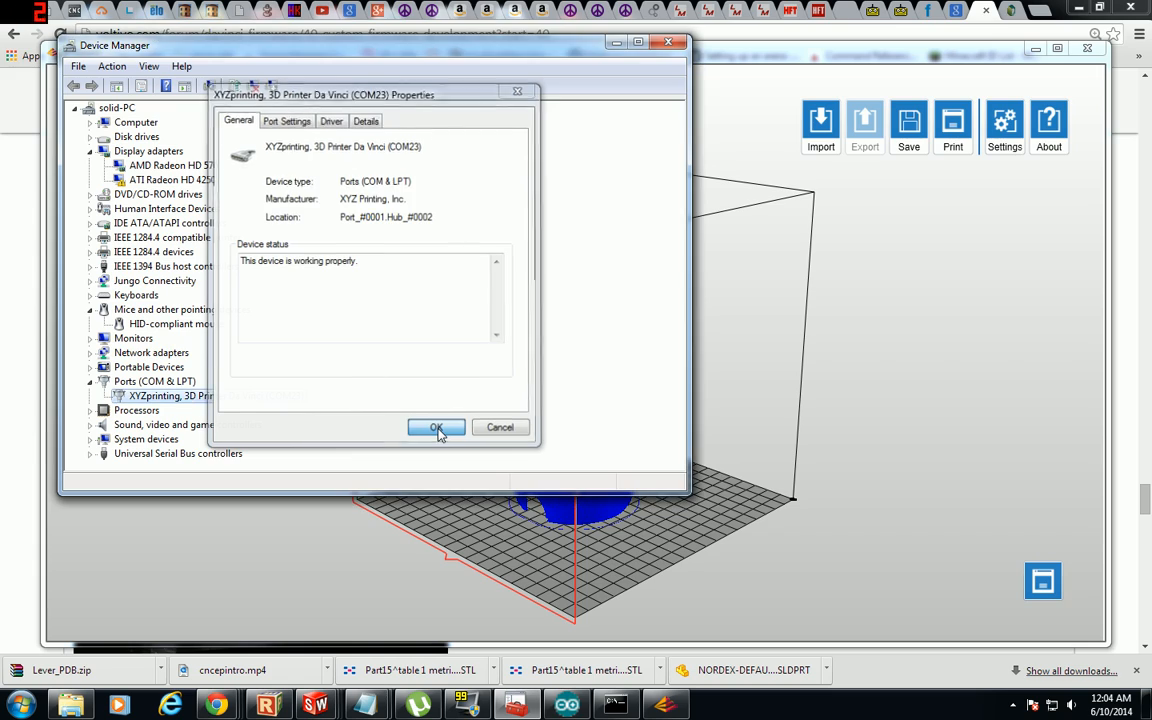
click(436, 427)
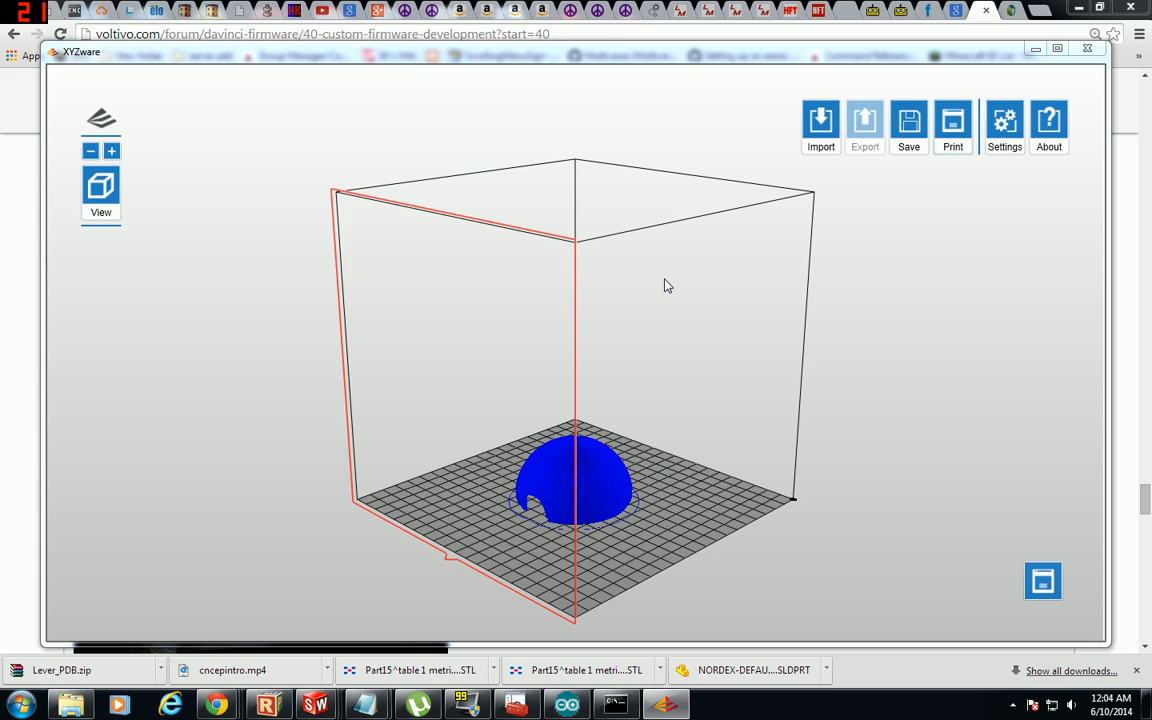
click(567, 705)
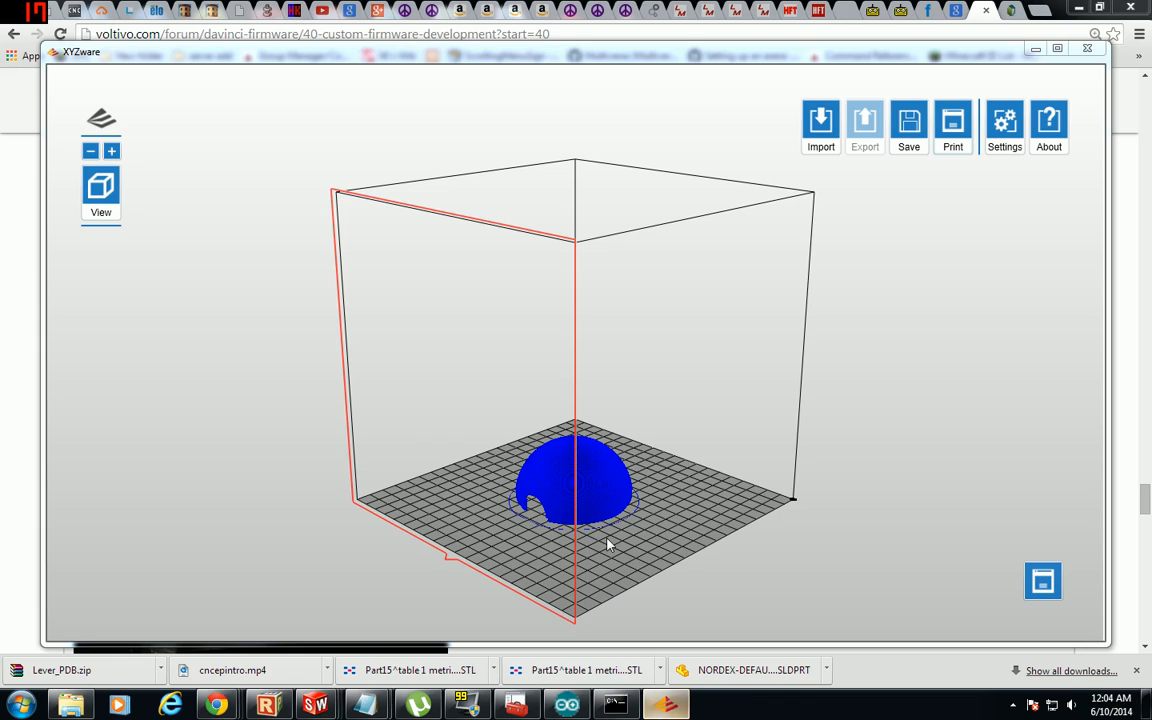
mouse_move(685, 550)
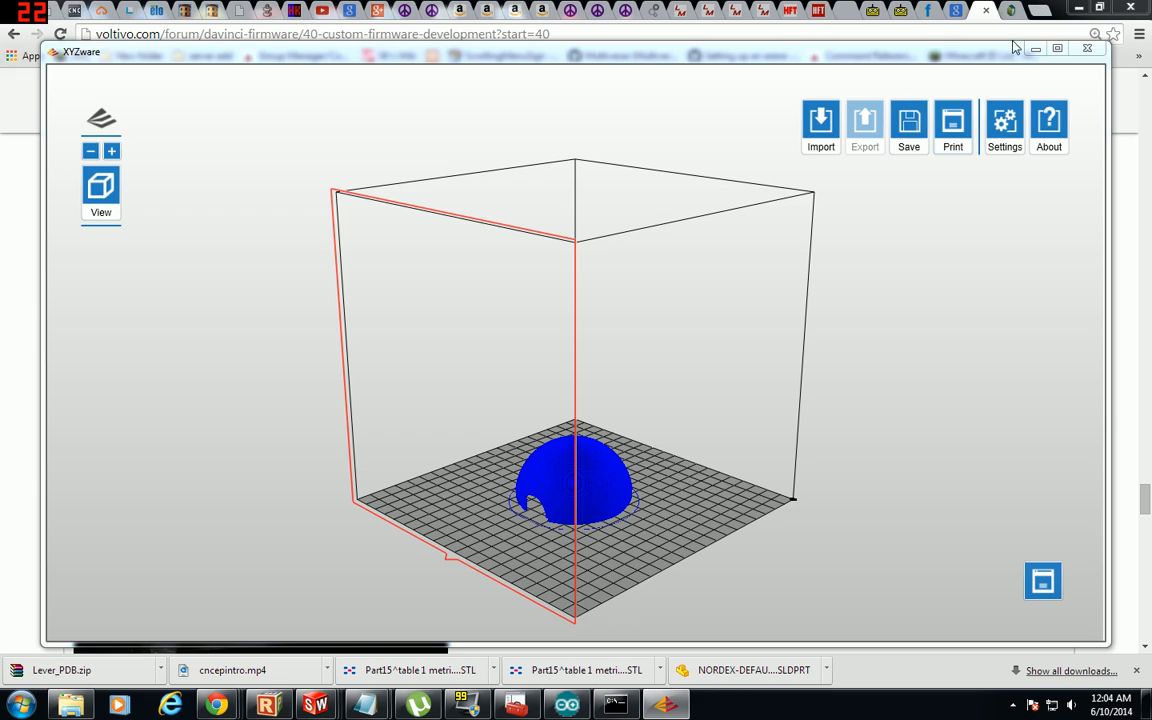
mouse_move(1013, 12)
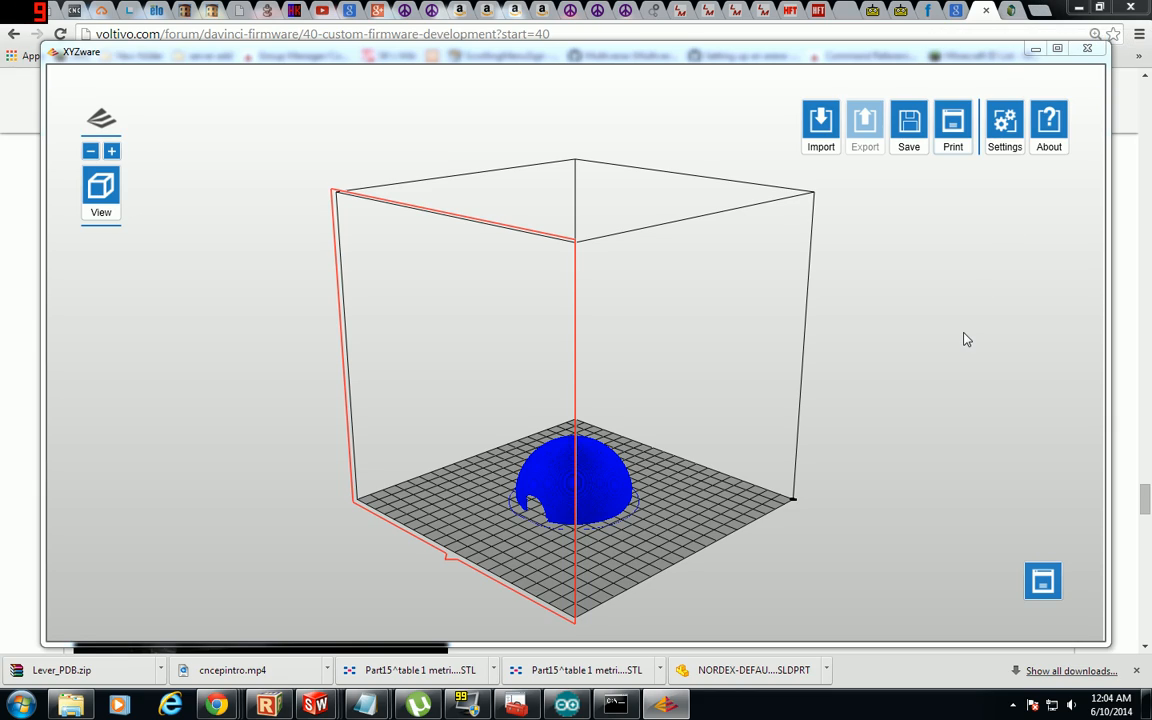
- Minimise XYZware and relaunch it from the Start menu
click(614, 705)
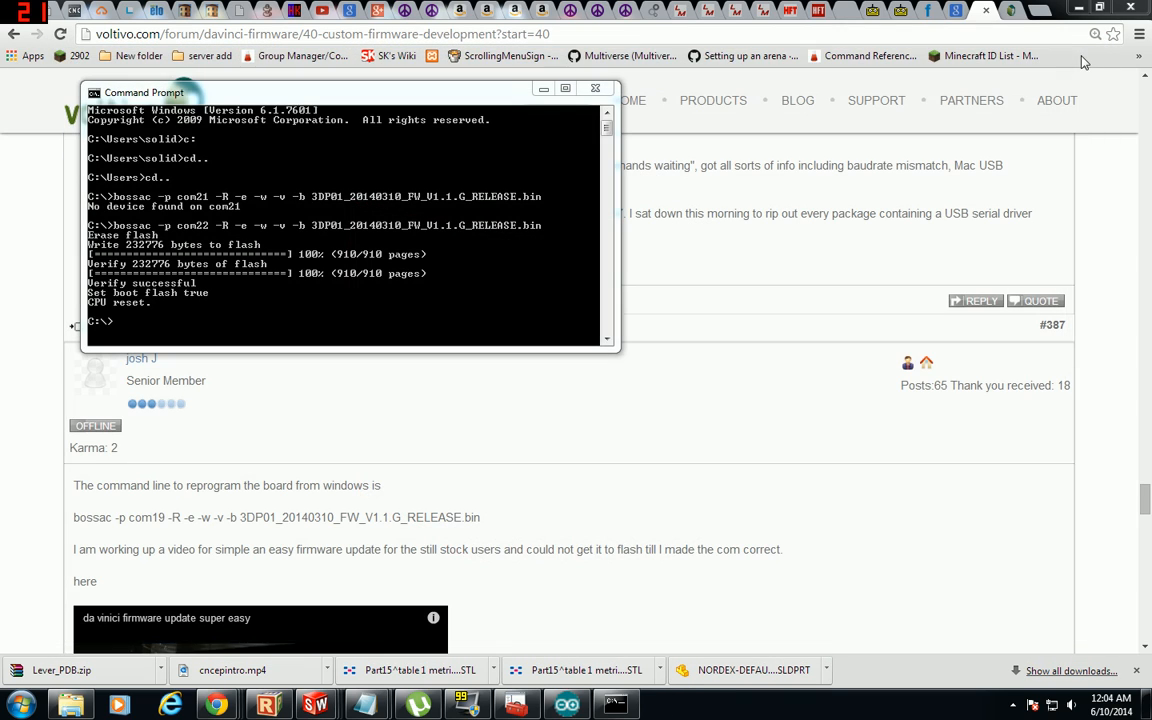
click(18, 705)
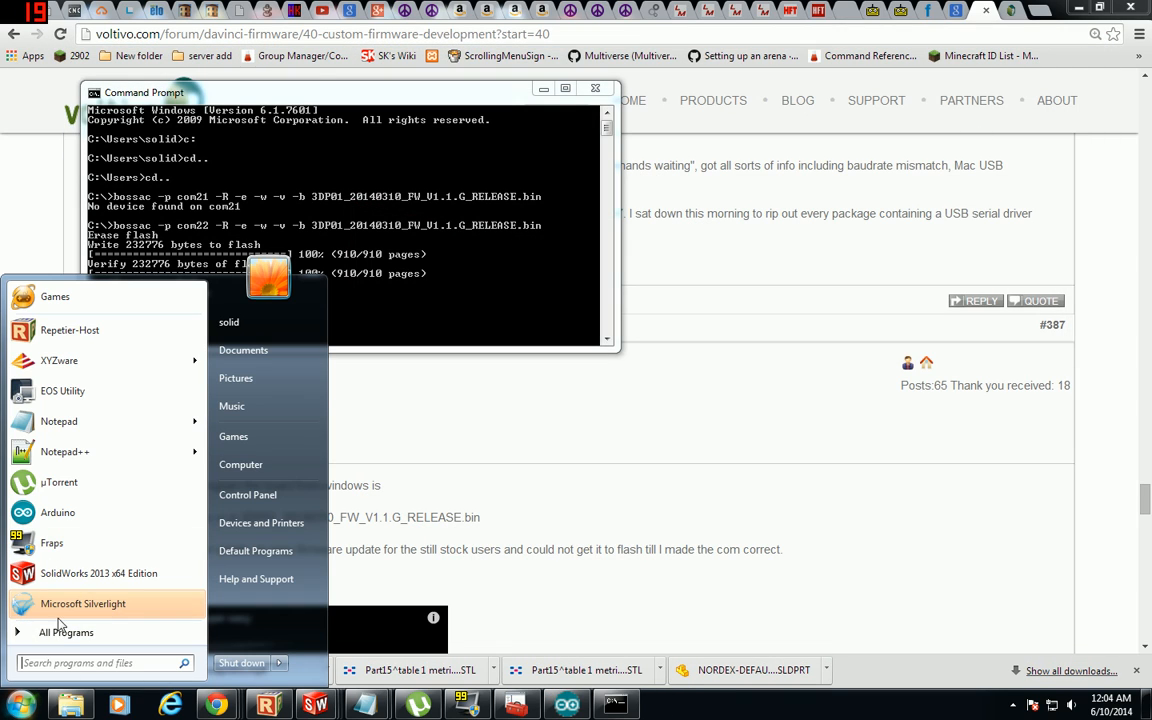
click(66, 632)
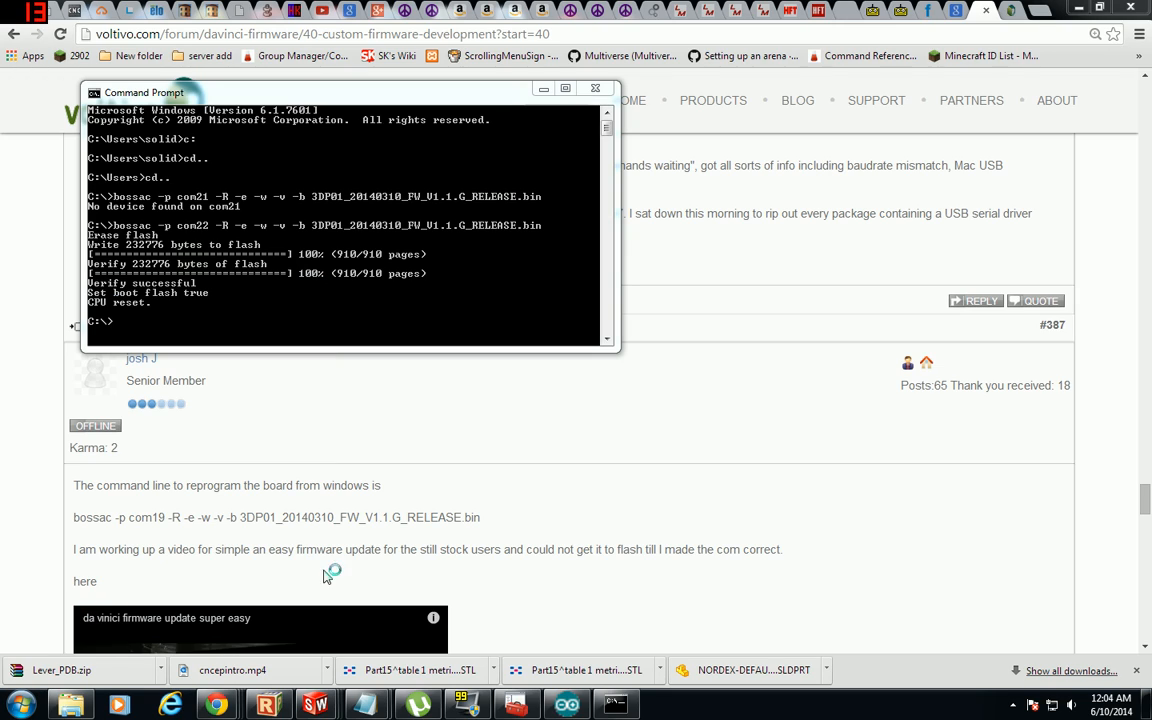
mouse_move(555, 480)
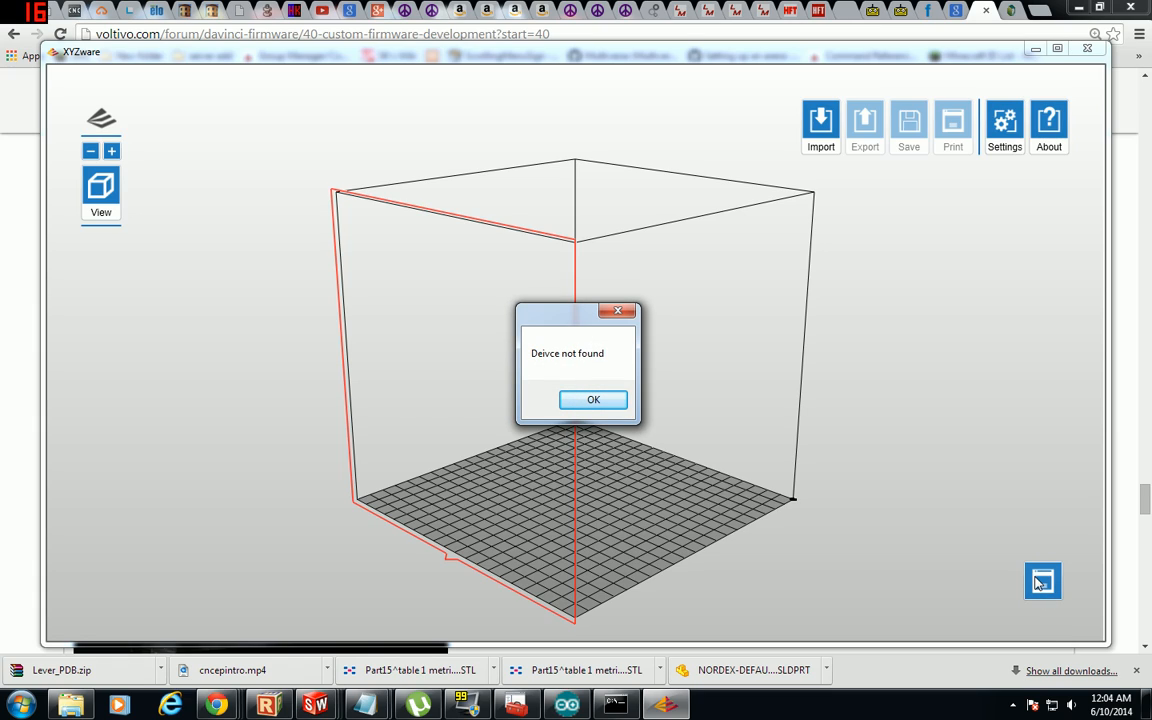
- Dismiss XYZware's 'Deivce not found' message once the program has reloaded
click(593, 399)
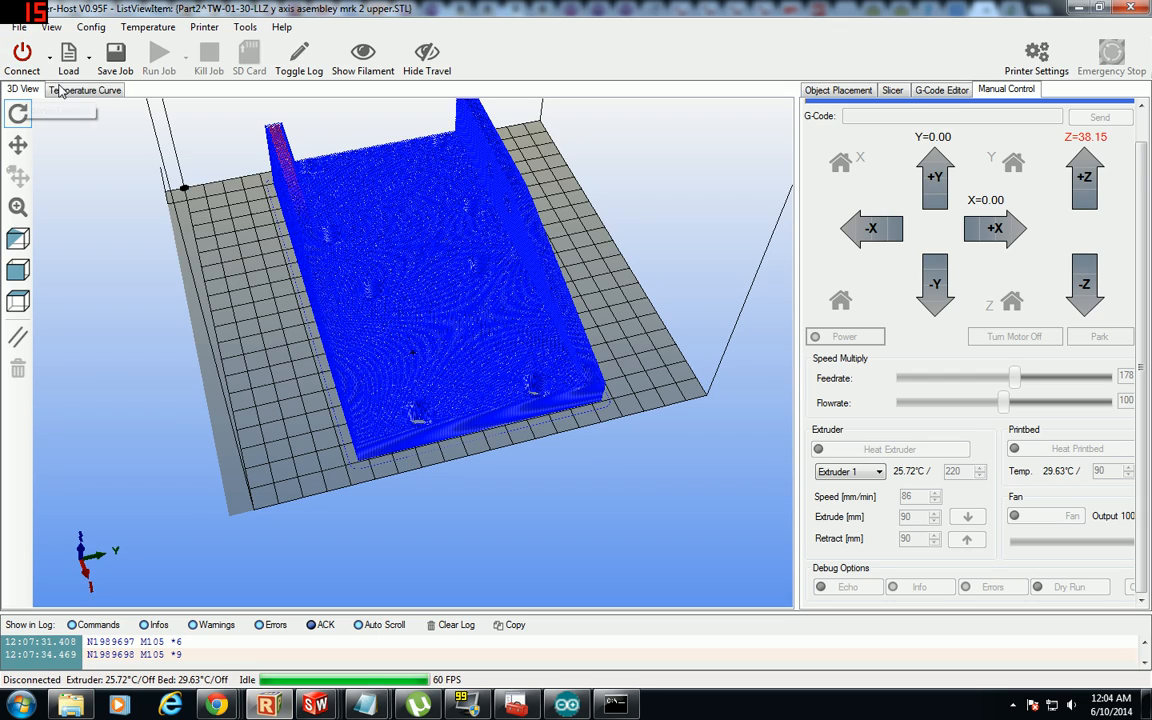
- Try connecting Repetier-Host, accept the COM18 error prompt, and review then close Printer Settings
click(22, 52)
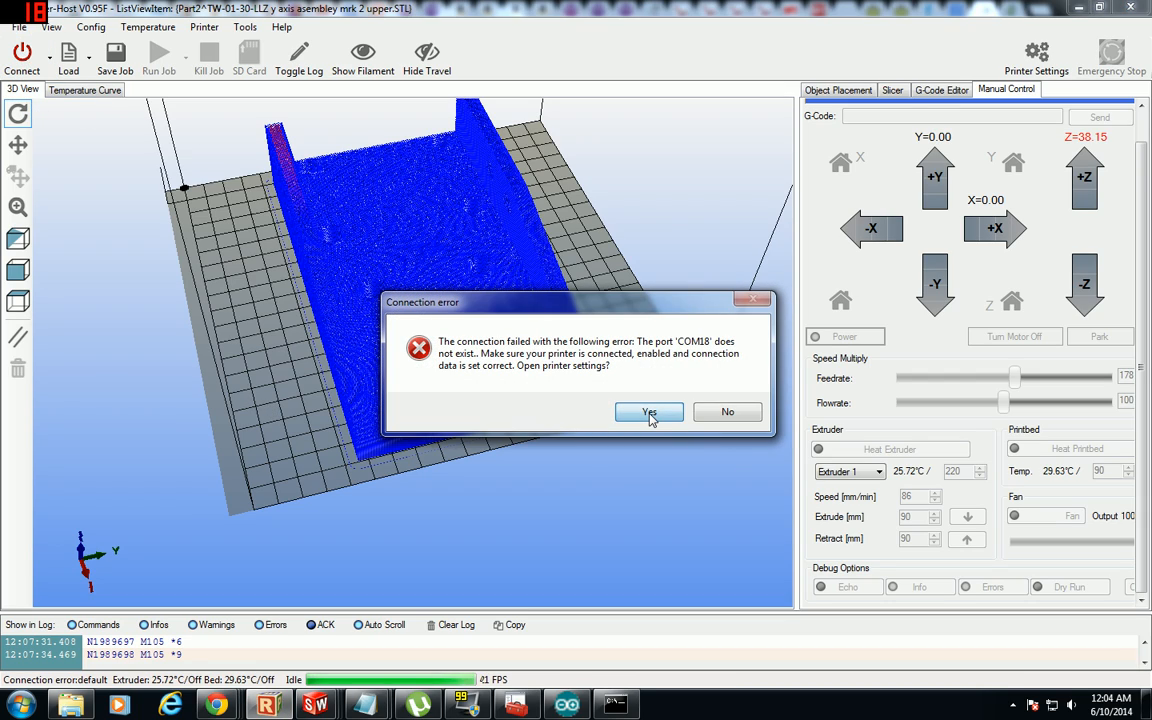
click(649, 412)
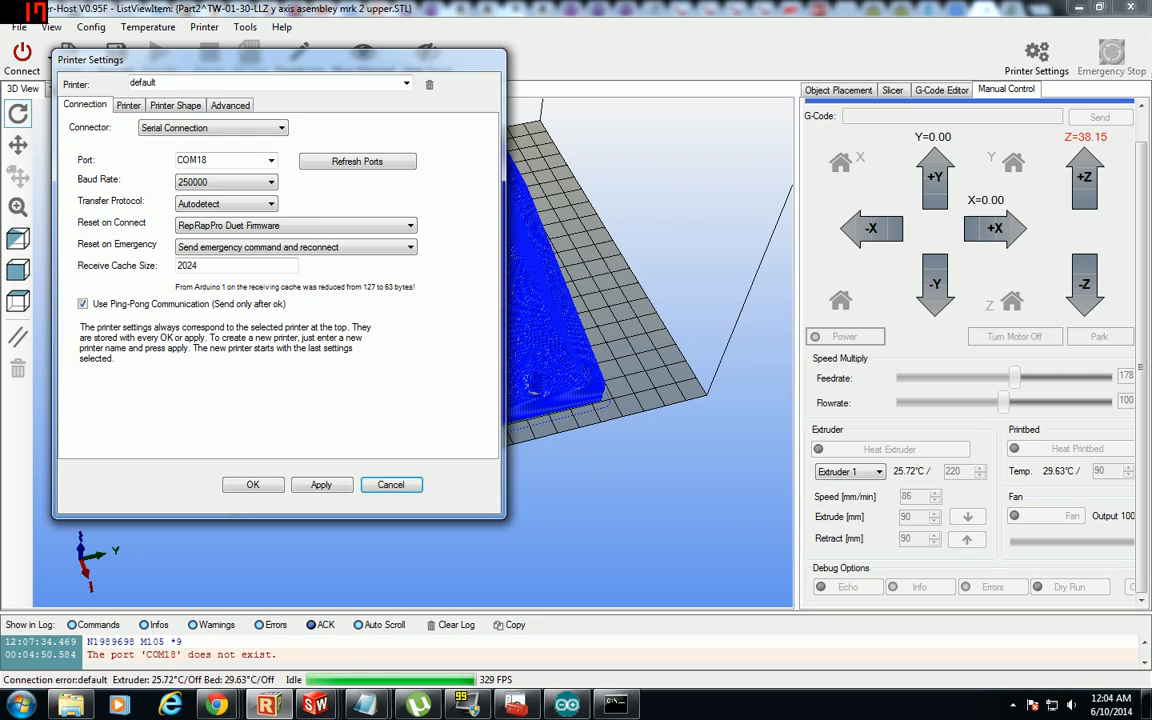
click(357, 161)
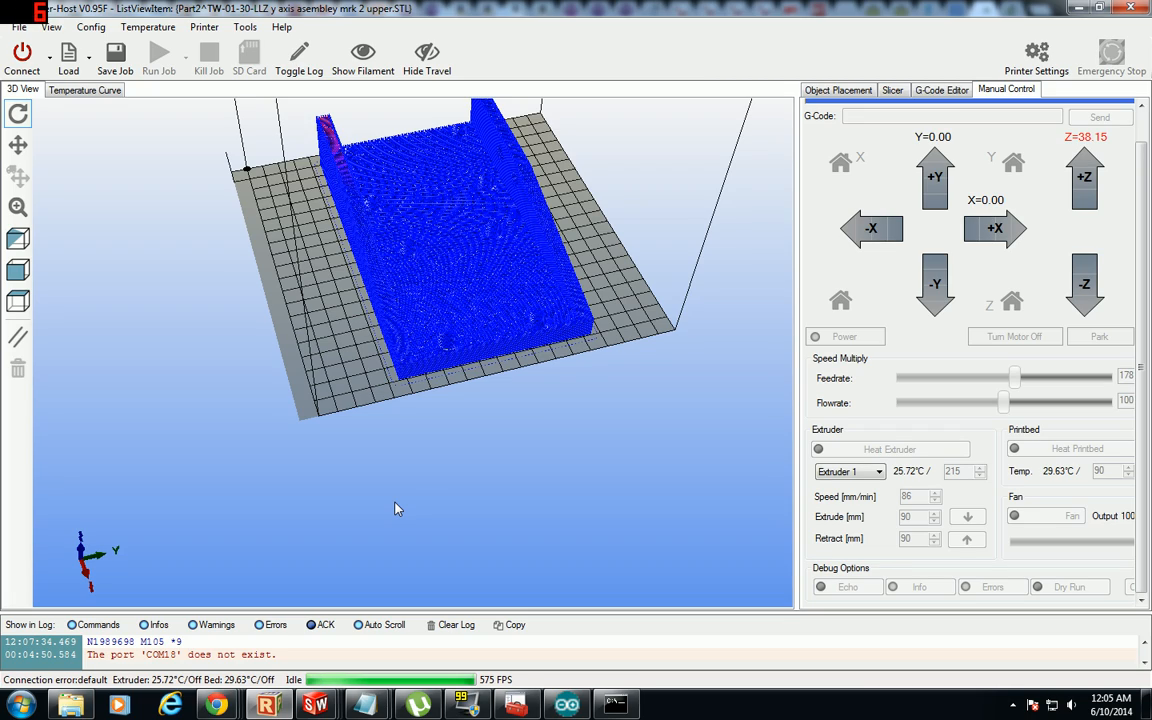
mouse_move(716, 712)
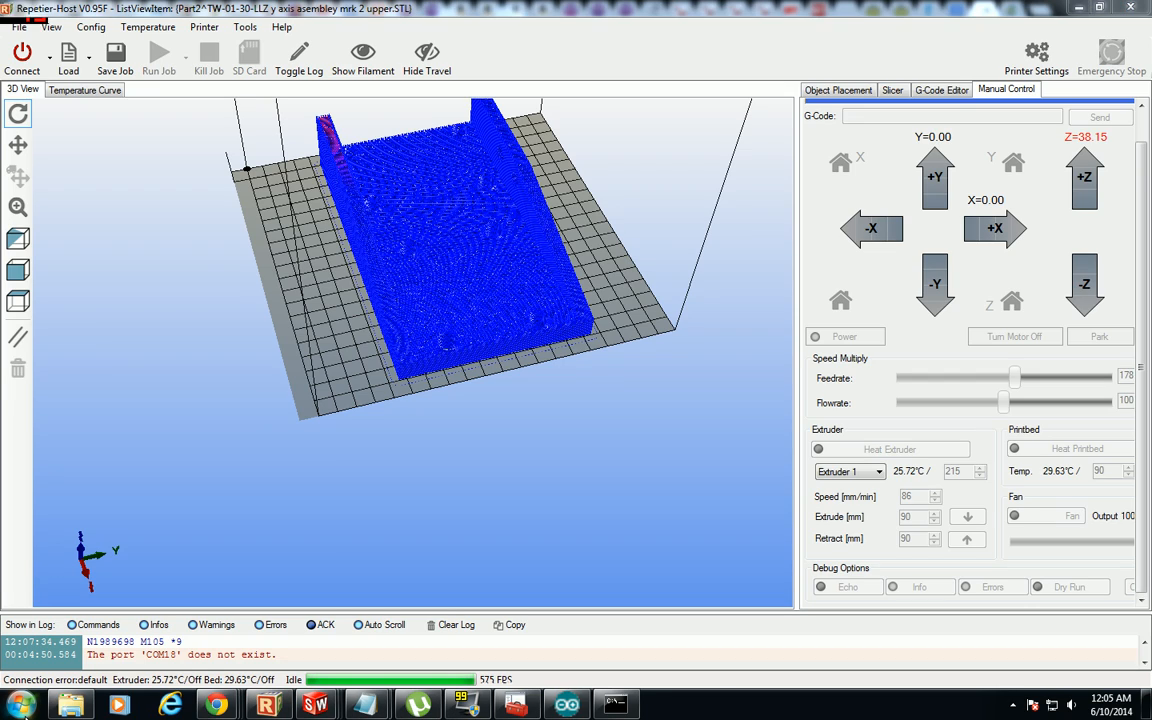
- Retry the Repetier-Host connection and reapply Printer Settings after the COM18 failure
click(18, 705)
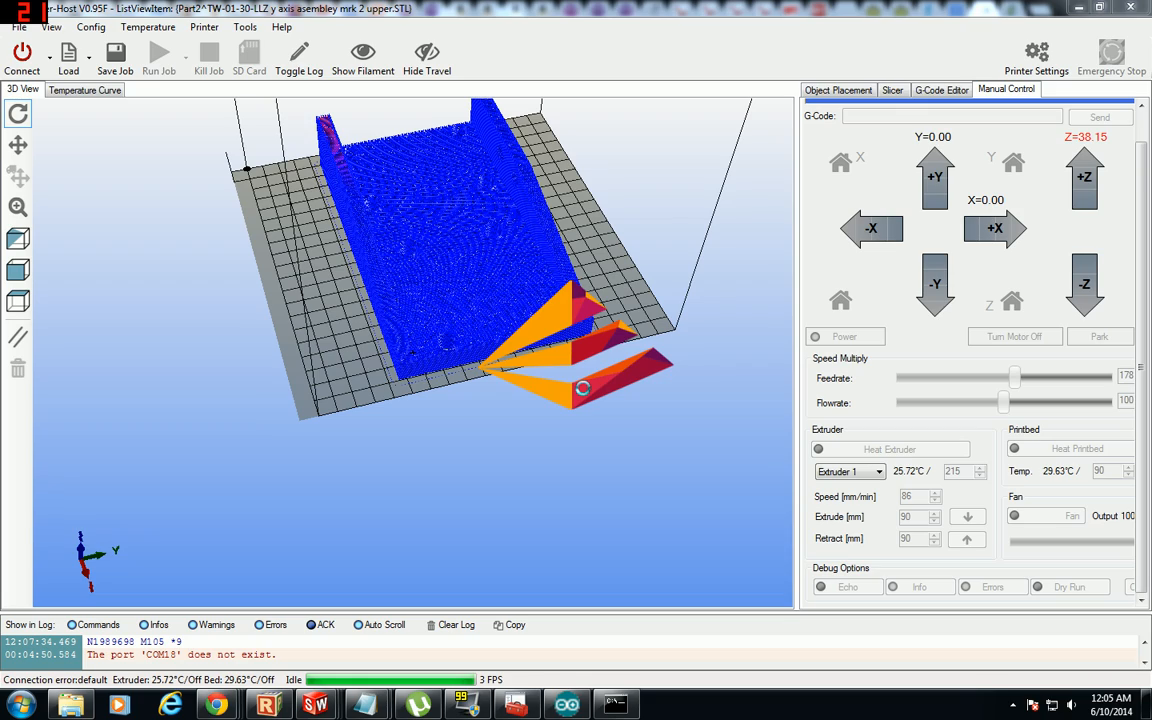
mouse_move(585, 395)
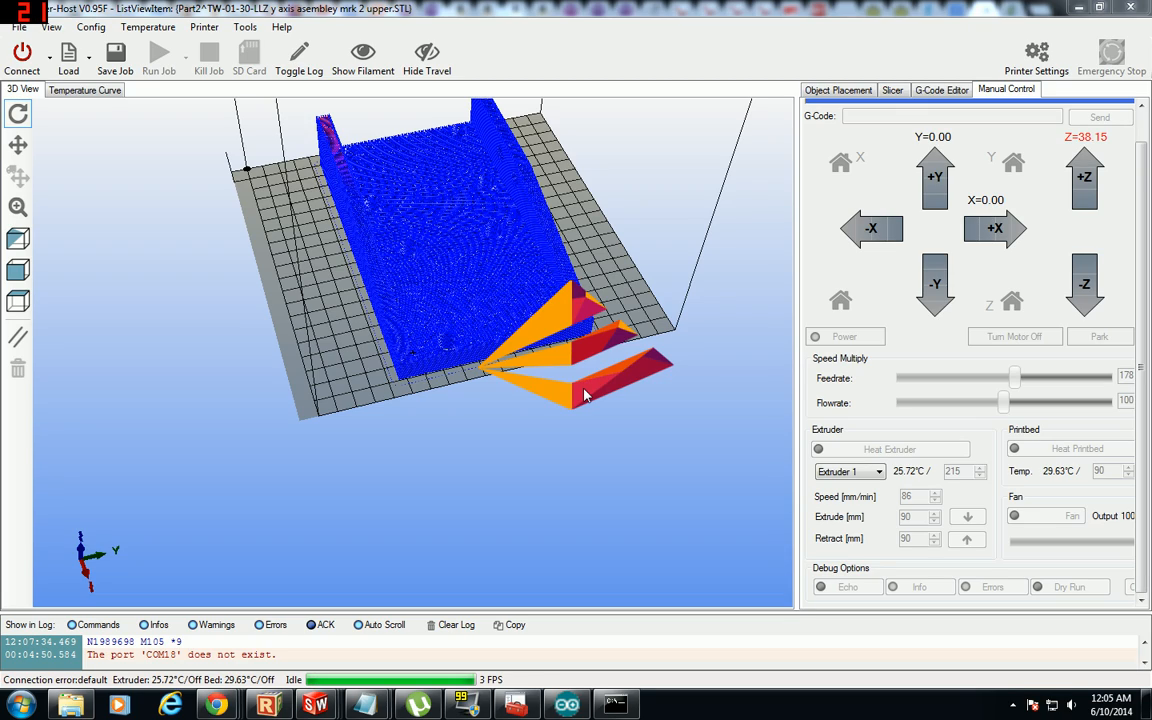
click(426, 58)
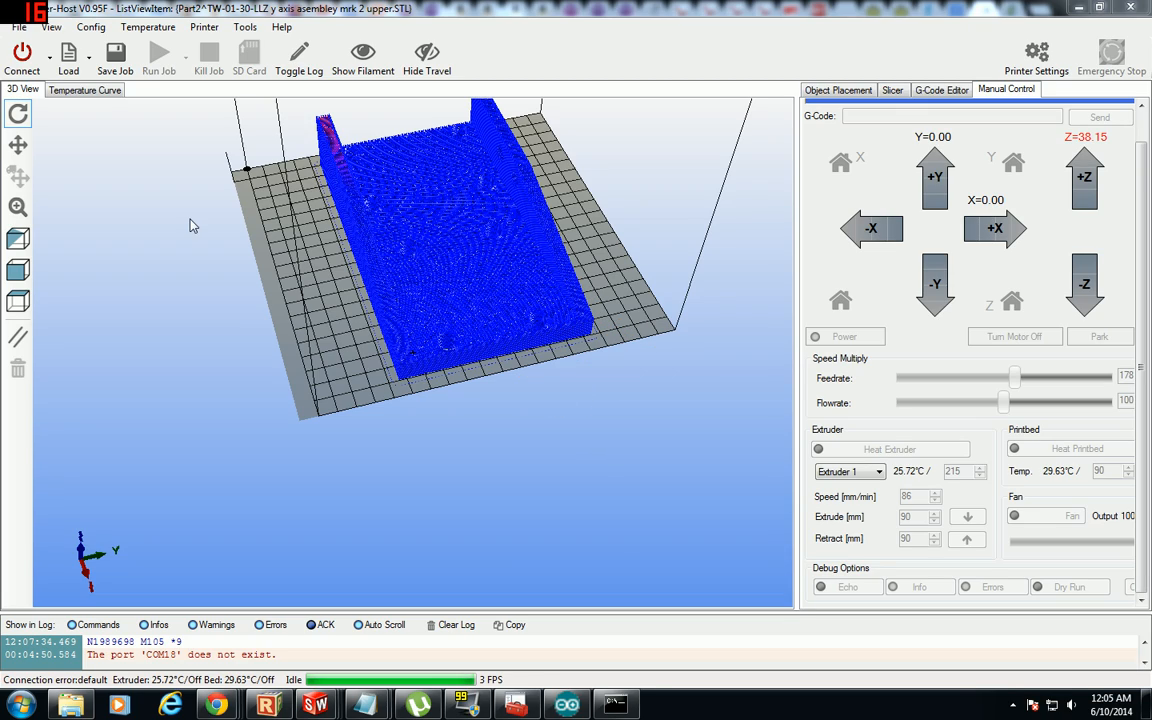
mouse_move(22, 55)
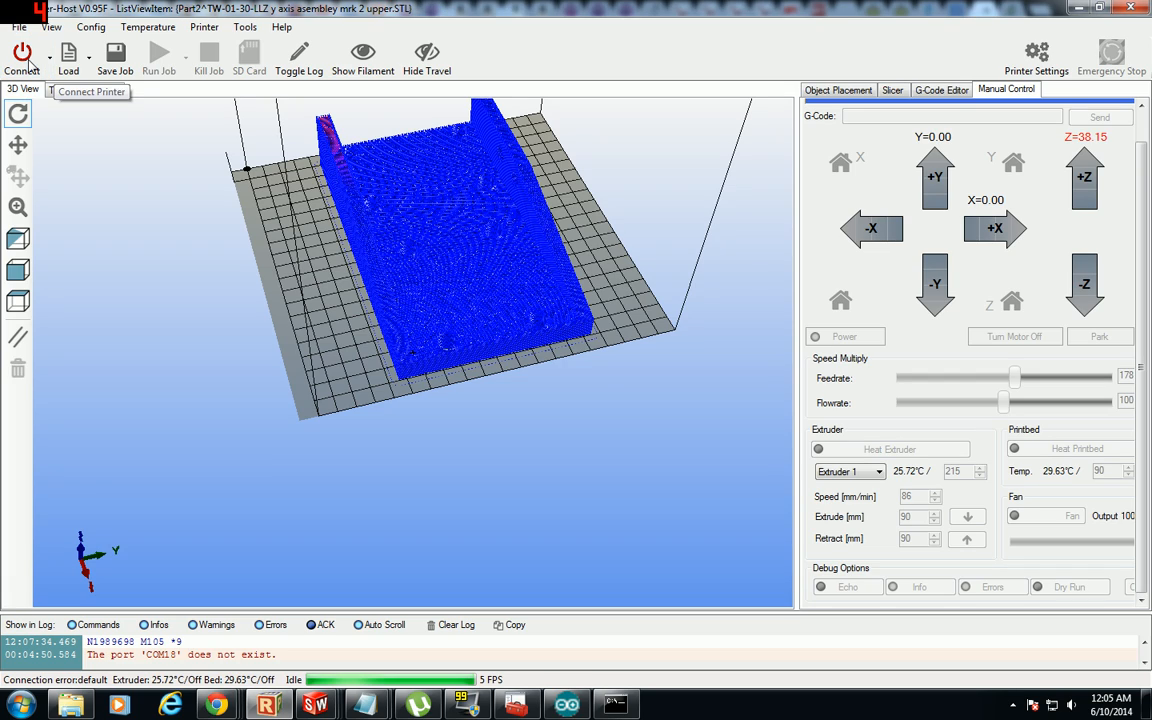
click(1036, 57)
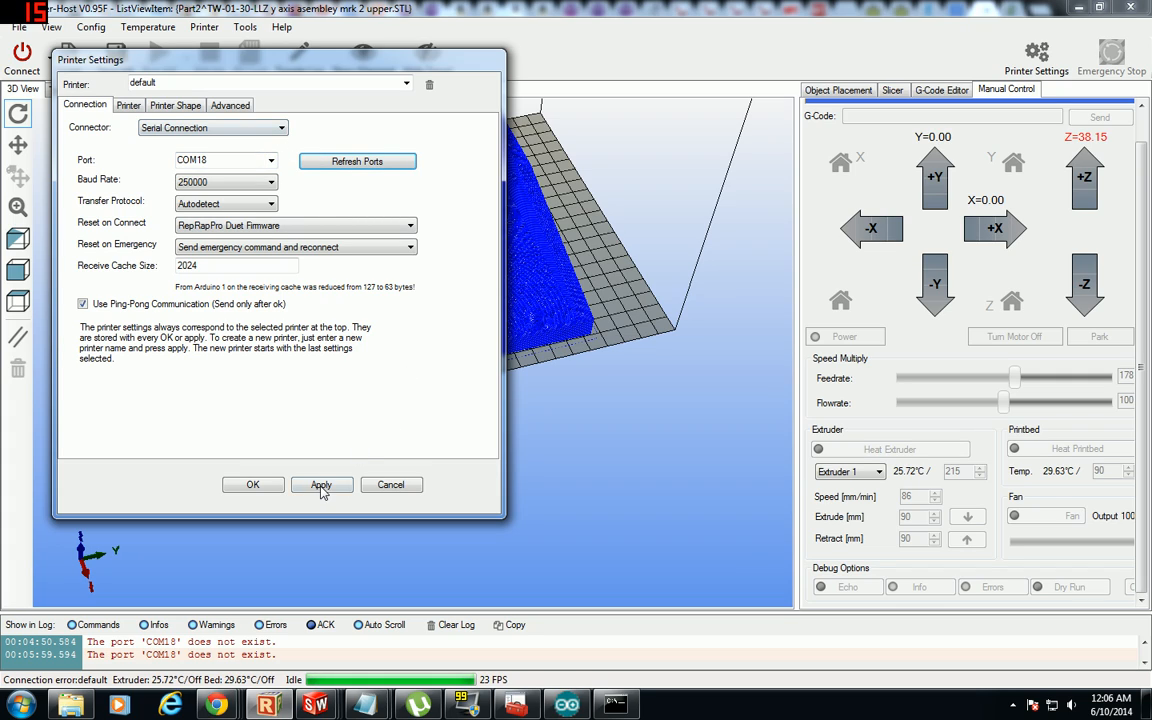
click(252, 484)
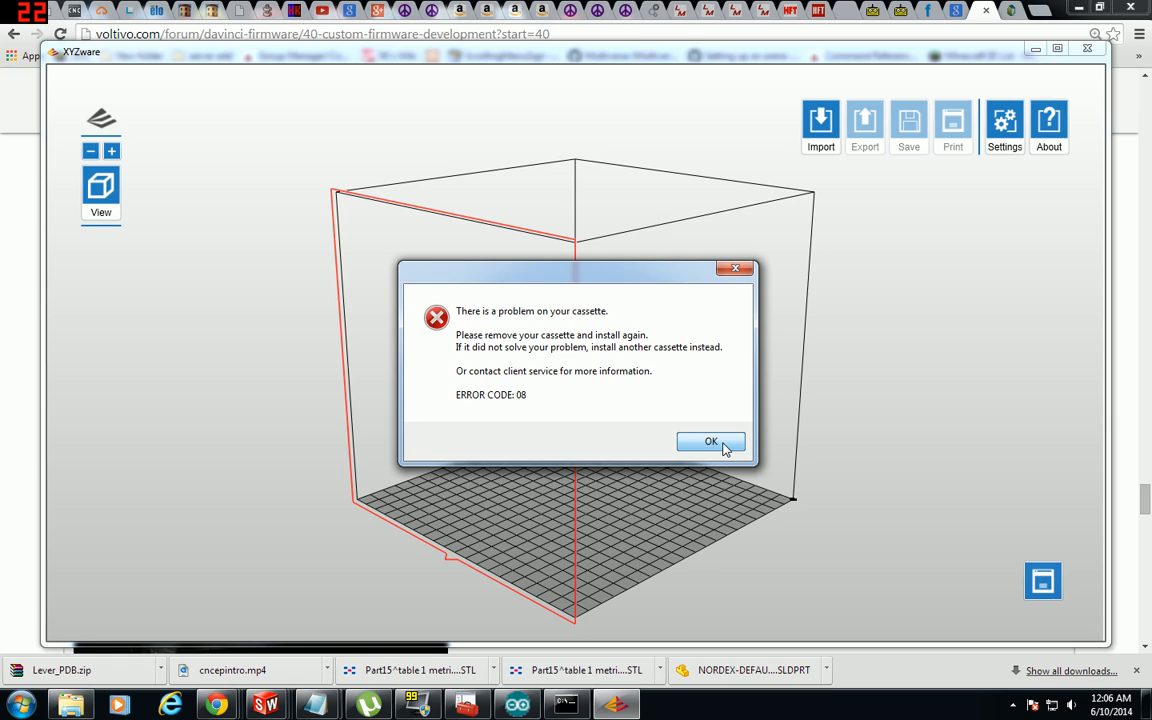
- Dismiss XYZware's cassette ERROR CODE 08 dialog both times it appears
click(711, 442)
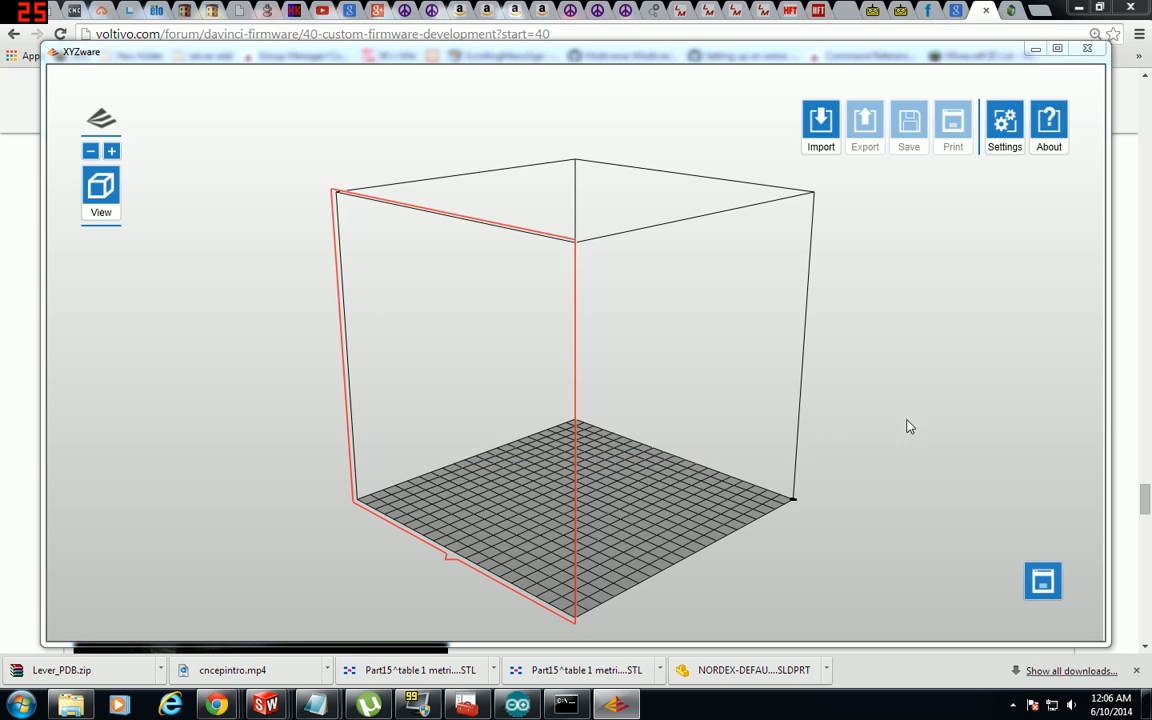
mouse_move(810, 450)
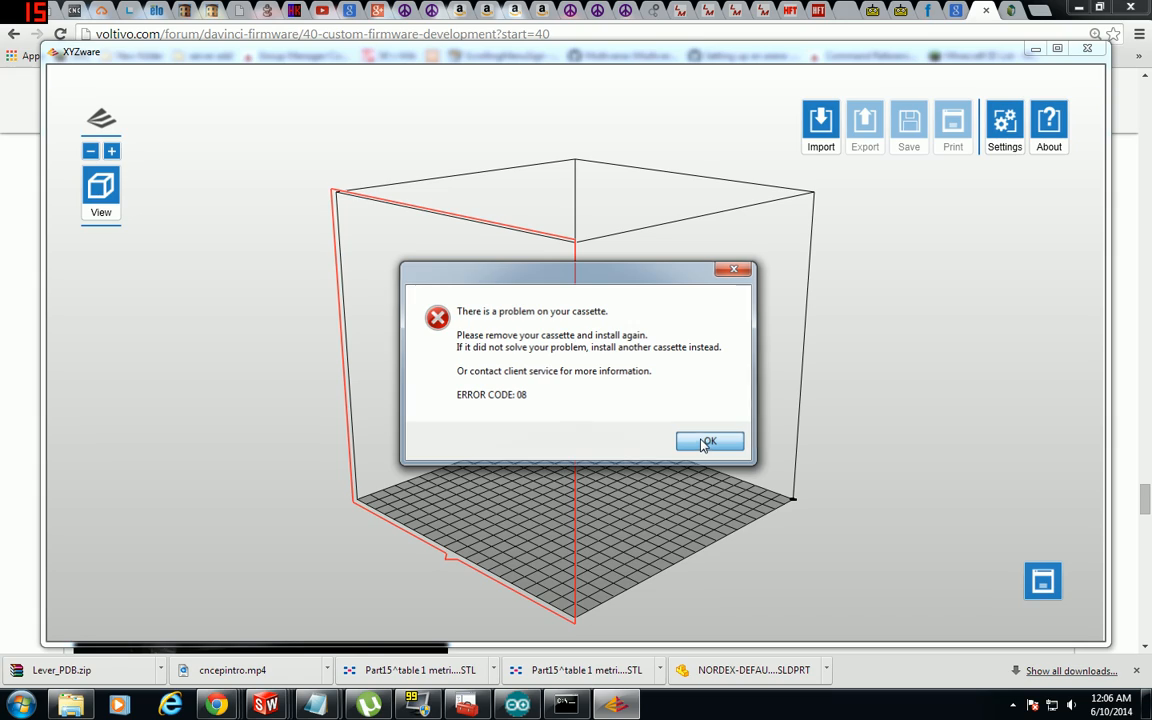
click(709, 442)
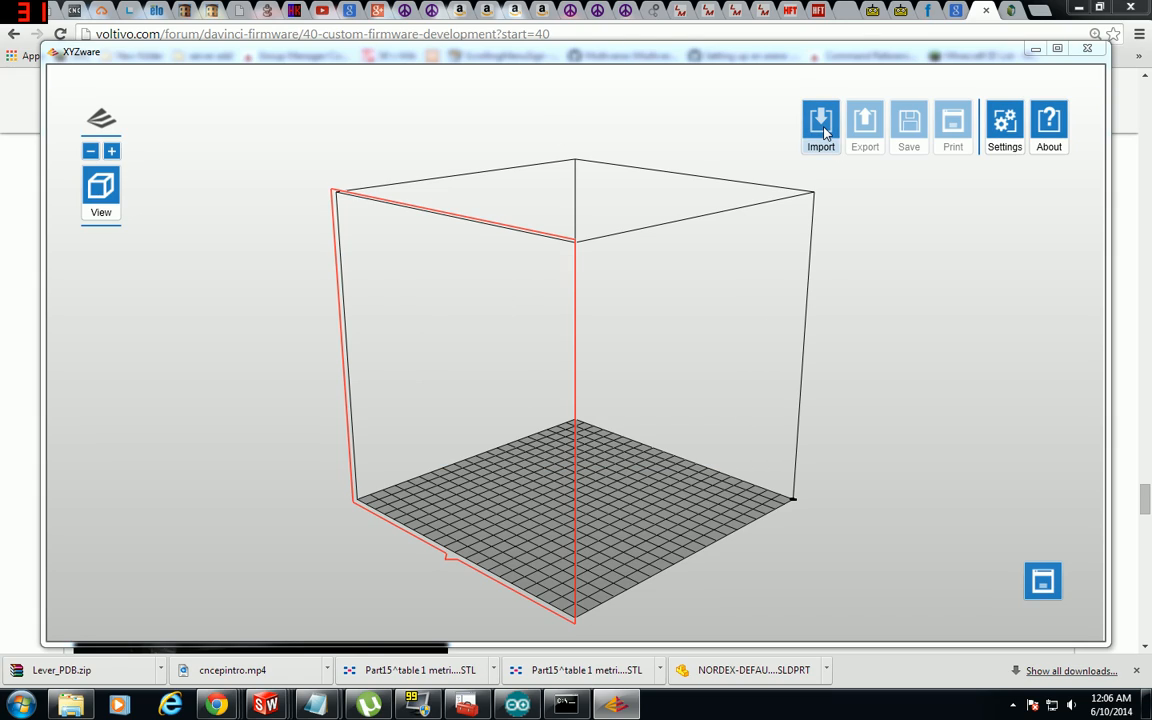
mouse_move(781, 177)
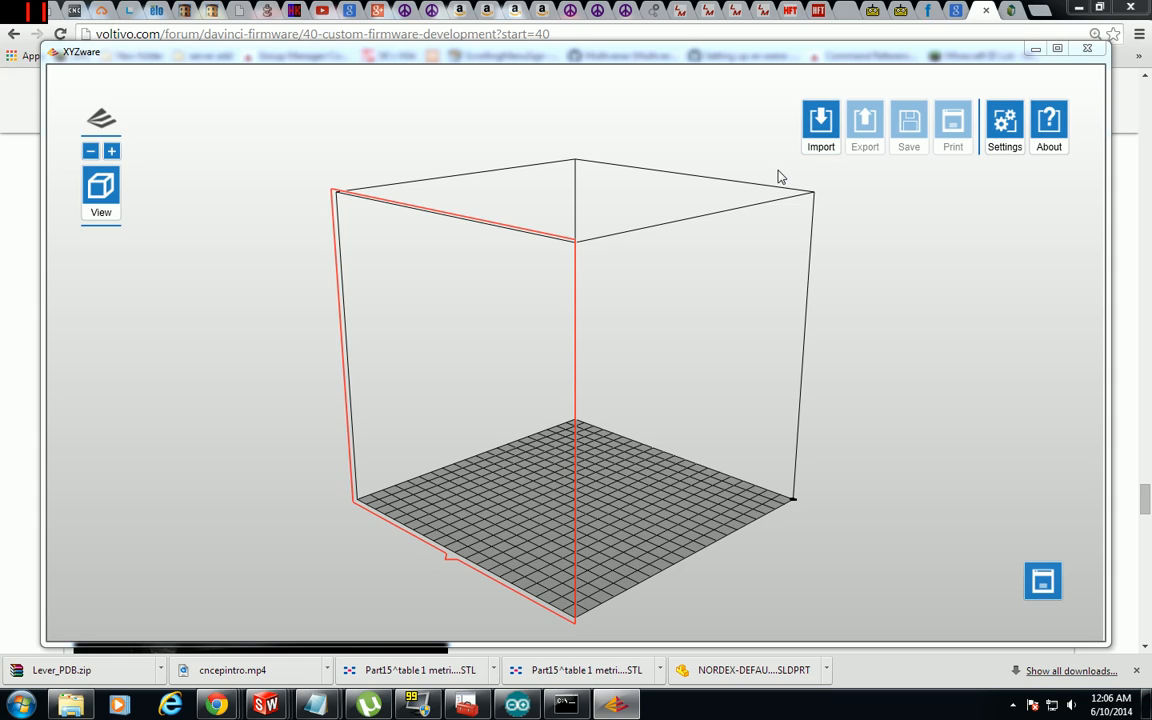
mouse_move(935, 275)
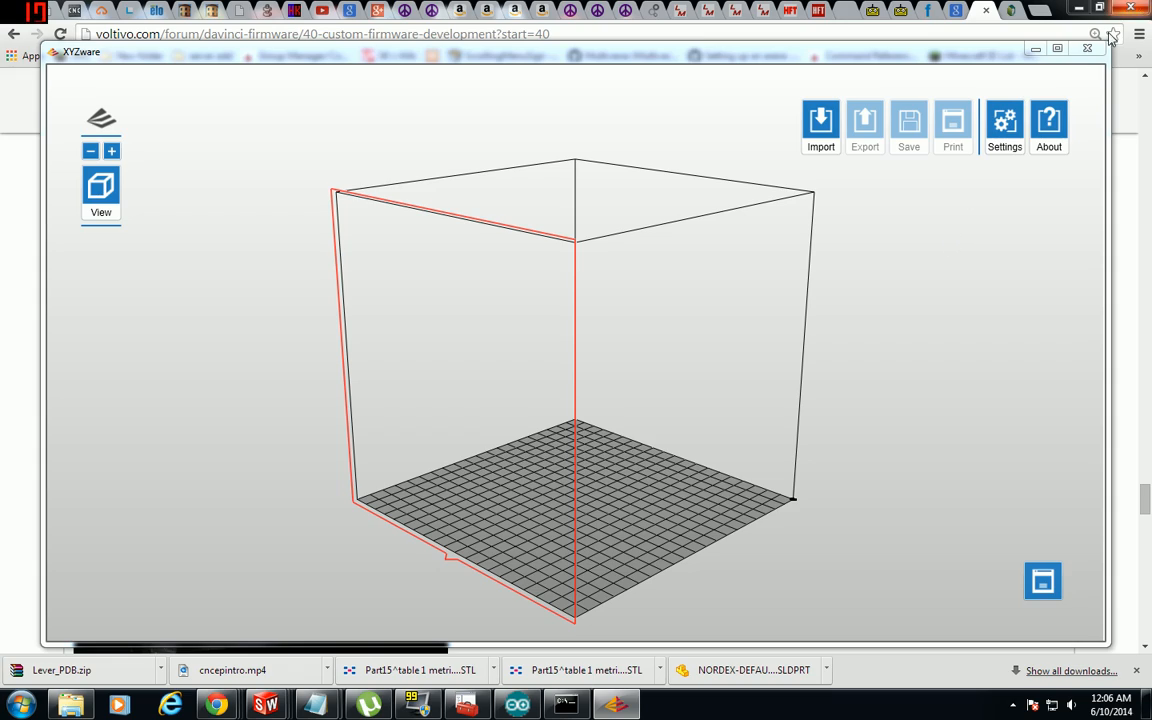
mouse_move(1036, 48)
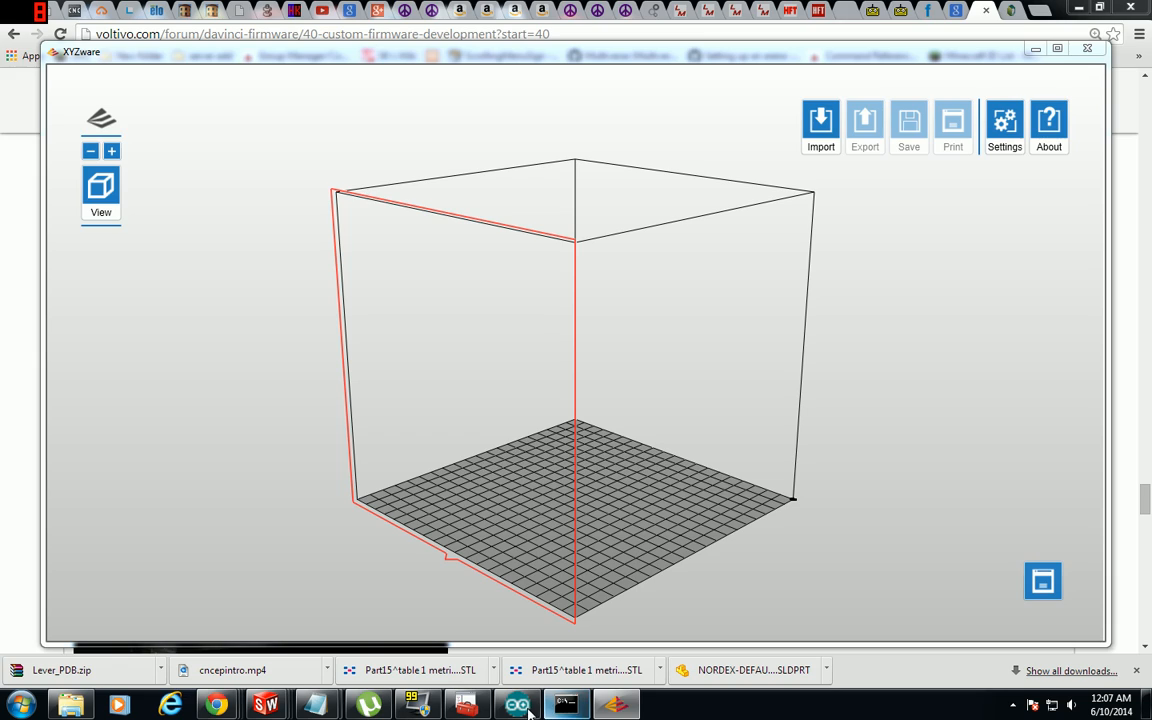
- Set the Arduino IDE port to COM23, then open and close the 1200-baud serial monitor
click(565, 705)
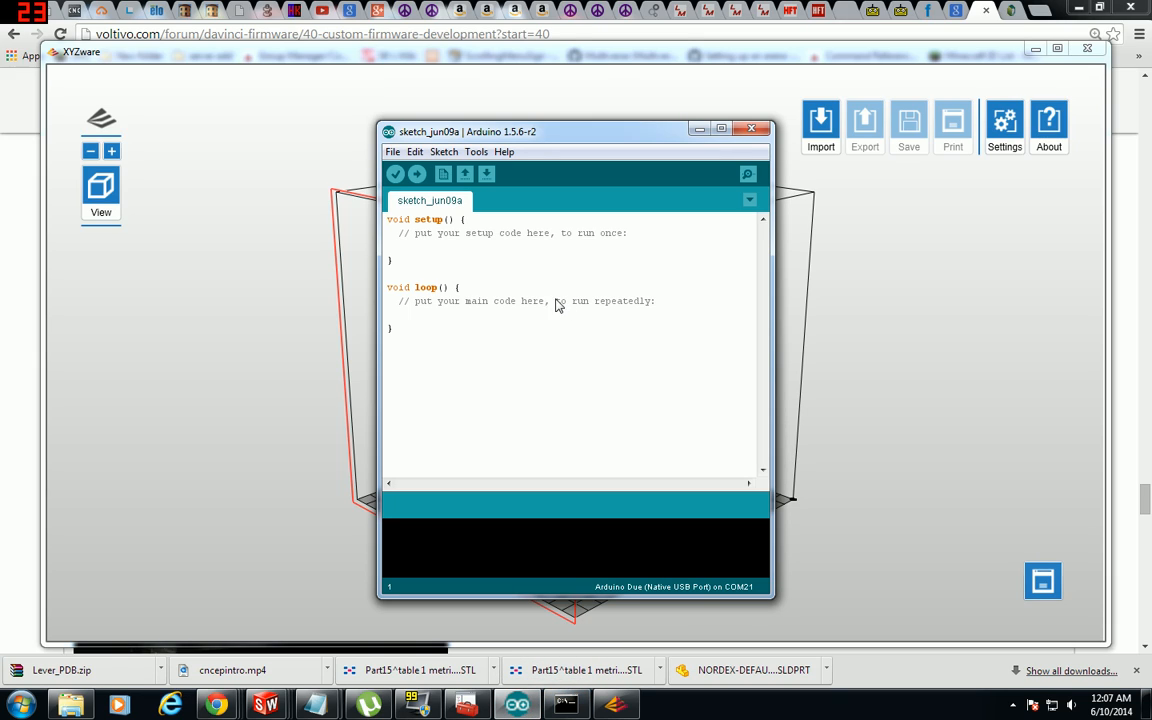
click(476, 151)
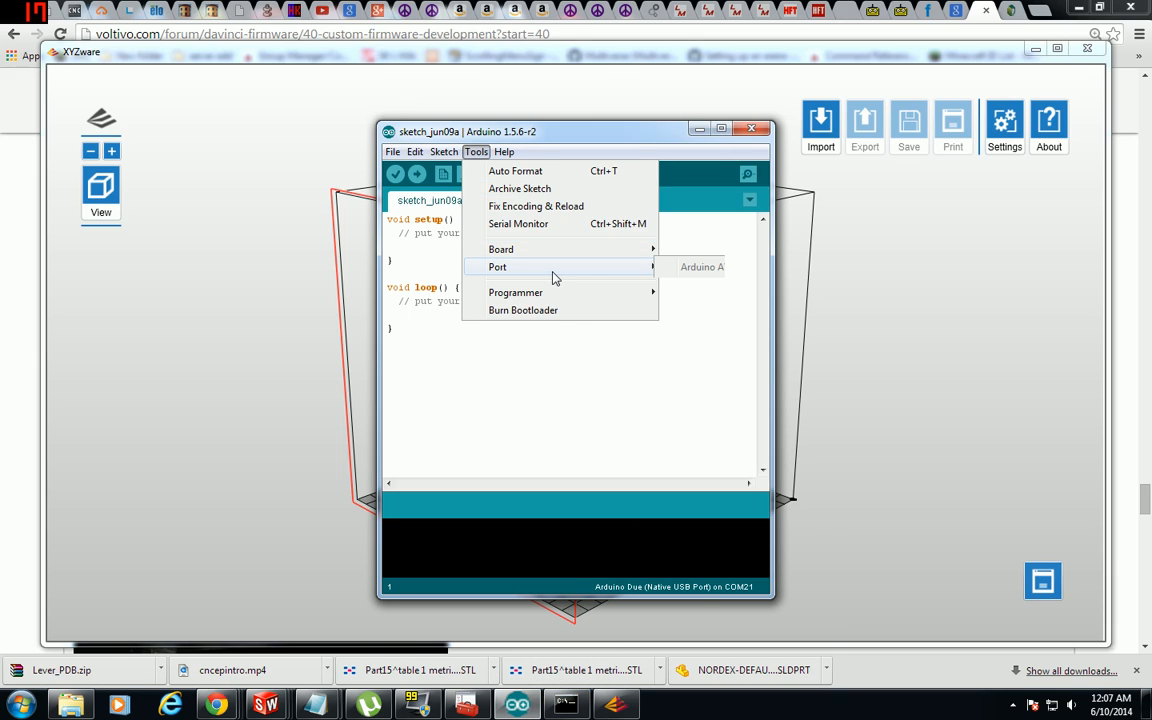
click(702, 266)
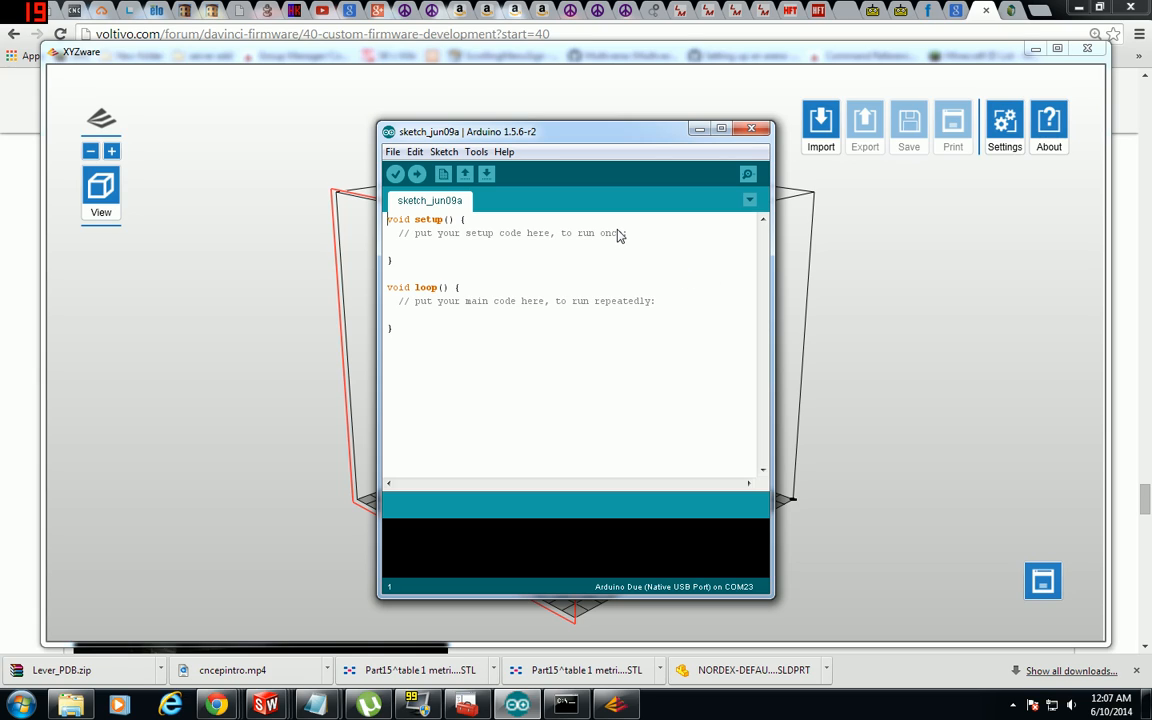
click(476, 151)
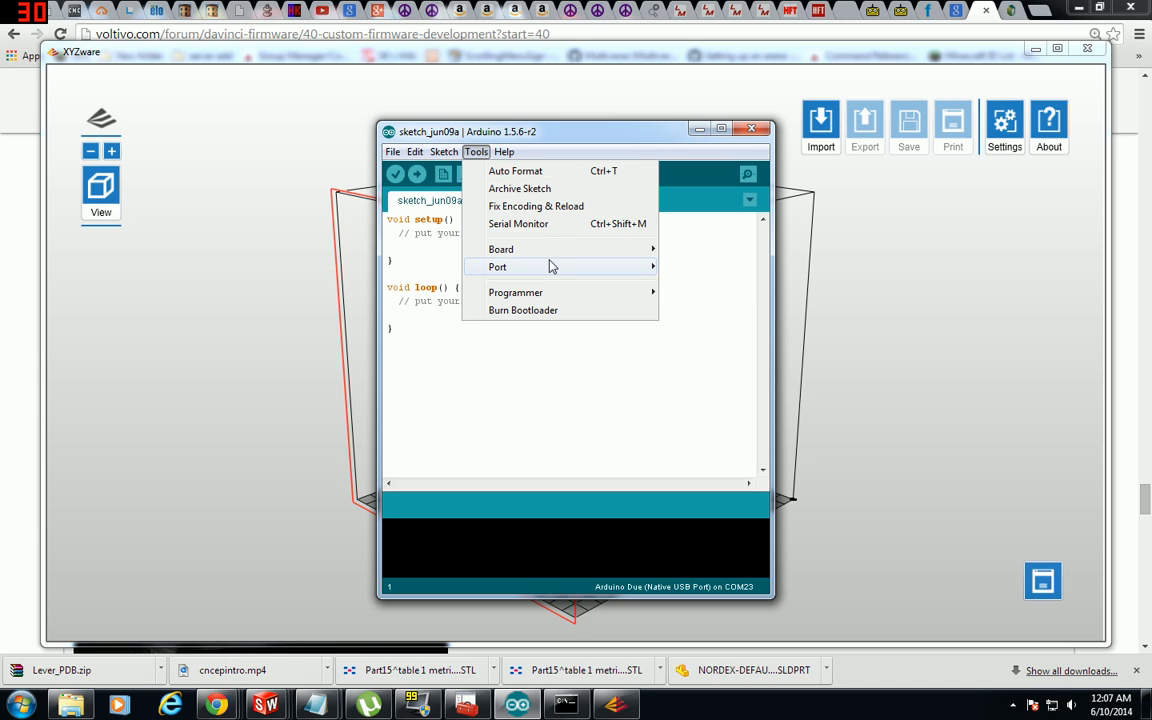
click(518, 223)
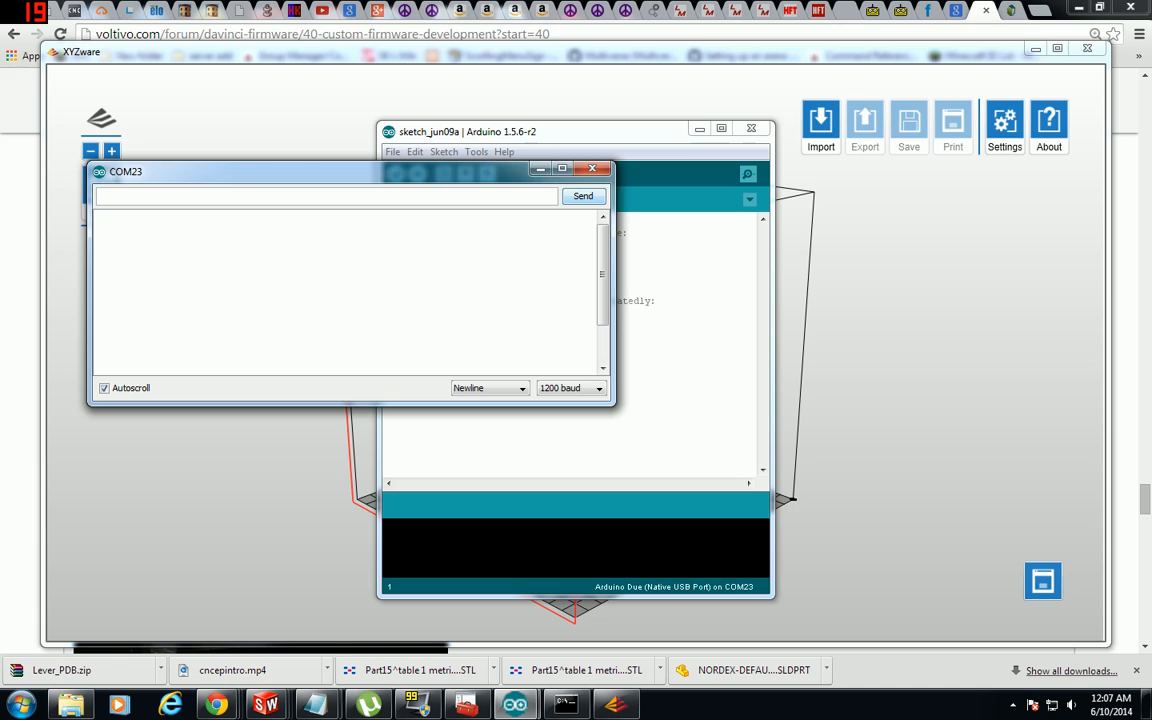
click(593, 168)
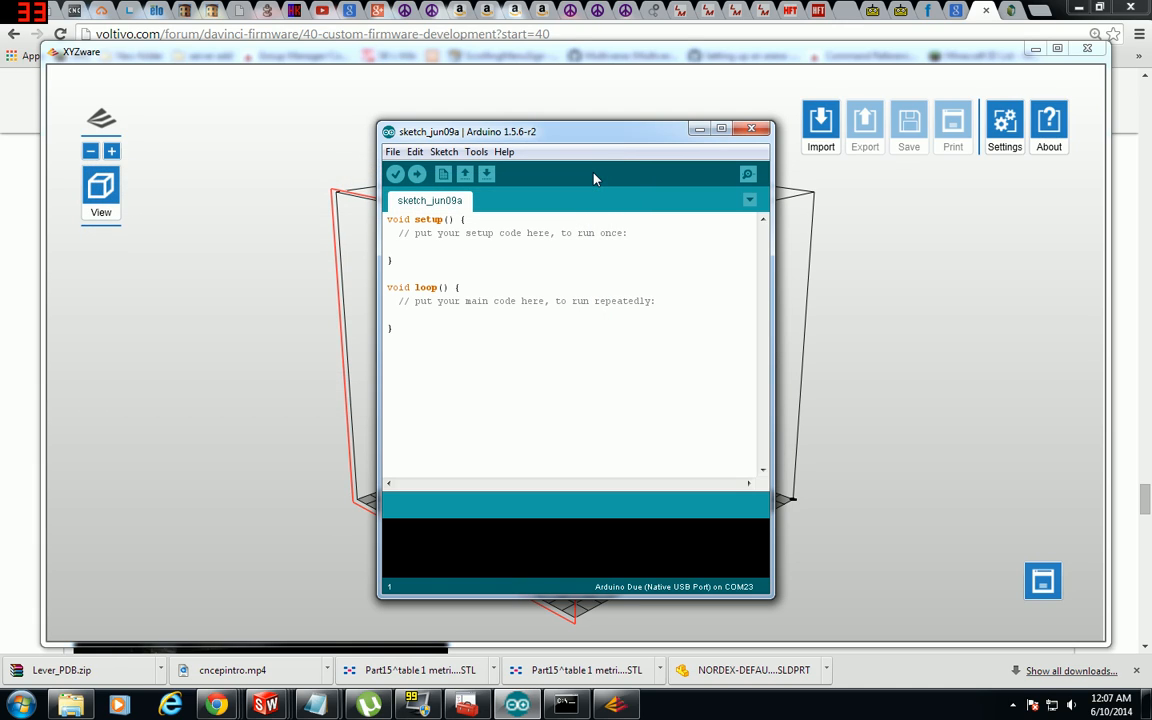
mouse_move(676, 456)
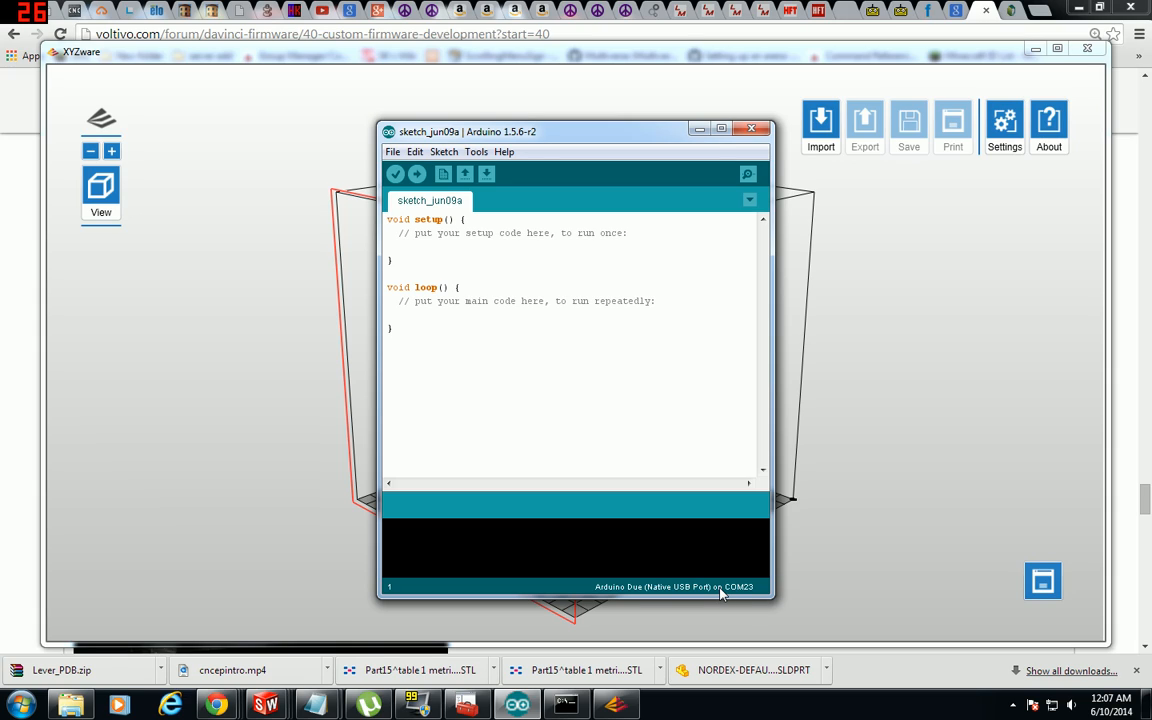
mouse_move(975, 614)
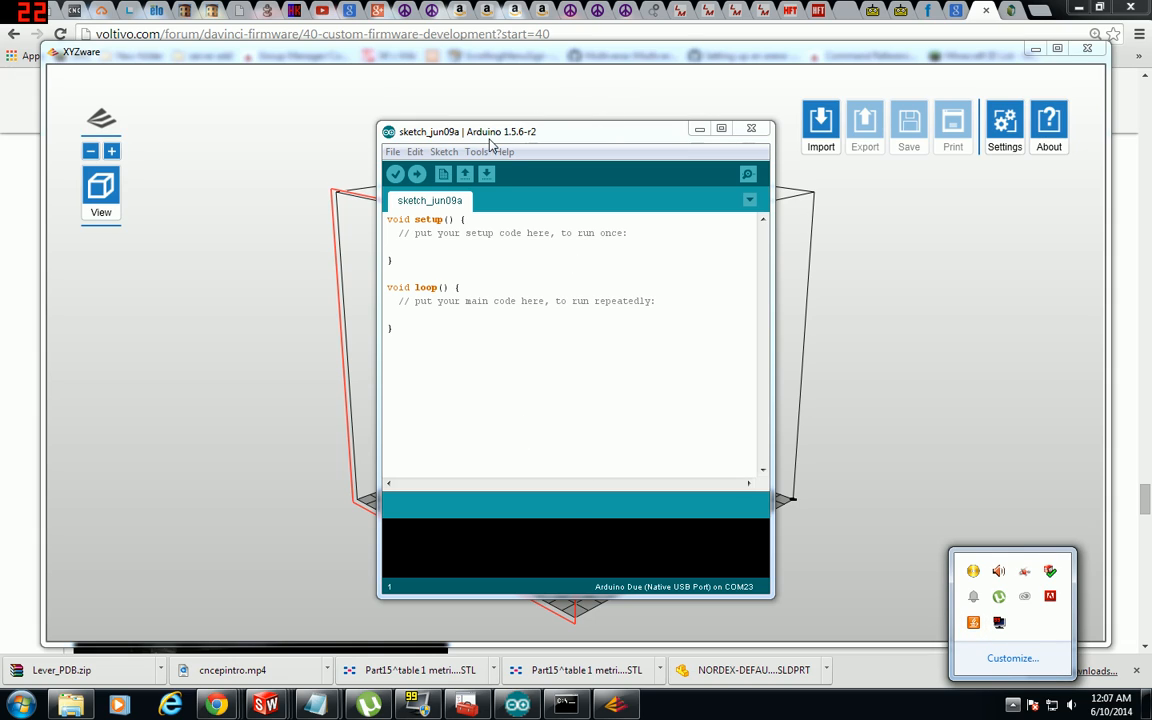
- Recheck the available ports, then reopen and close the COM23 serial monitor
click(476, 151)
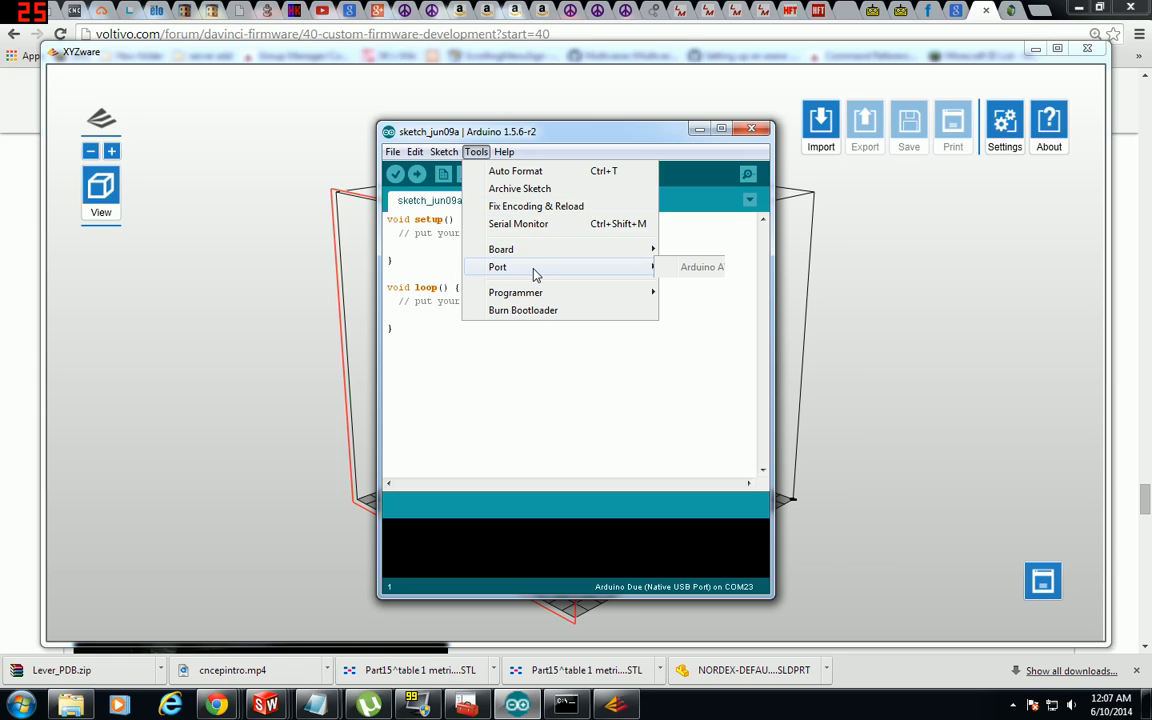
click(501, 249)
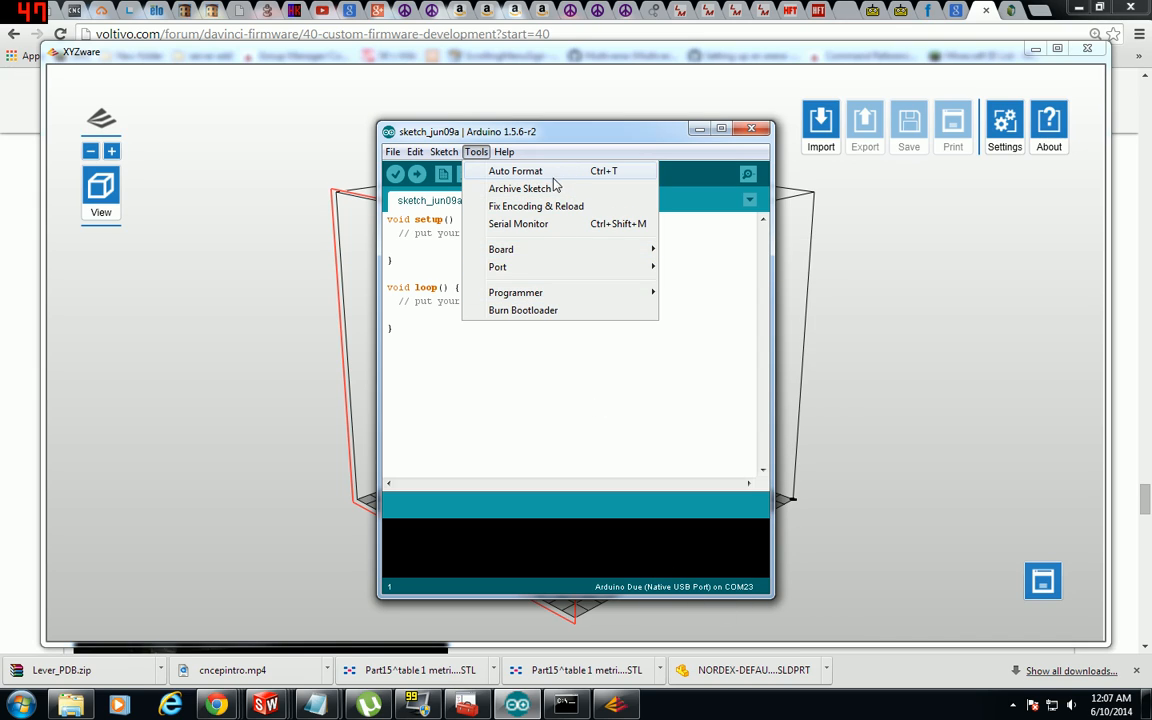
click(518, 223)
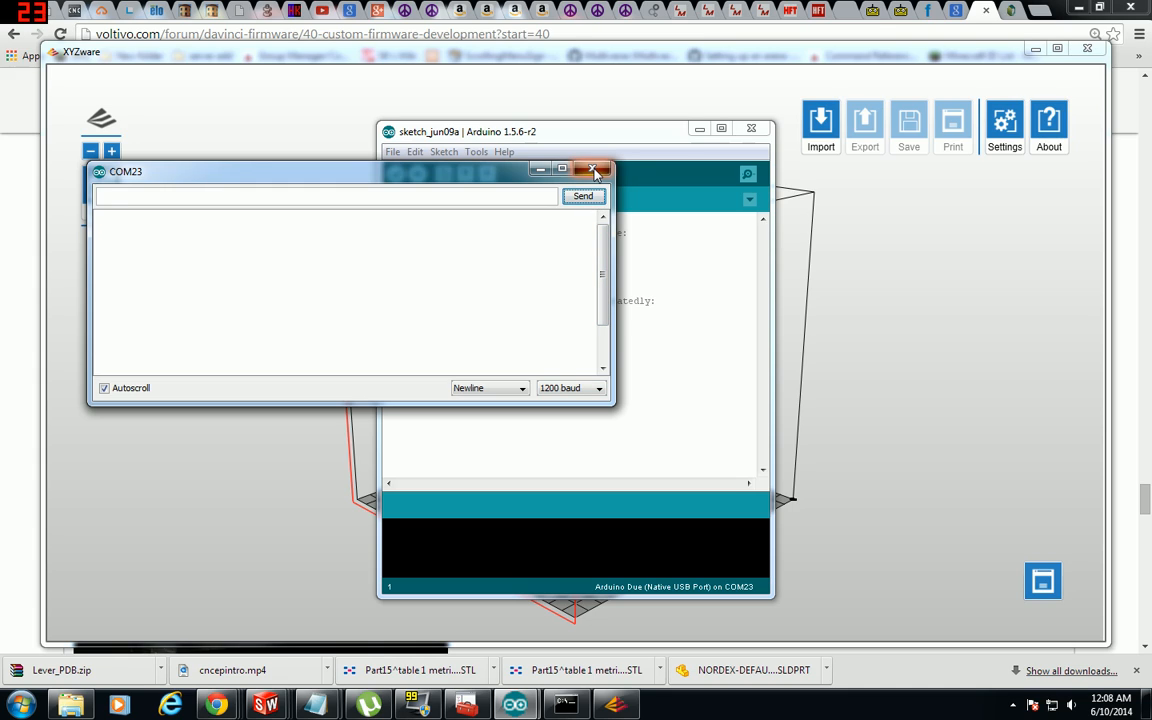
click(594, 169)
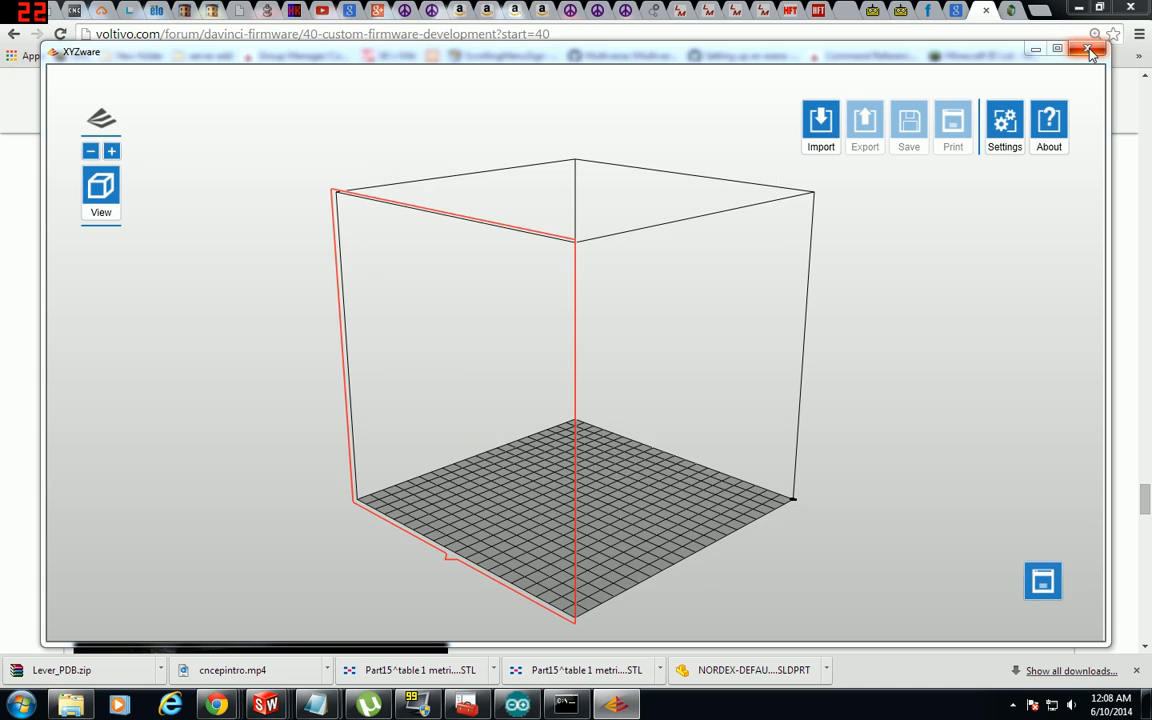
- Close XYZware, reopen the COM23 serial monitor at 1200 baud, and close it again
click(1089, 48)
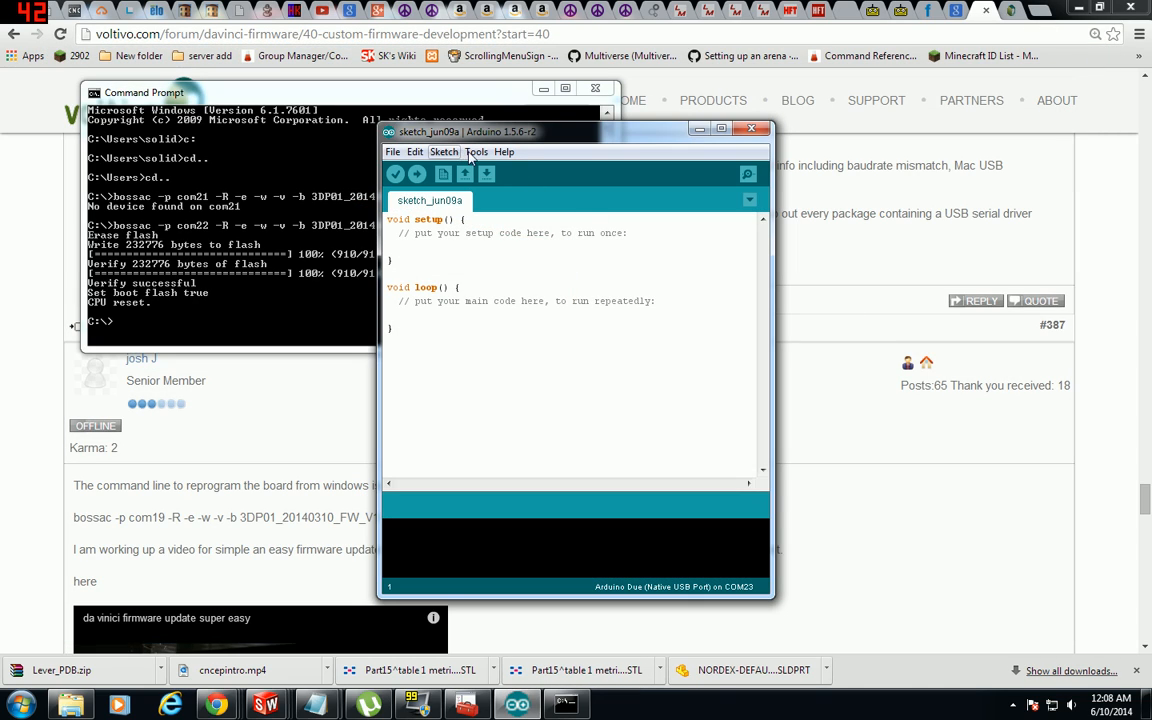
click(476, 151)
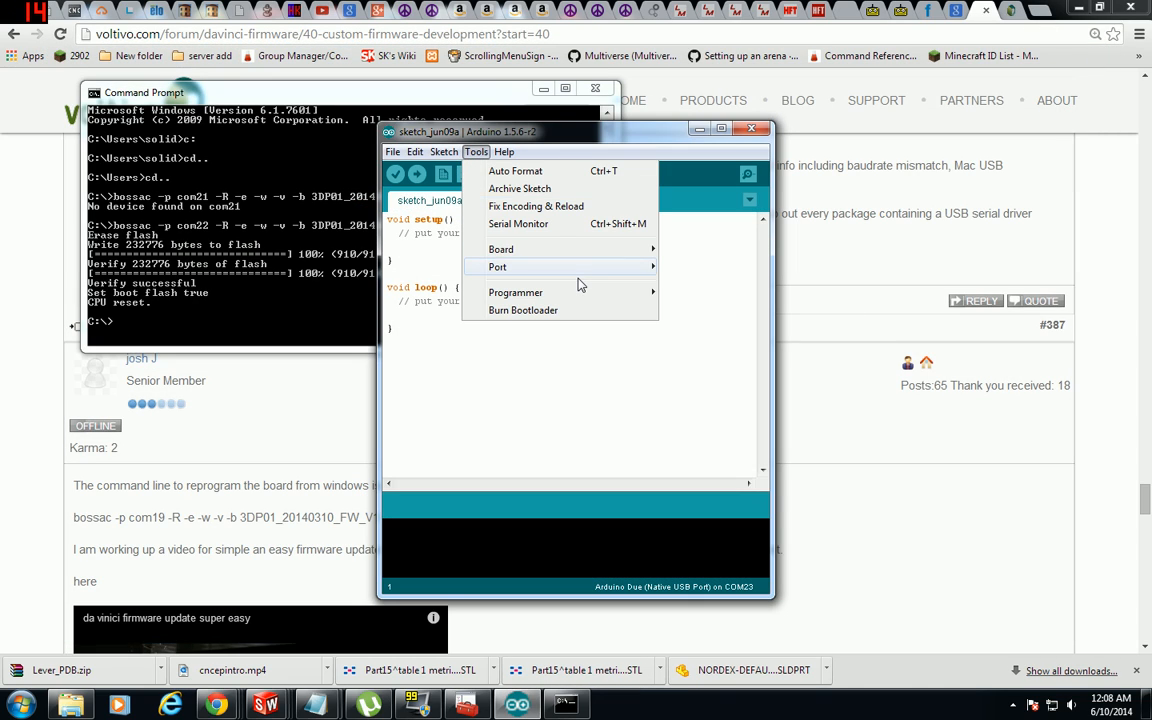
click(518, 223)
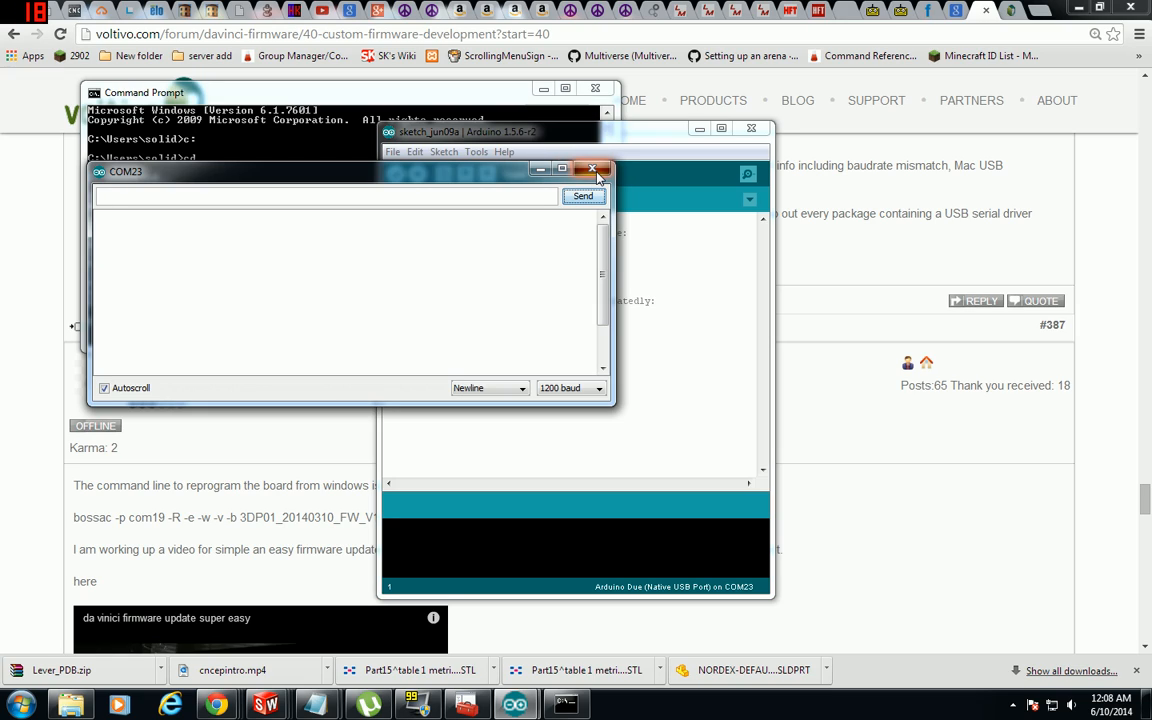
click(570, 388)
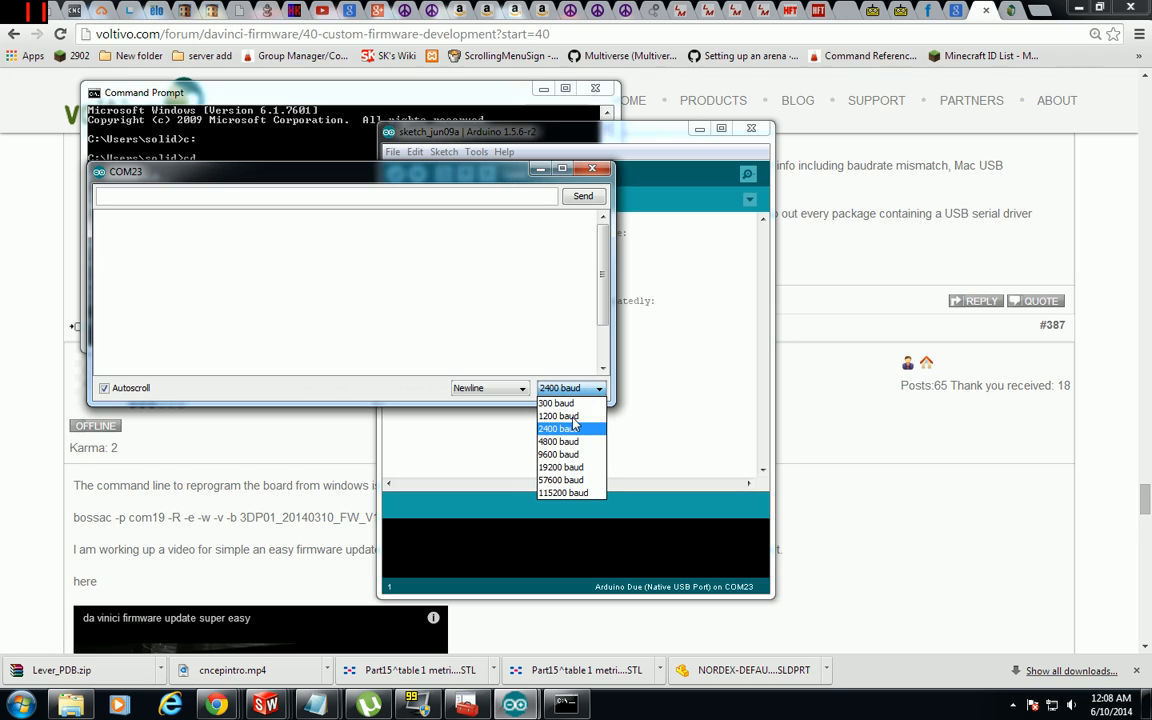
click(558, 416)
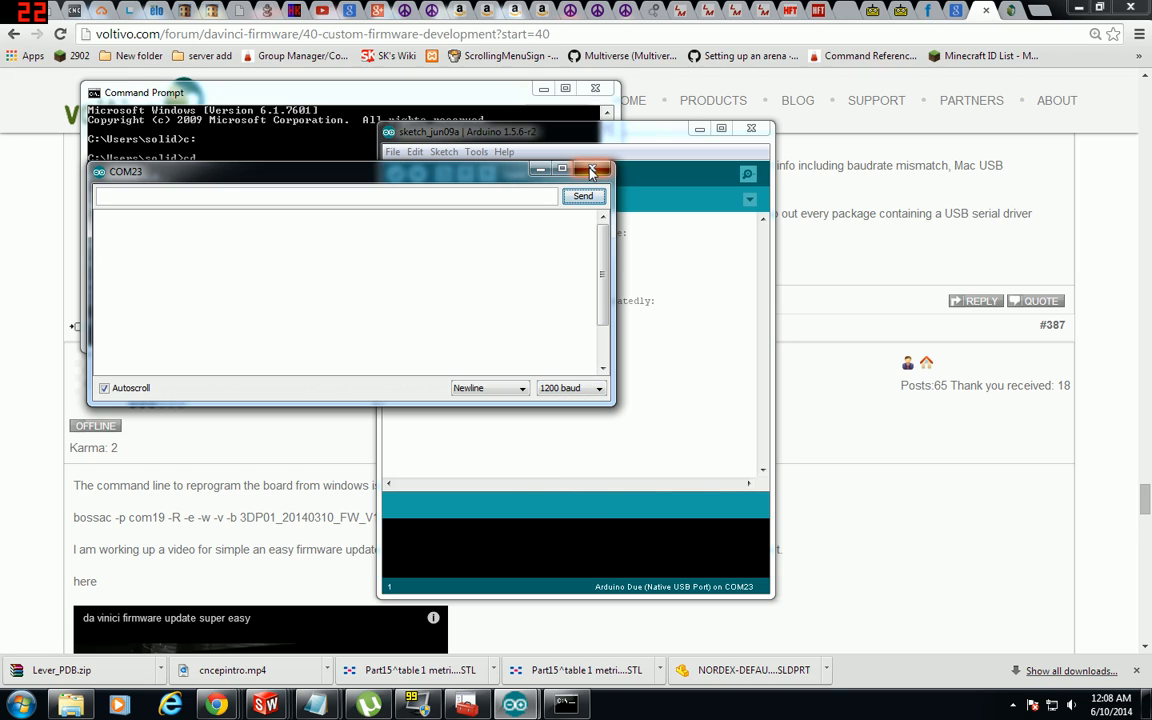
click(591, 170)
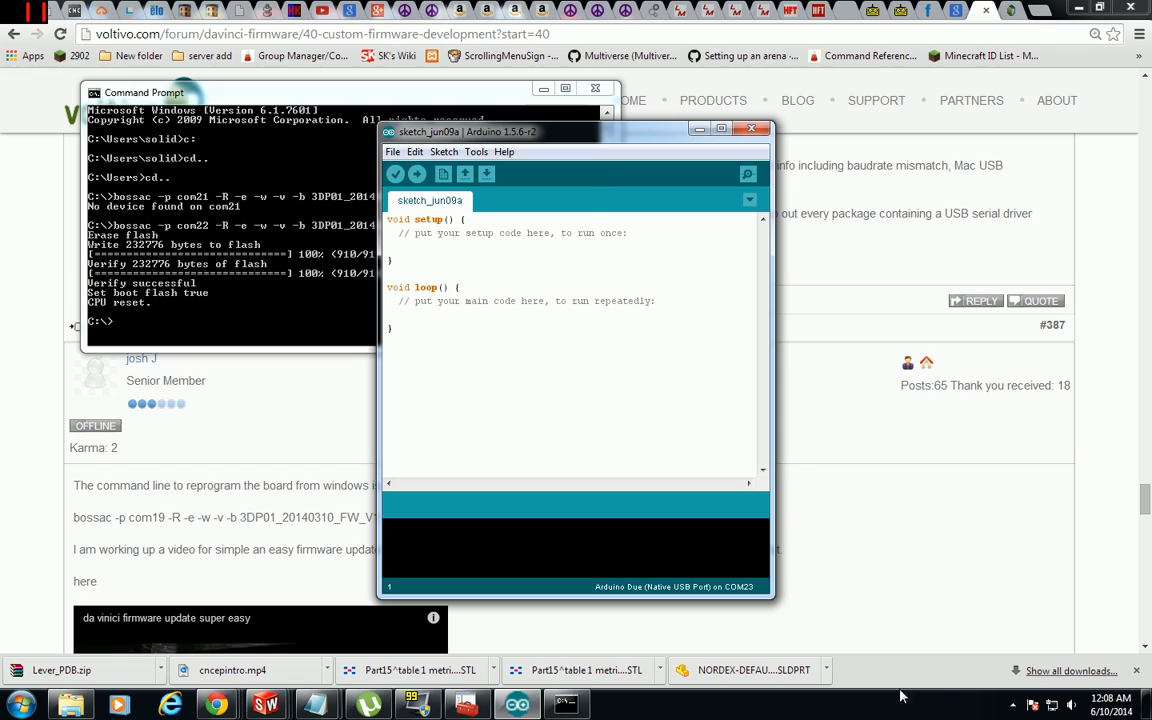
click(1012, 704)
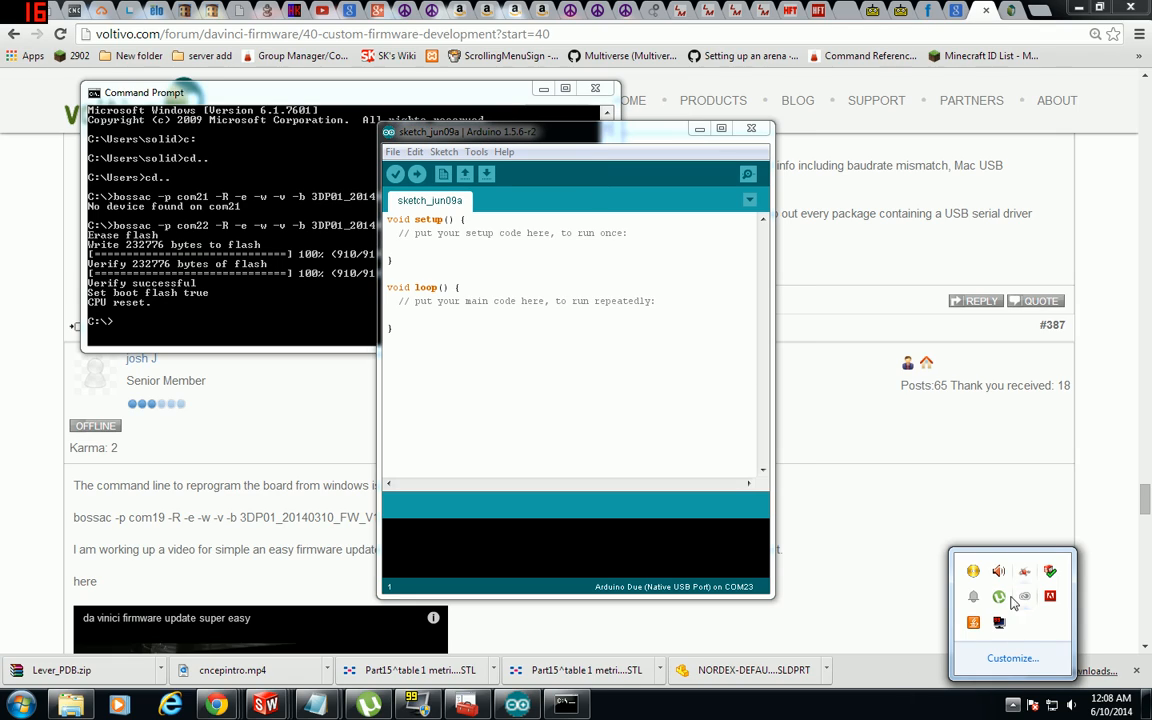
mouse_move(998, 623)
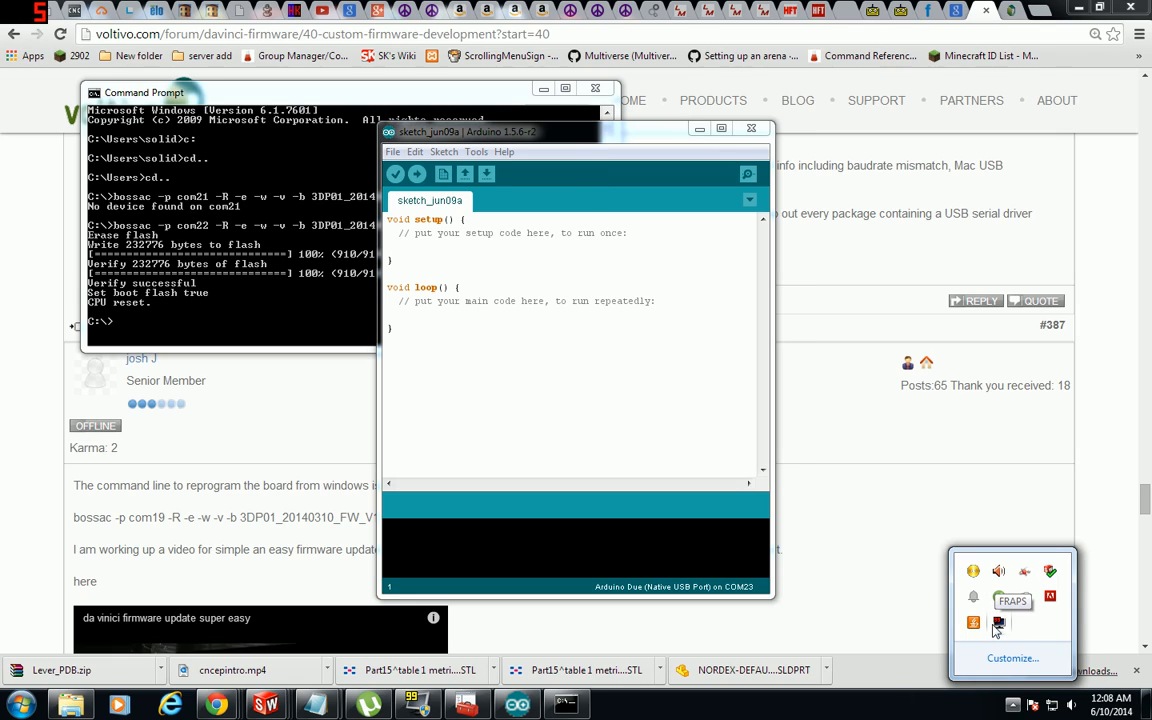